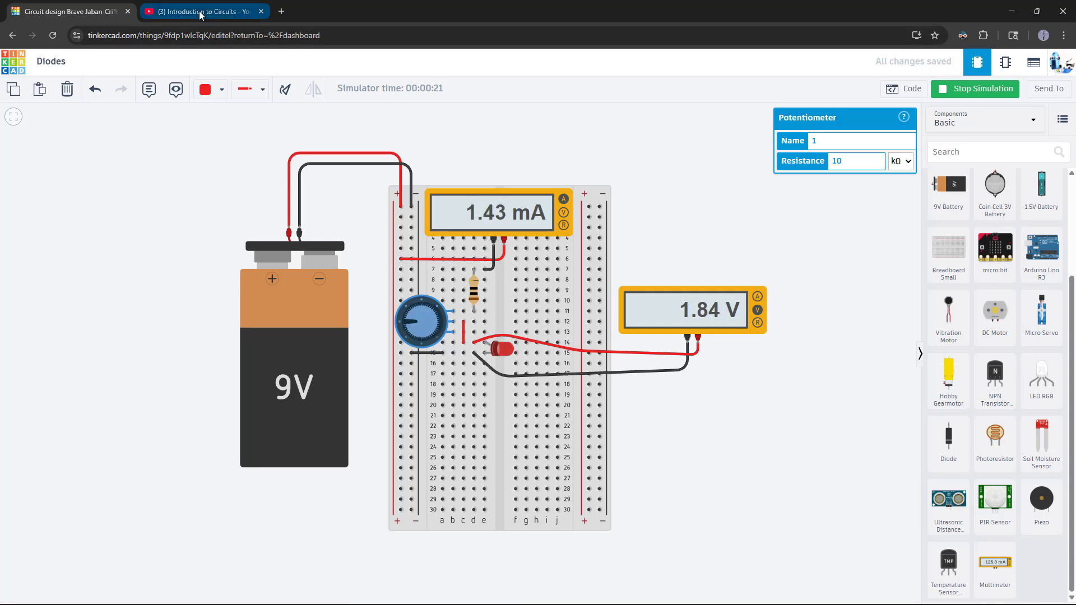
- Scroll the YouTube Introduction to Circuits playlist down to the op-amp and filter lessons
left_click(199, 12)
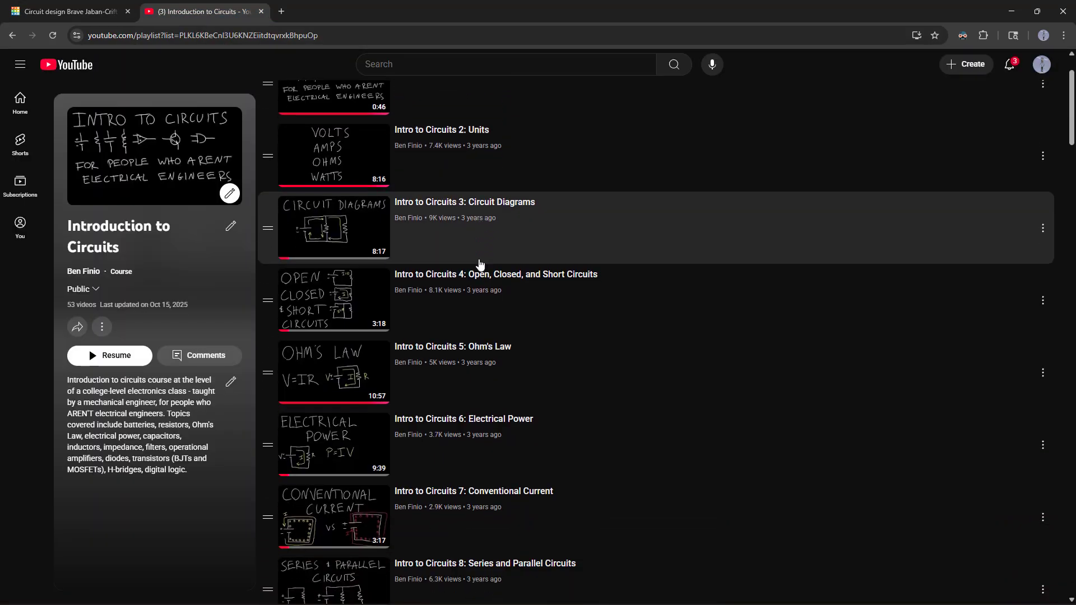
scroll("down", 3)
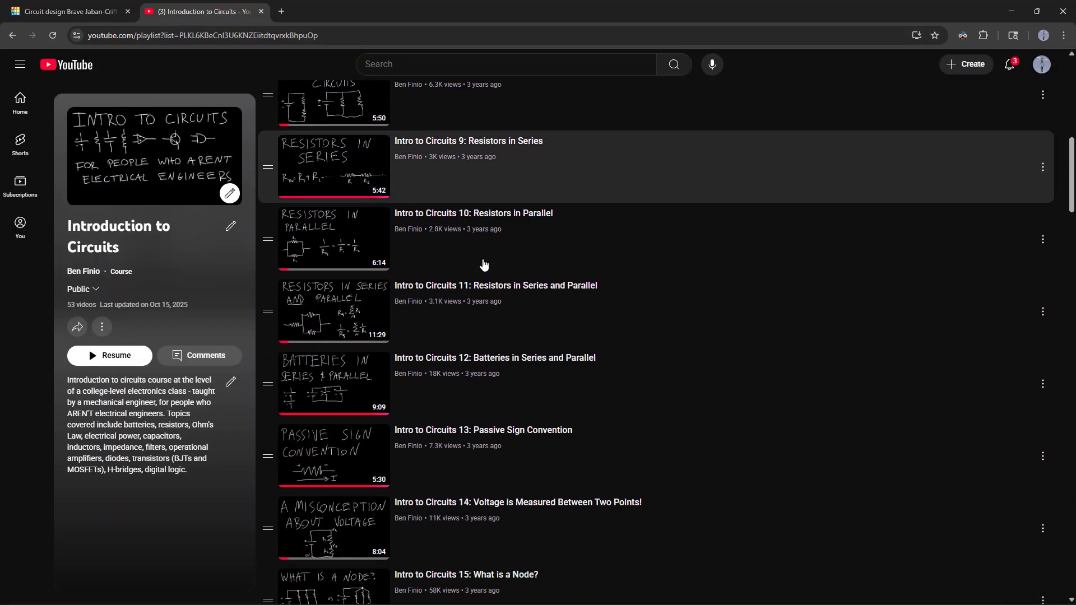
scroll("down", 3)
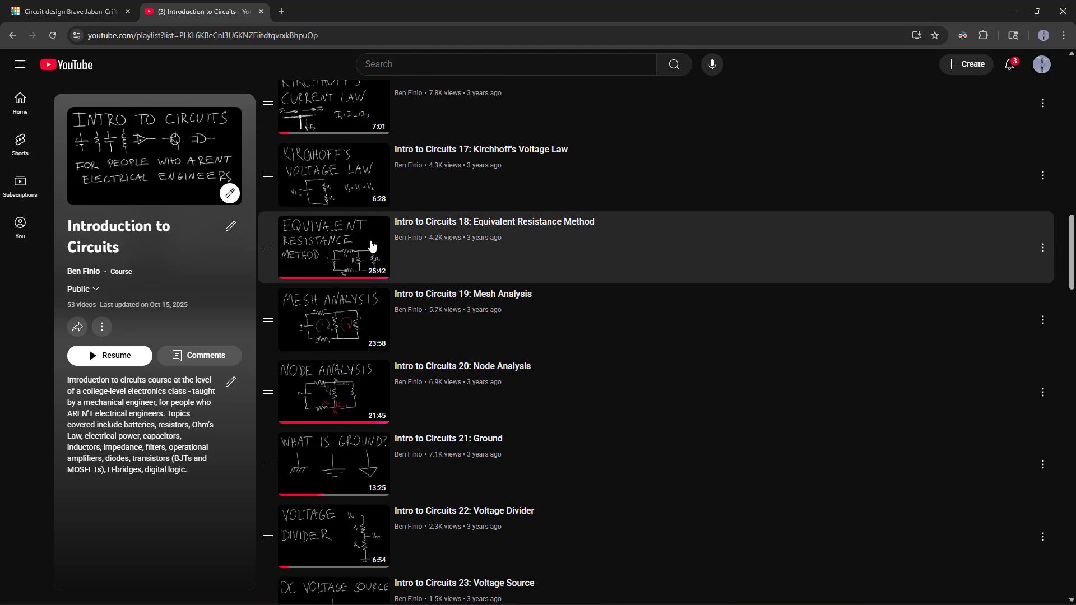
scroll("down", 3)
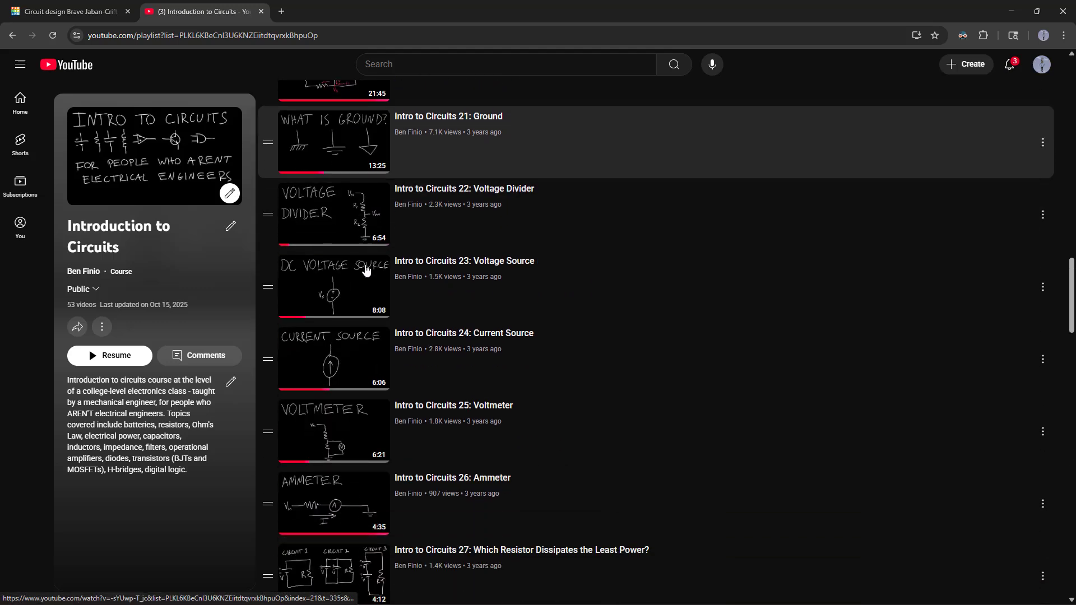
scroll("down", 3)
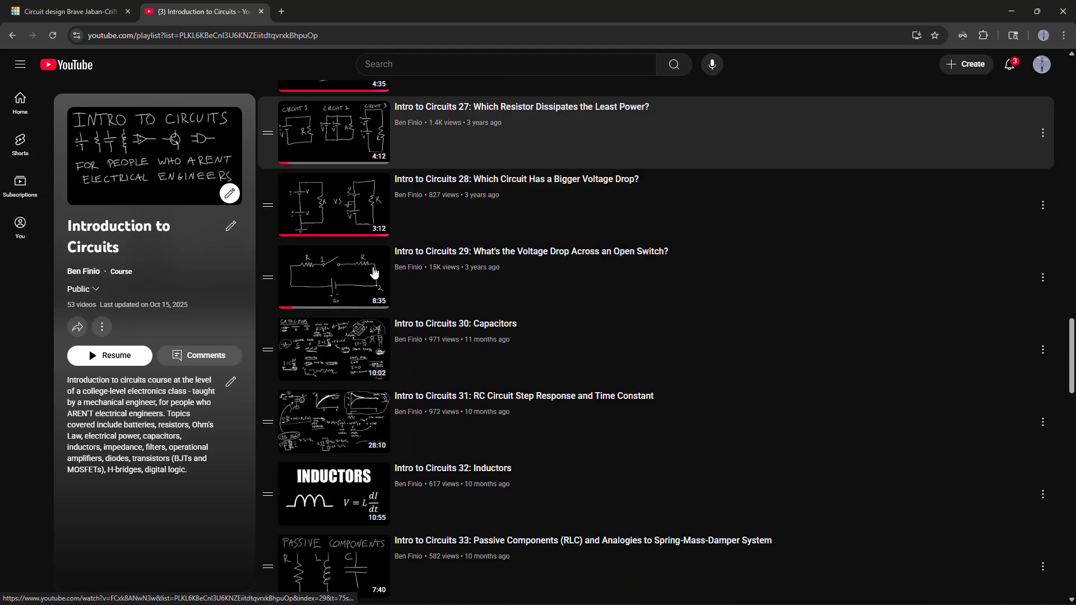
scroll("down", 3)
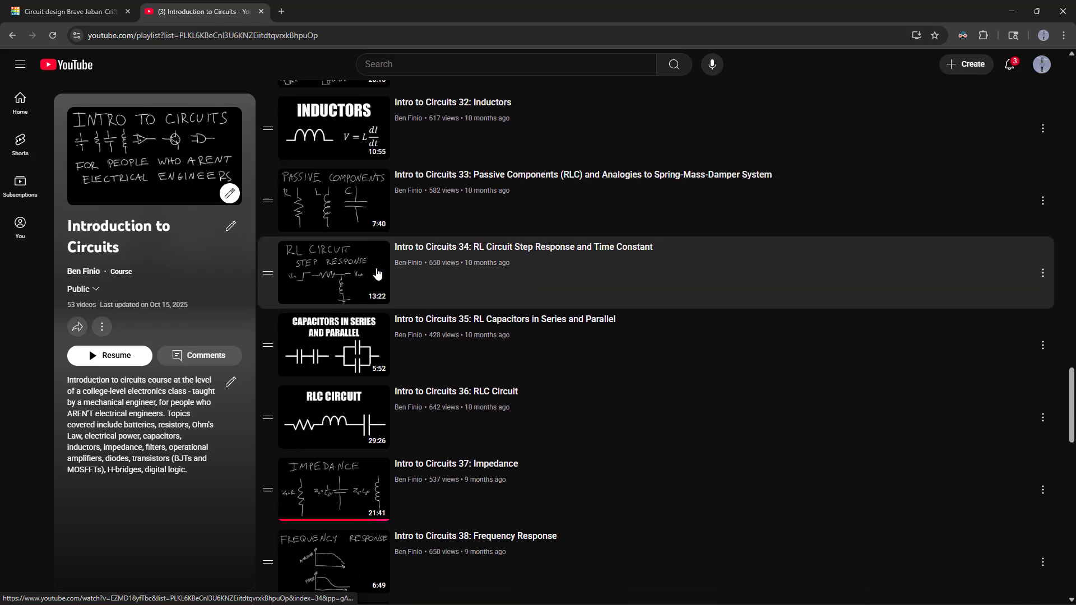
scroll("down", 3)
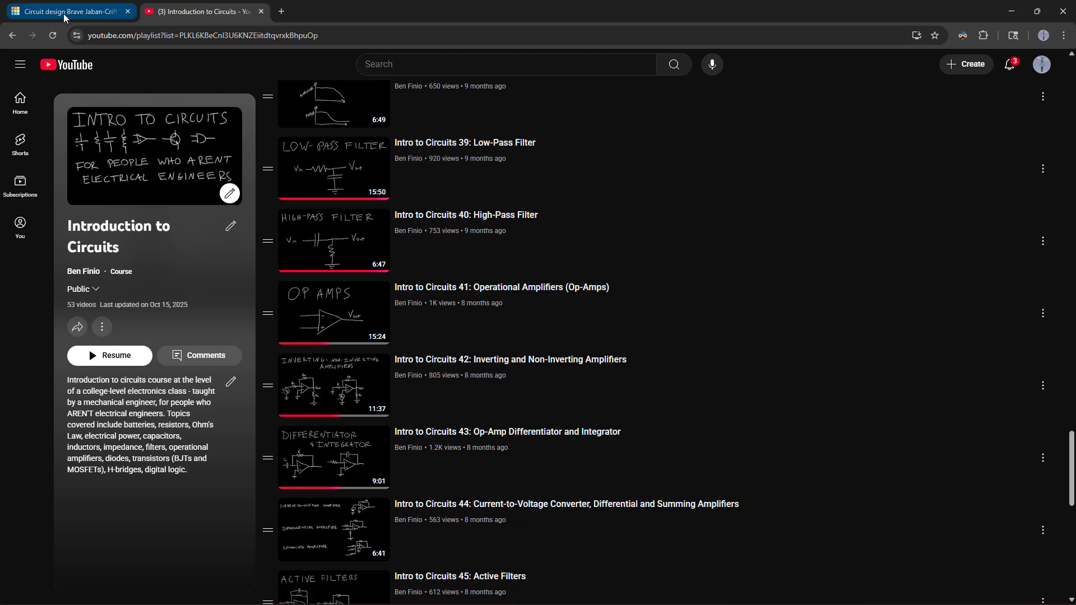
- Back in Tinkercad, stop the Diodes simulation and display its schematic diagram
left_click(65, 12)
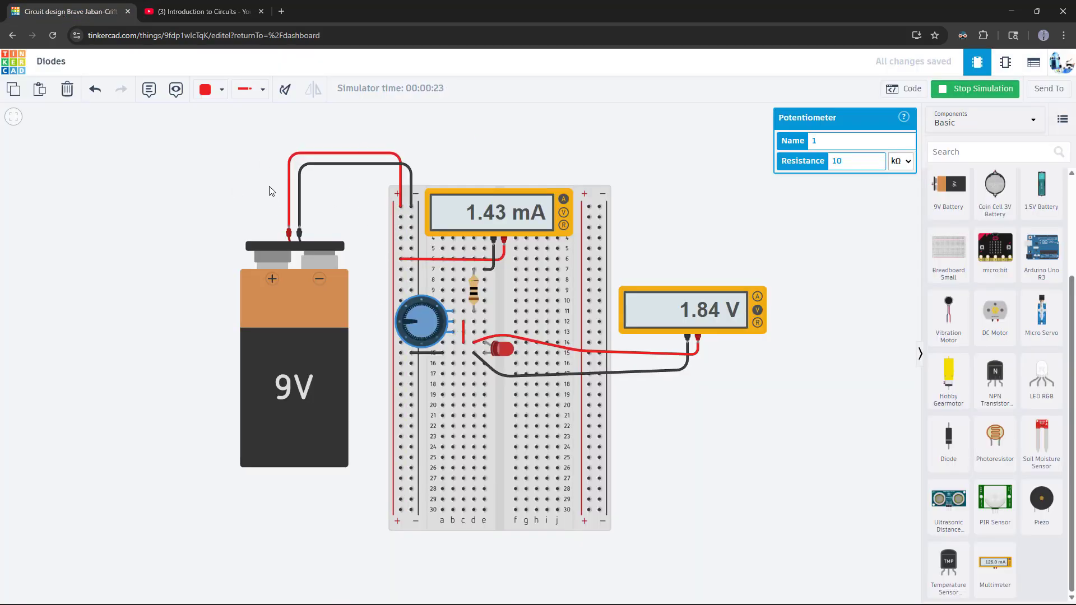
mouse_move(244, 217)
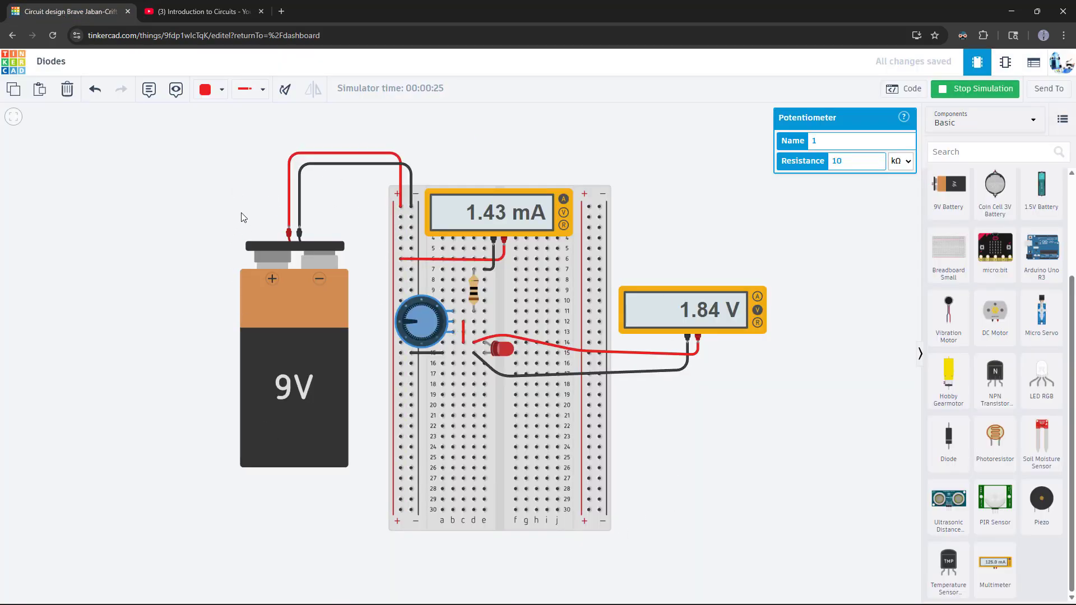
mouse_move(906, 110)
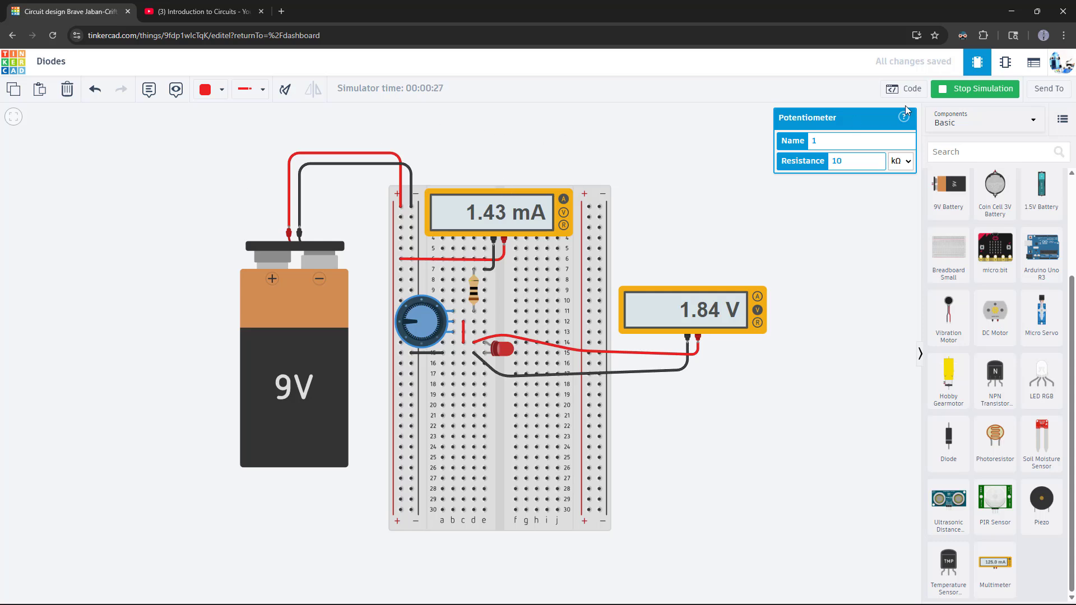
left_click(974, 88)
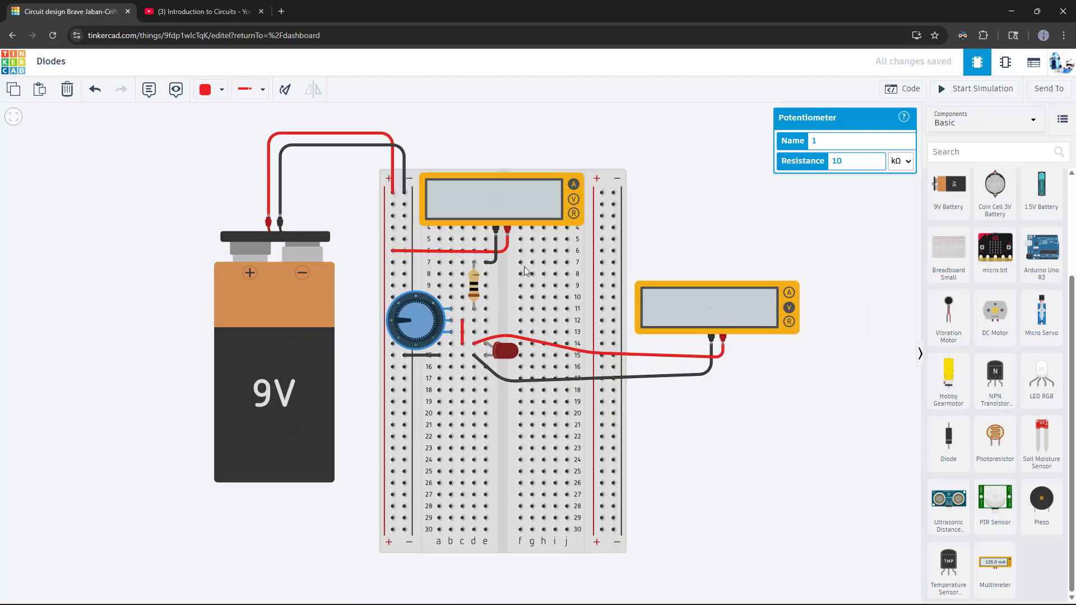
left_click(1005, 62)
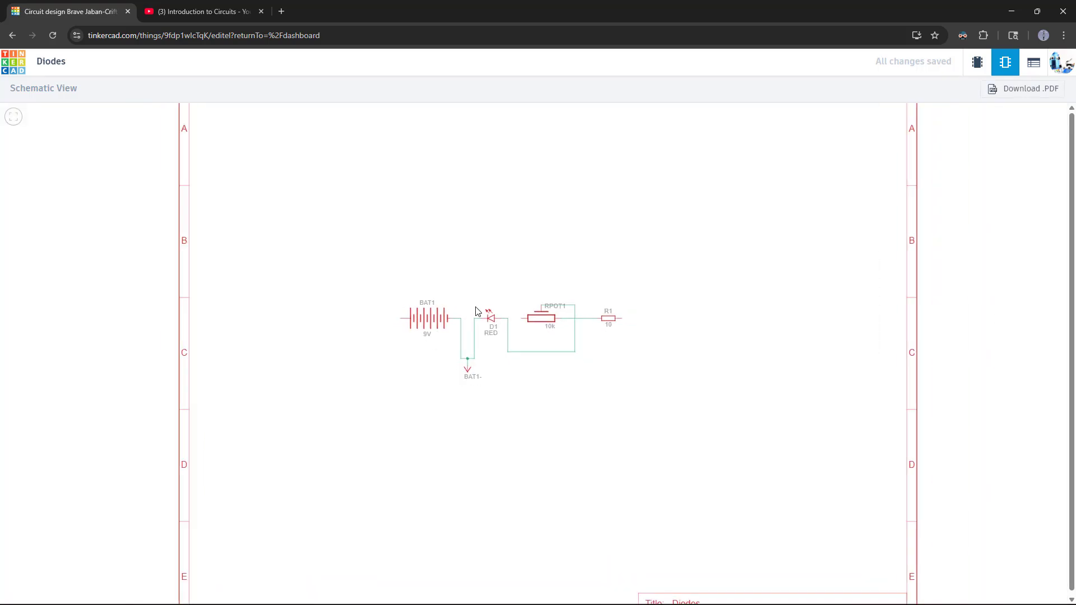
- Return to the breadboard circuit view and scroll the Basic components panel to the top
left_click(977, 62)
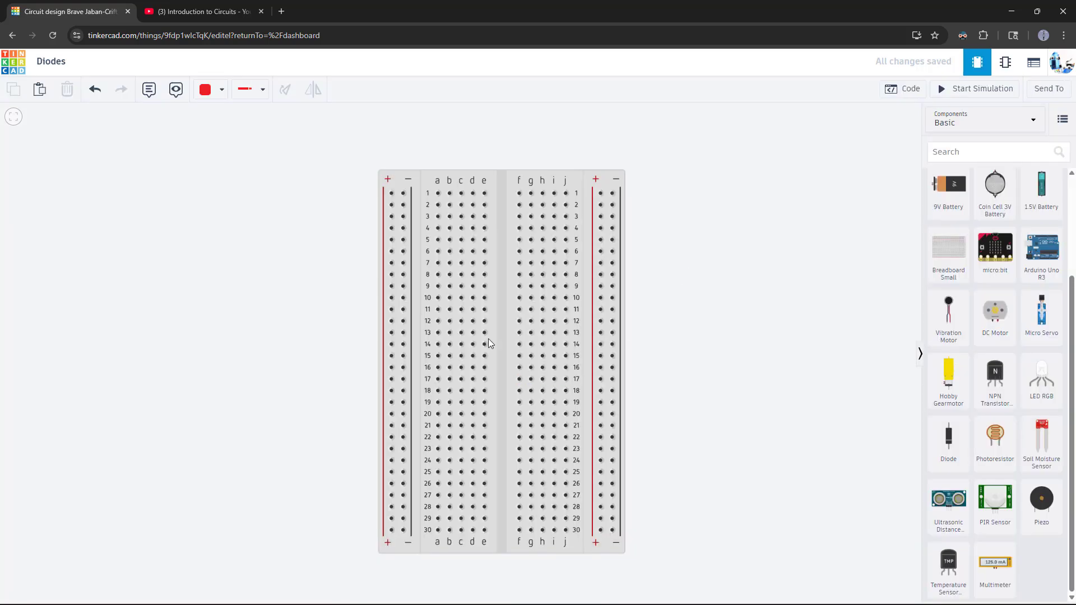
mouse_move(501, 295)
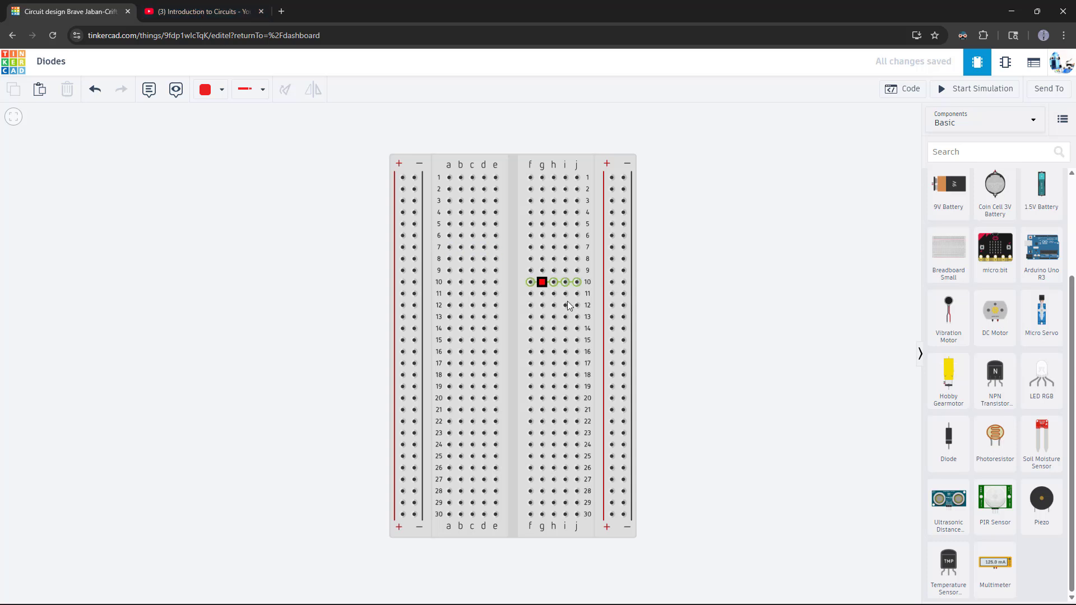
scroll("up", 3)
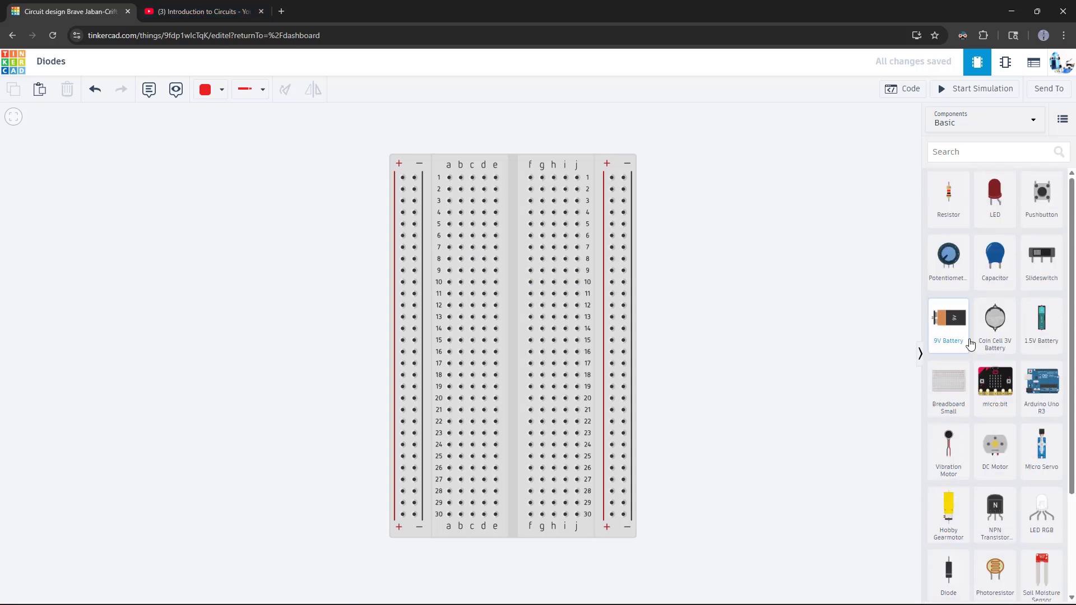
mouse_move(948, 199)
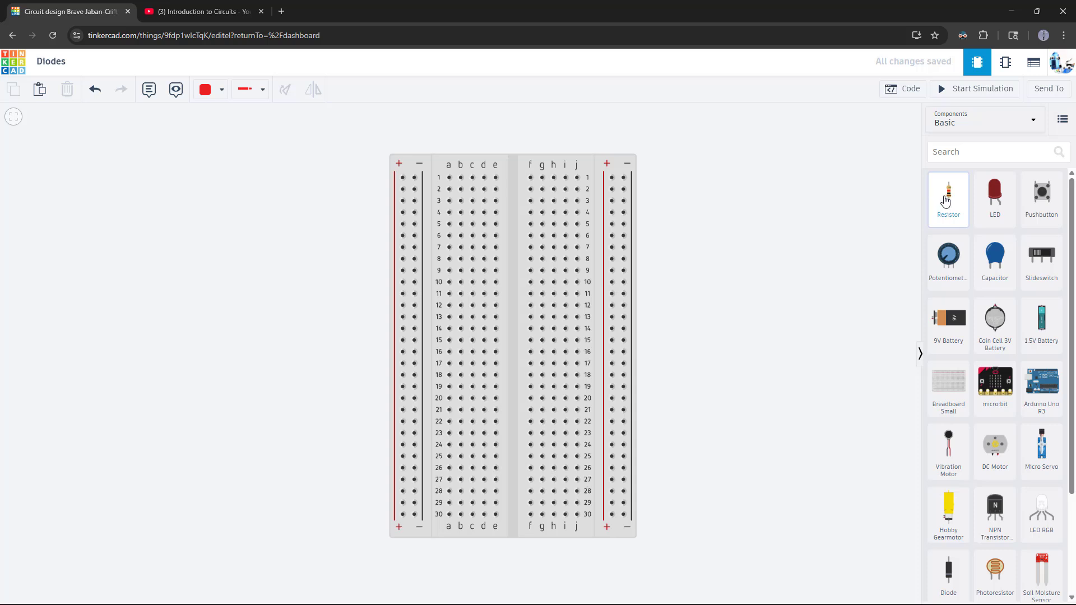
mouse_move(1000, 205)
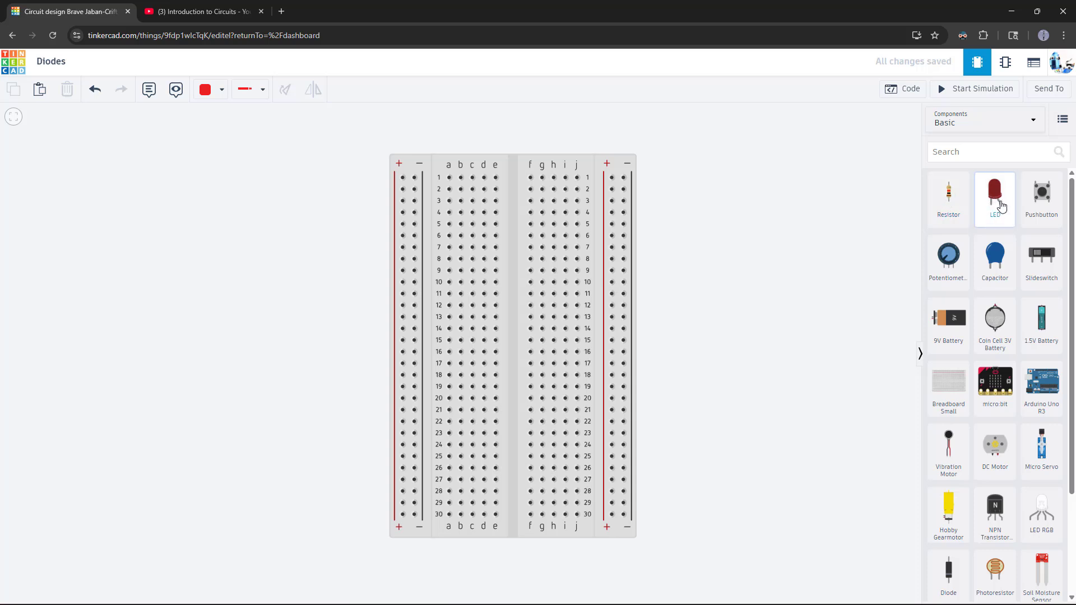
mouse_move(203, 11)
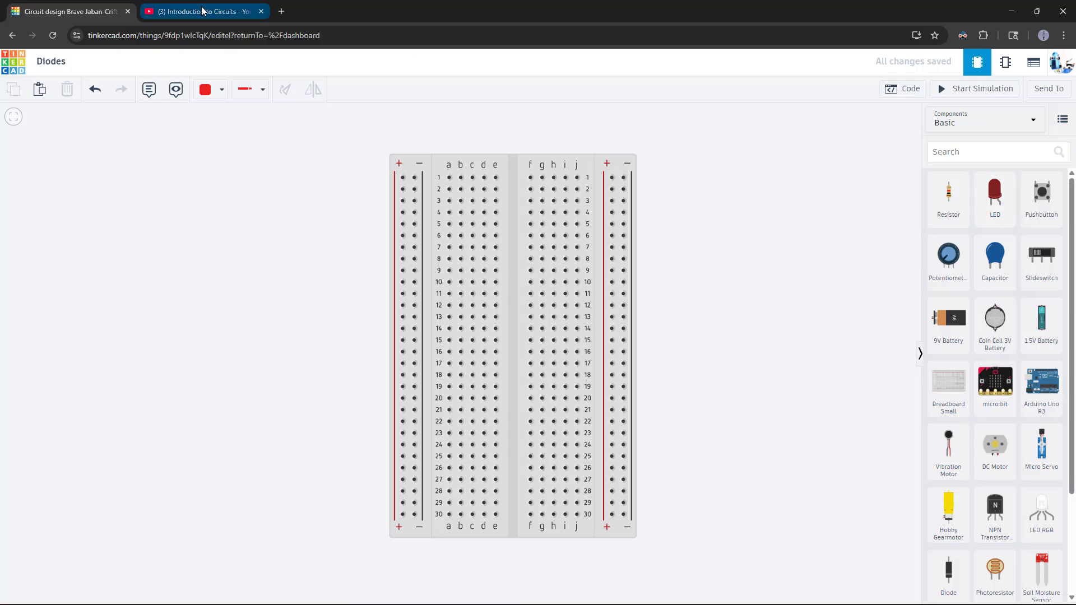
- Scroll the YouTube playlist up to the circuit-analysis lessons, then return to Tinkercad
left_click(199, 11)
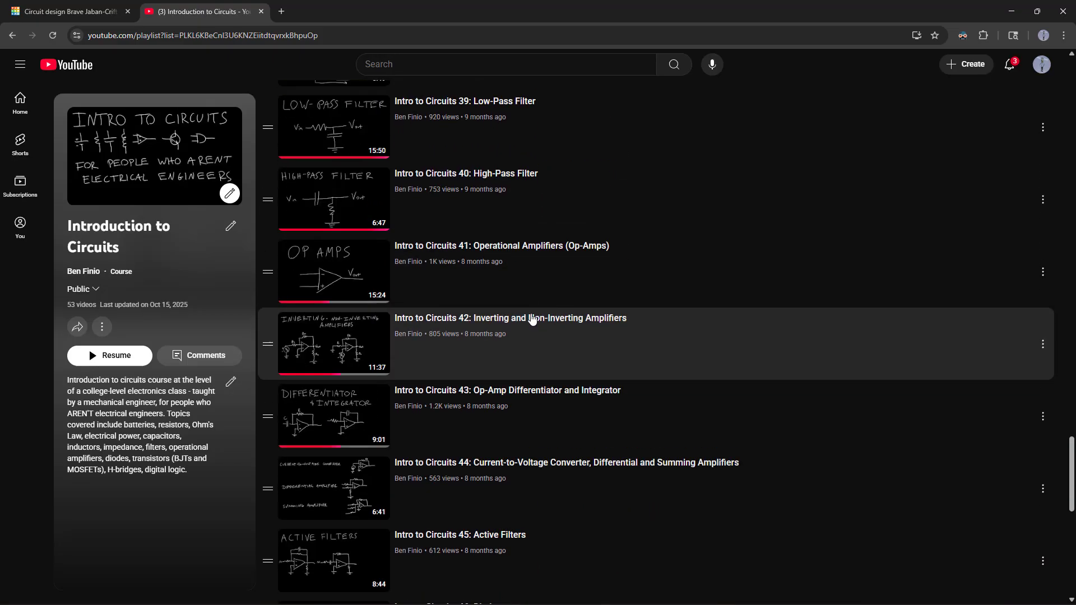
scroll("up", 3)
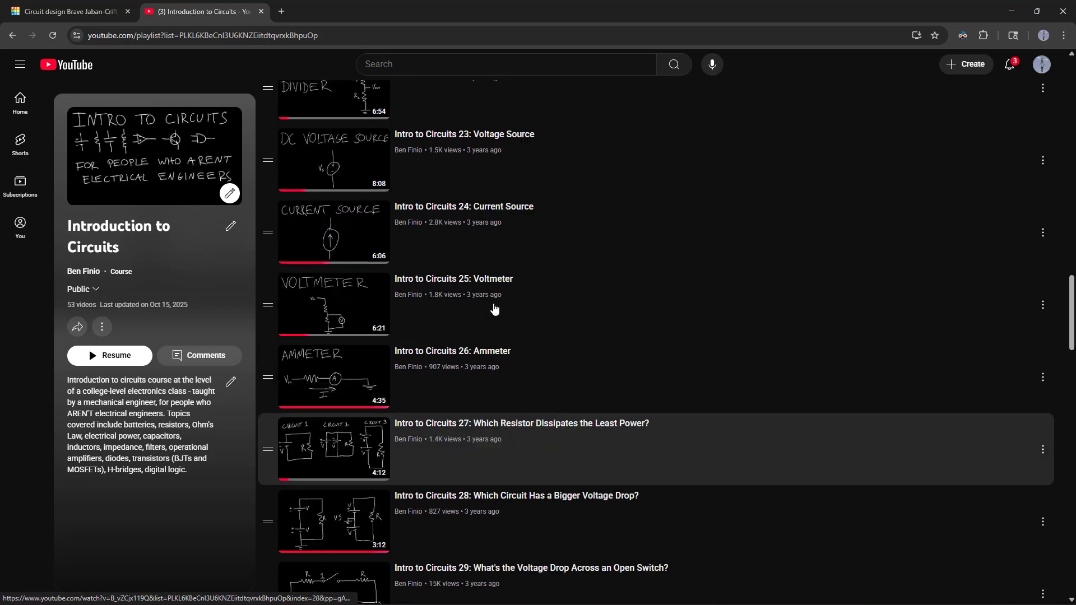
scroll("up", 3)
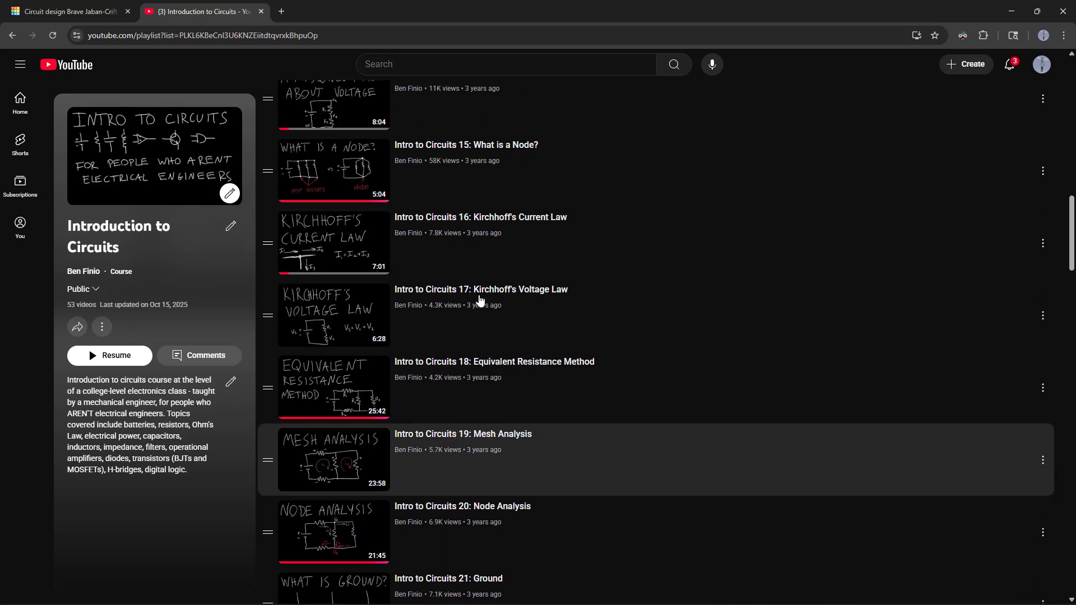
left_click(65, 11)
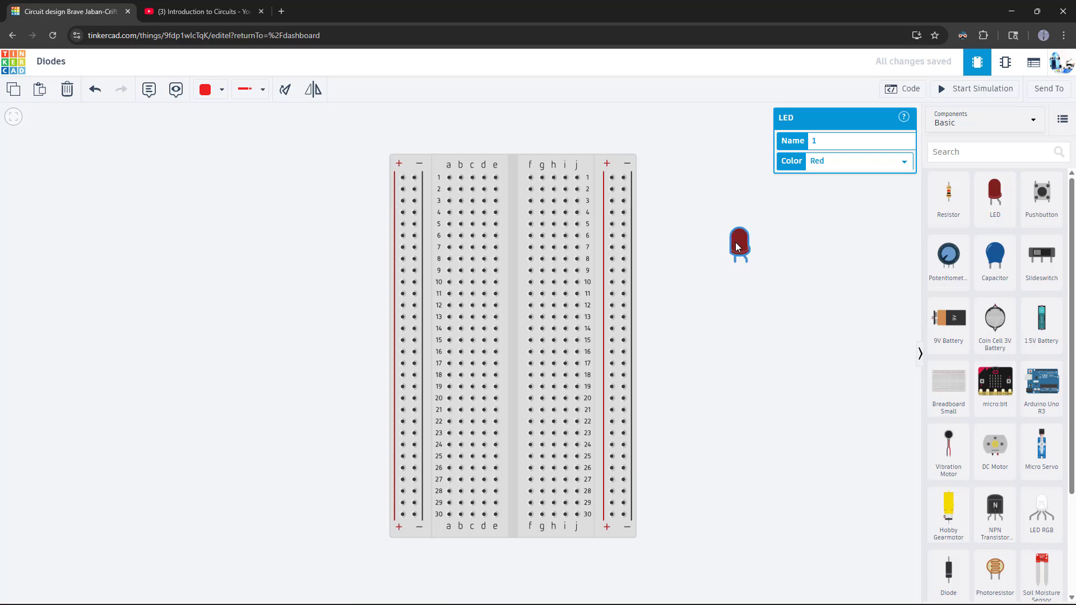
mouse_move(738, 245)
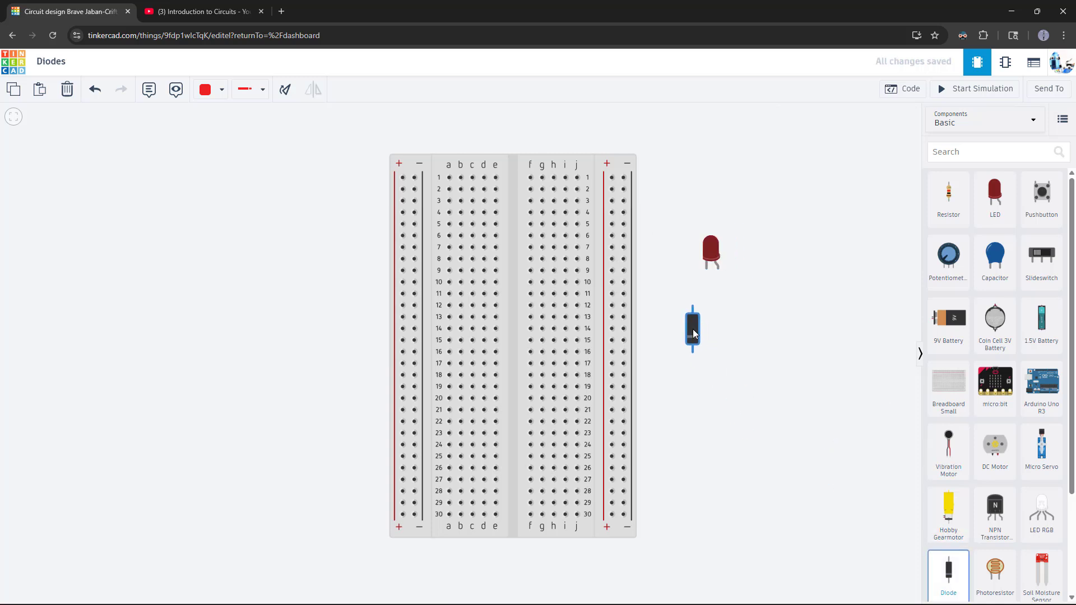
- Select the diode beside the breadboard to view its properties
left_click(693, 328)
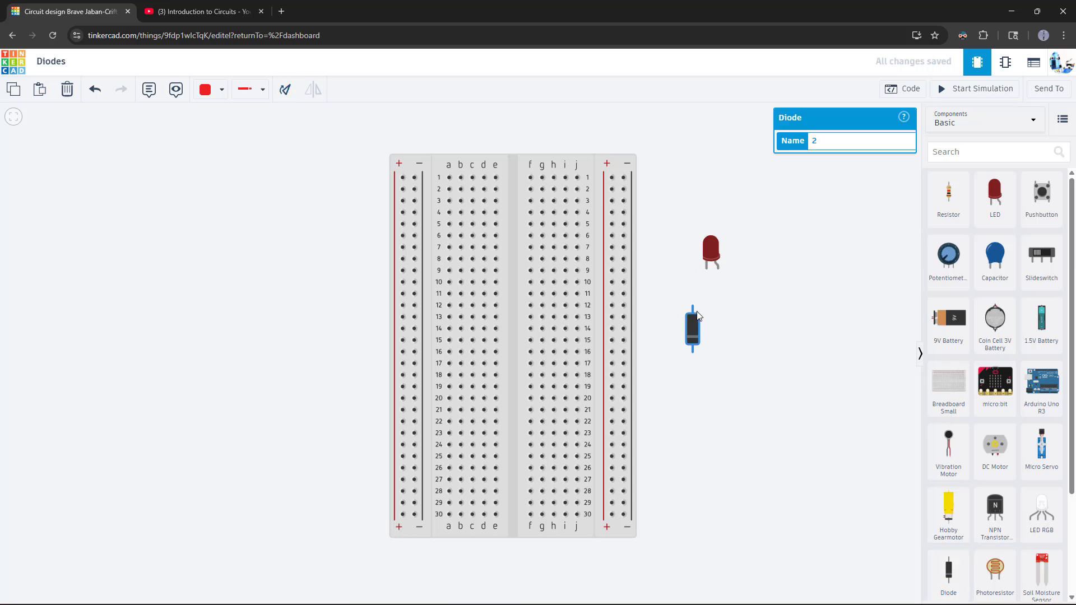
mouse_move(694, 352)
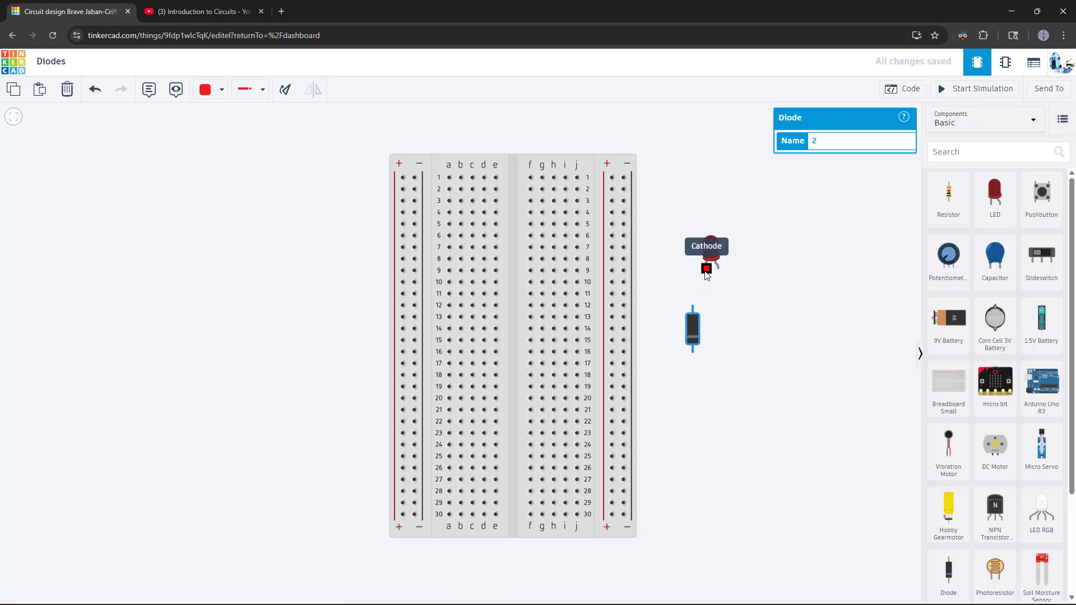
mouse_move(718, 269)
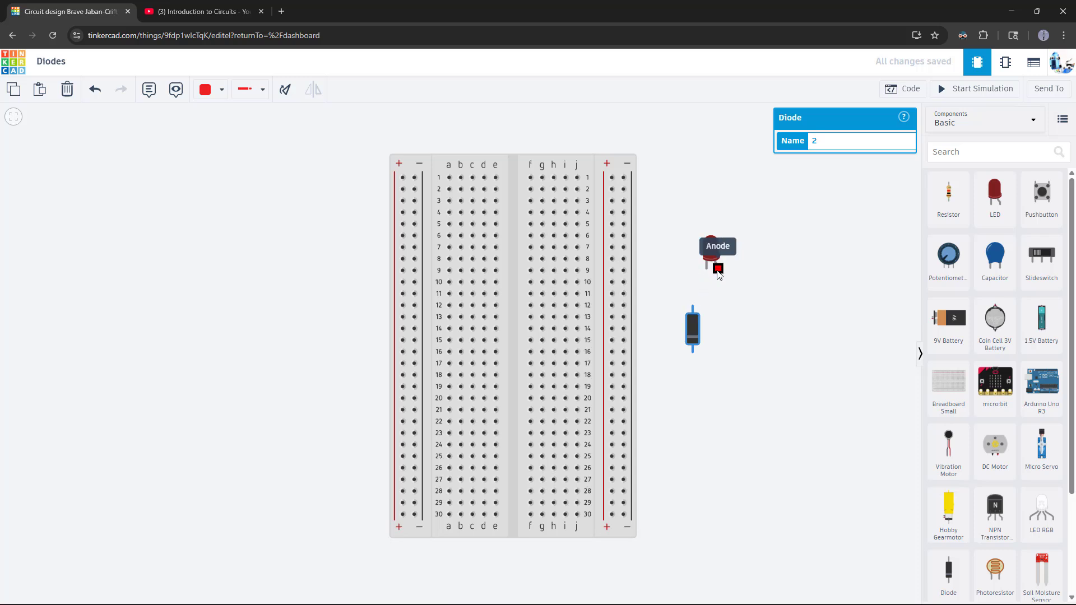
mouse_move(712, 268)
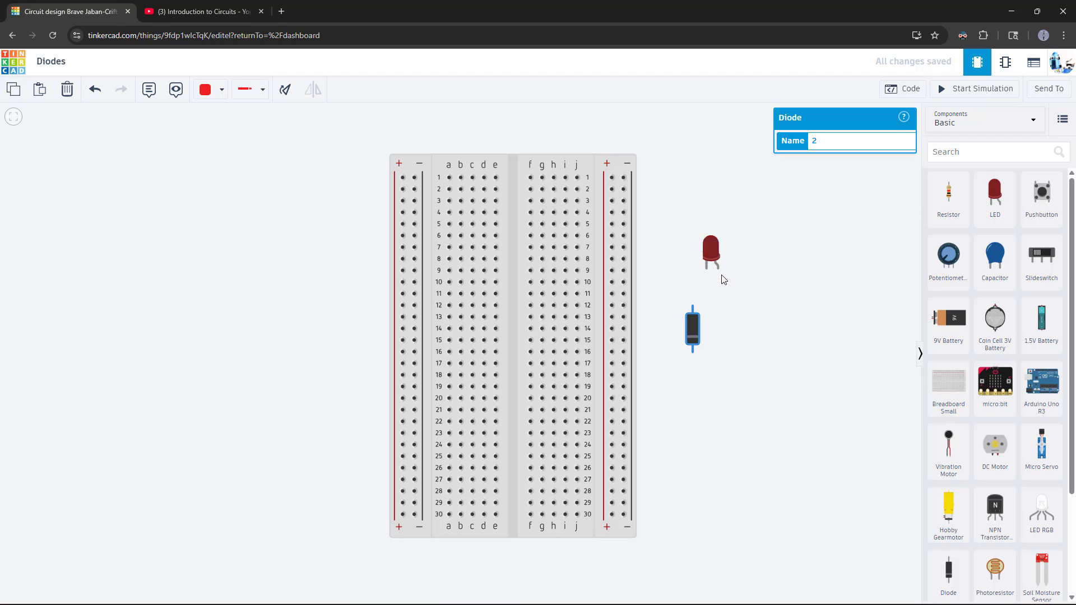
mouse_move(707, 268)
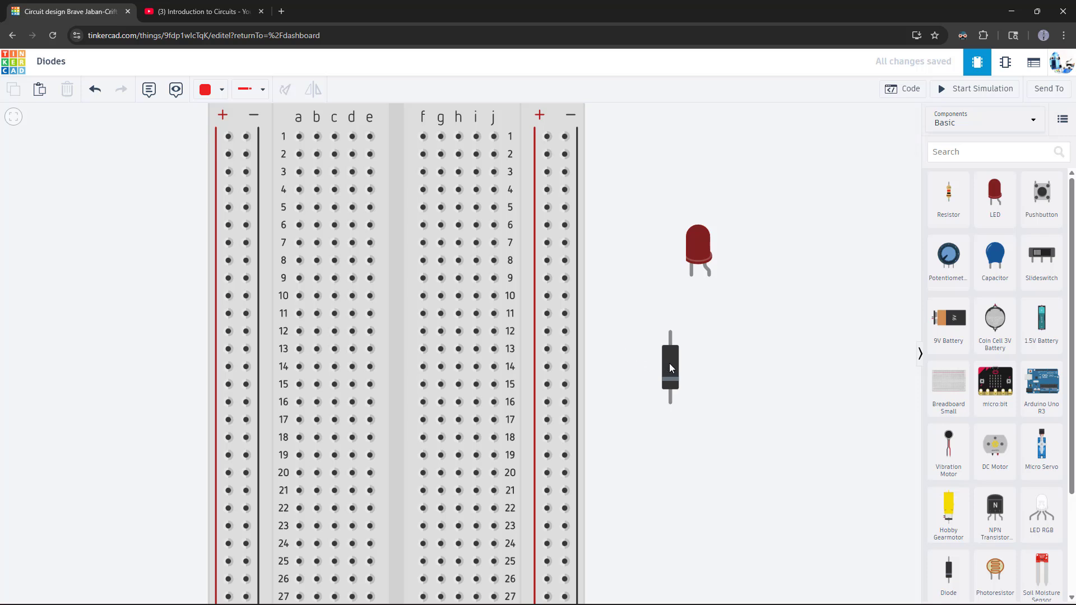
- Delete the diode and plug the red LED across the breadboard's centre gap near rows 13–14
left_click(670, 367)
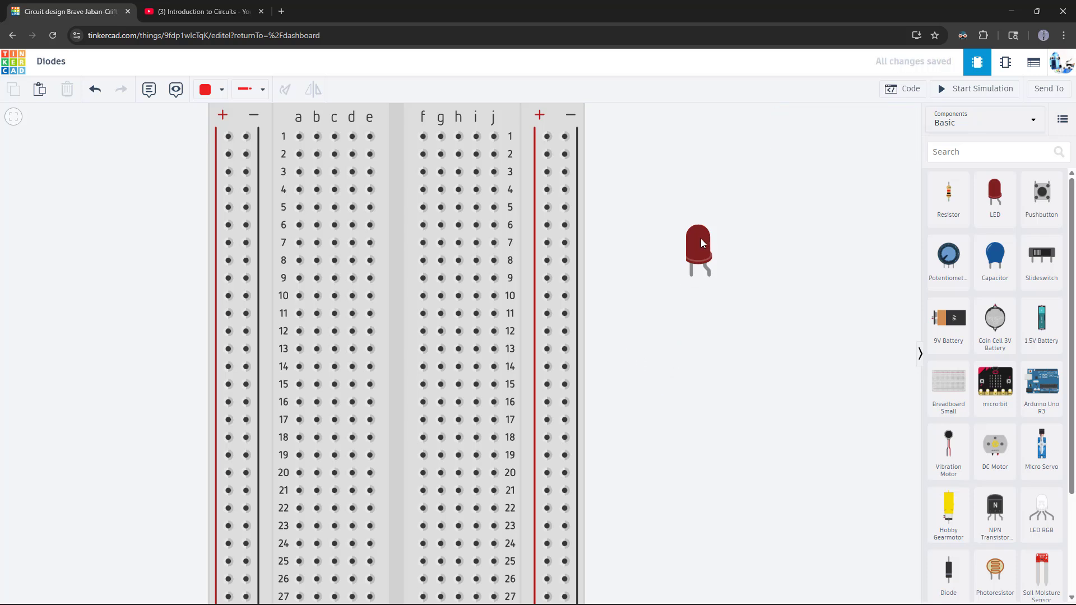
left_click(698, 250)
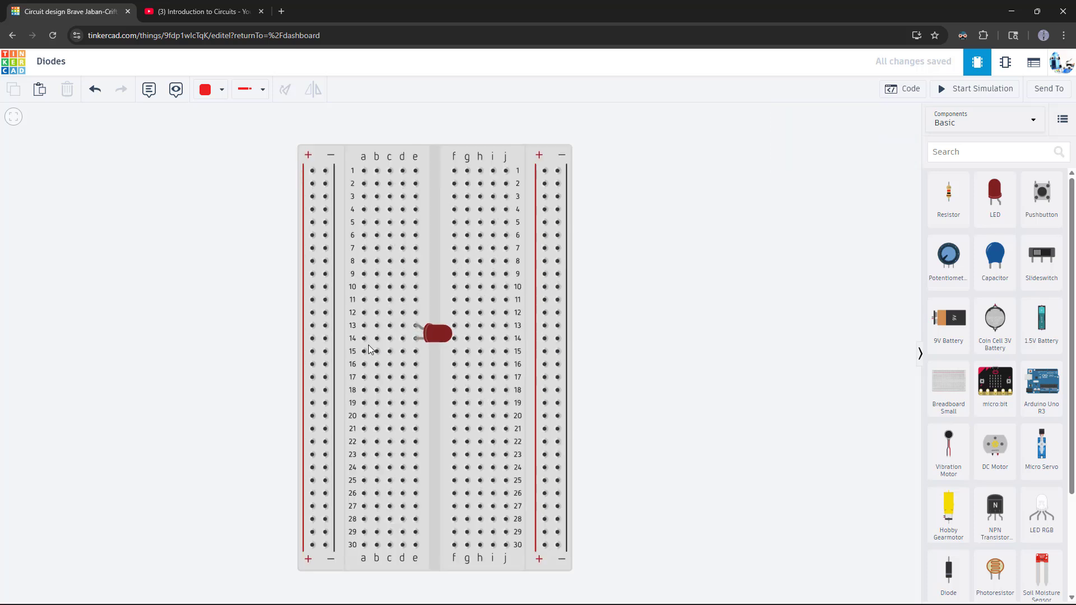
mouse_move(279, 307)
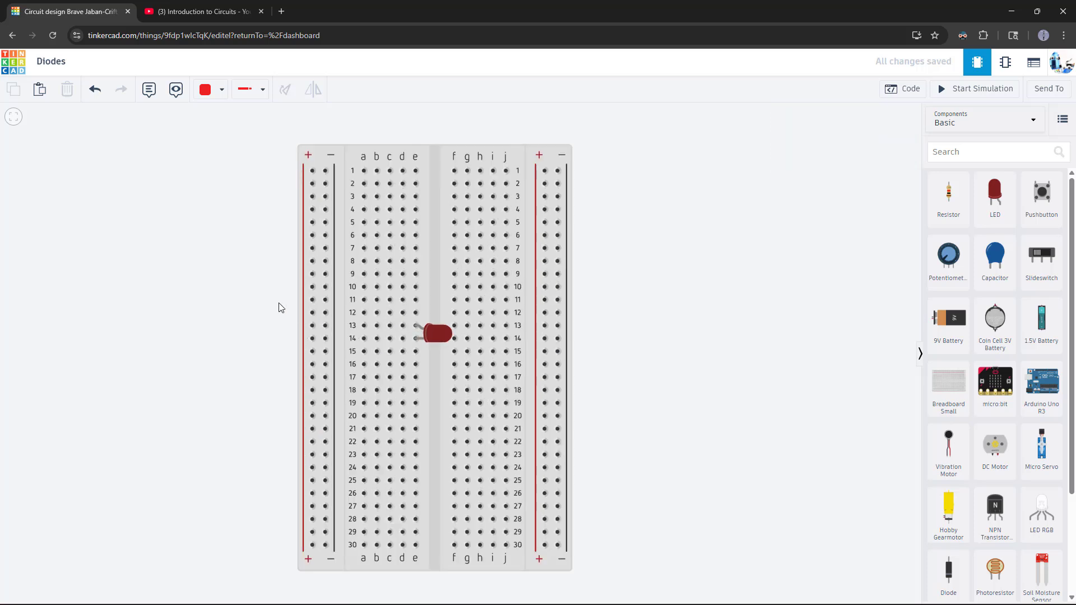
mouse_move(936, 257)
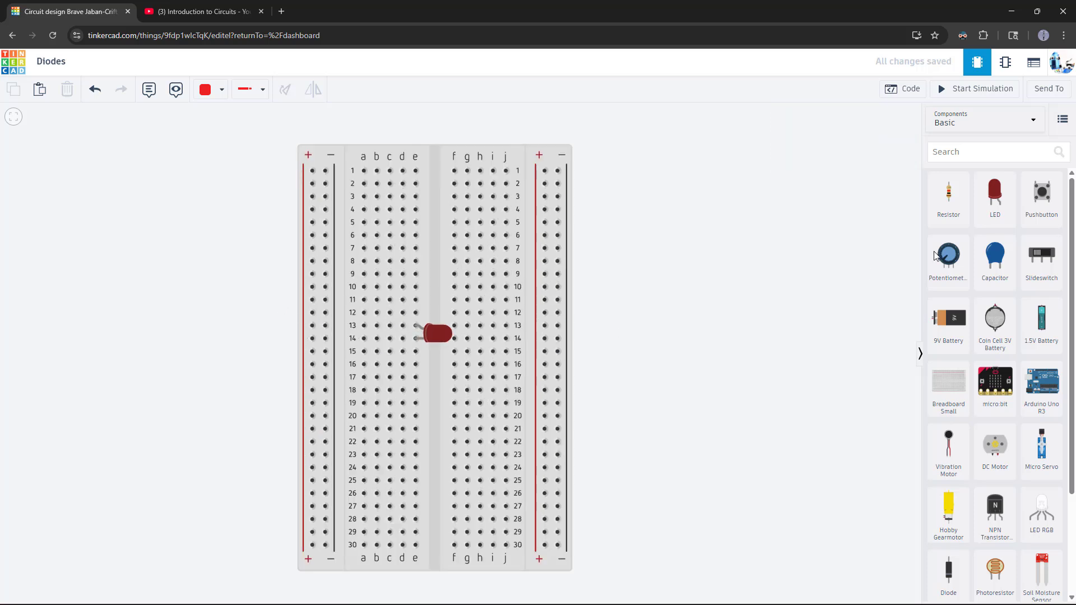
mouse_move(406, 321)
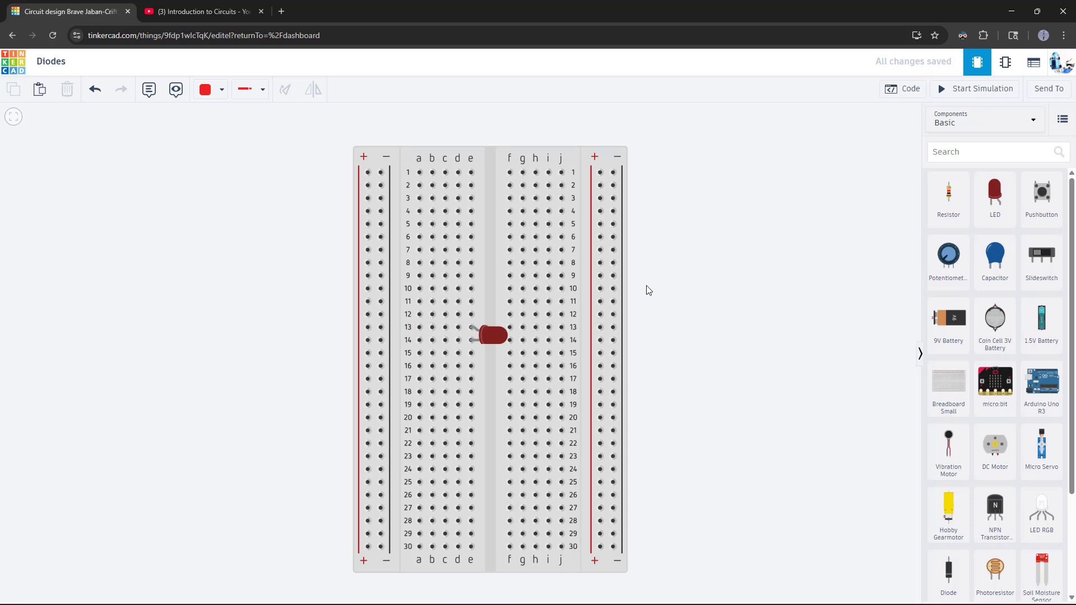
mouse_move(966, 431)
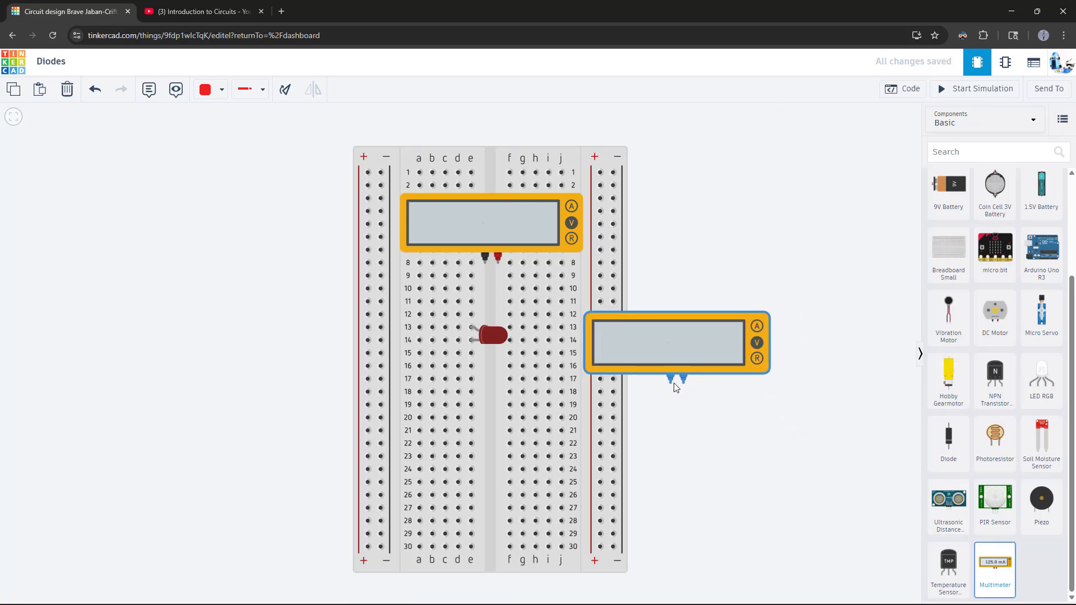
- Confirm the new multimeter is in Voltage mode and start wiring its leads toward the LED
left_click(666, 343)
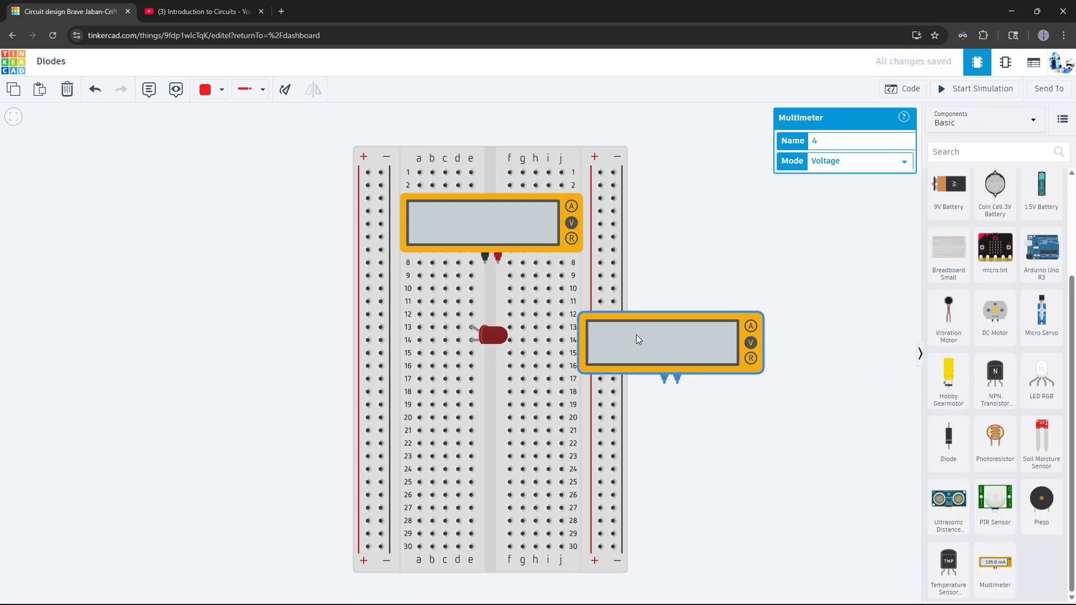
mouse_move(663, 381)
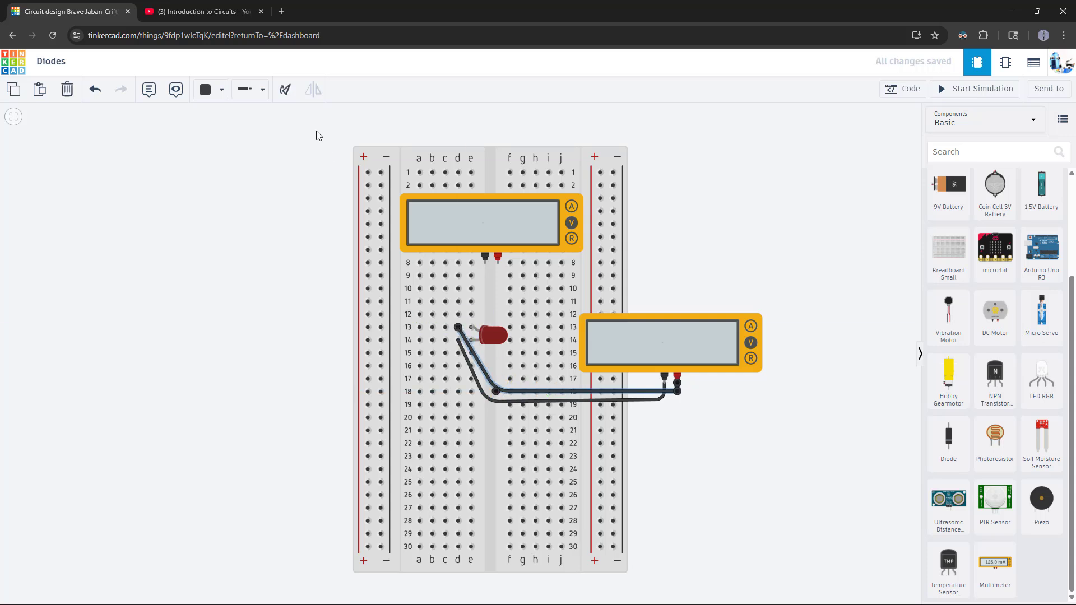
left_click(206, 89)
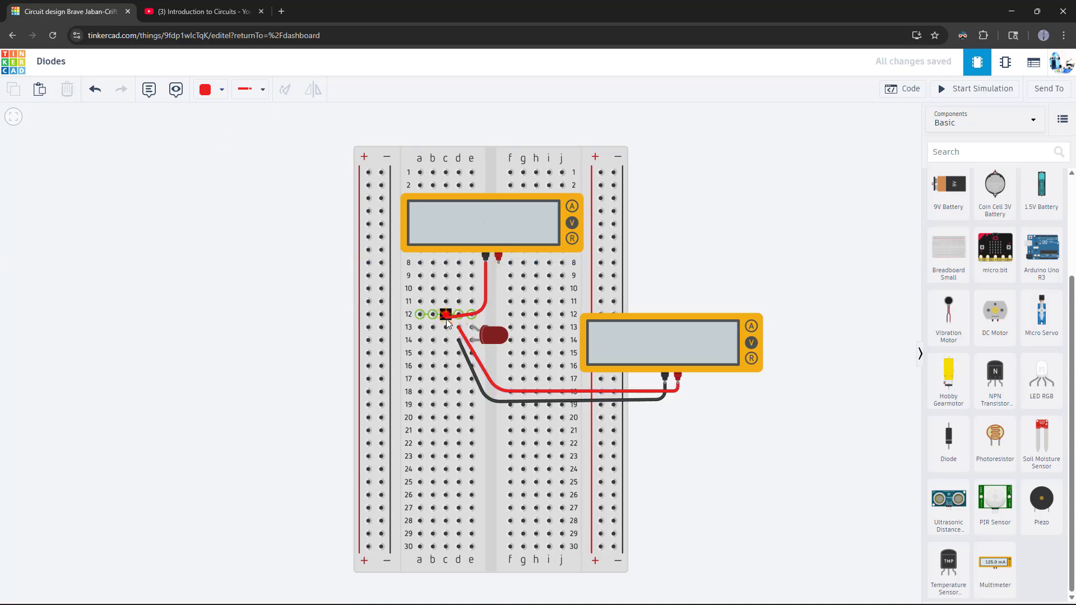
left_click(209, 89)
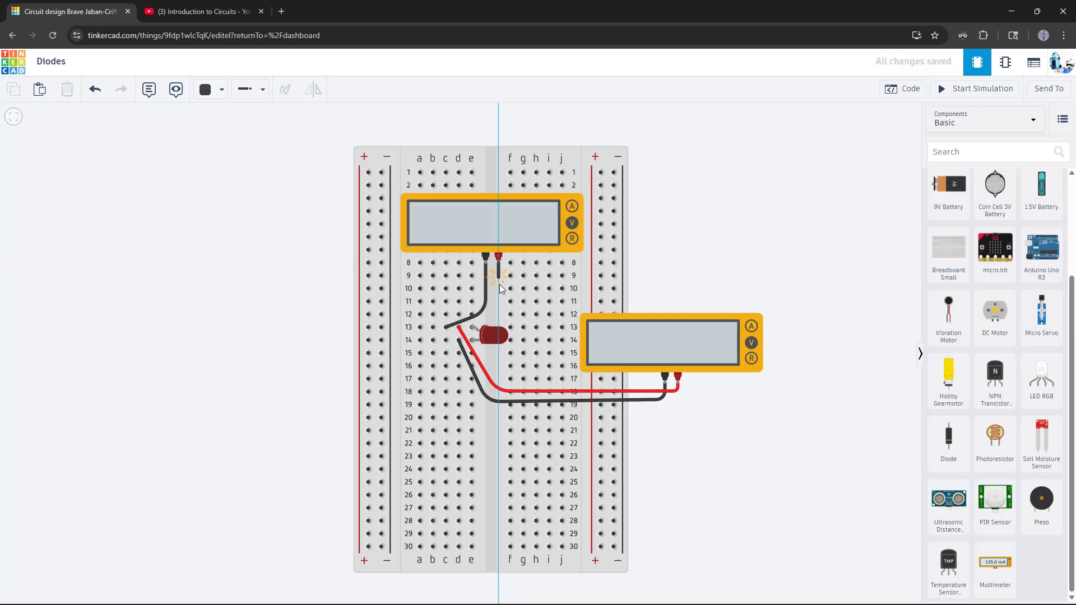
mouse_move(493, 302)
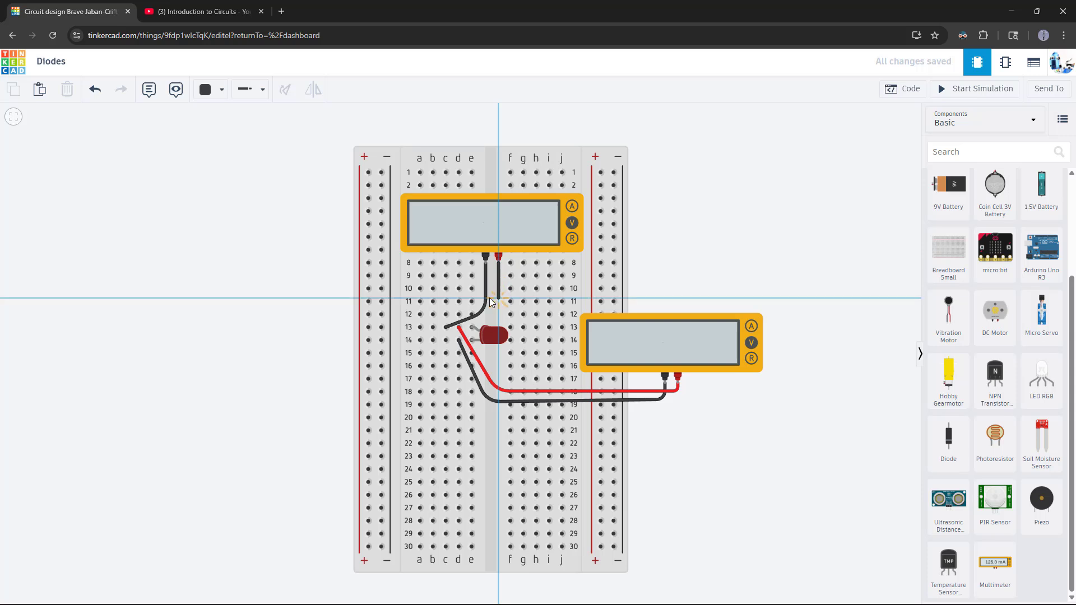
- Wire the top multimeter's probe to row 11 and color the lead red
left_click(491, 300)
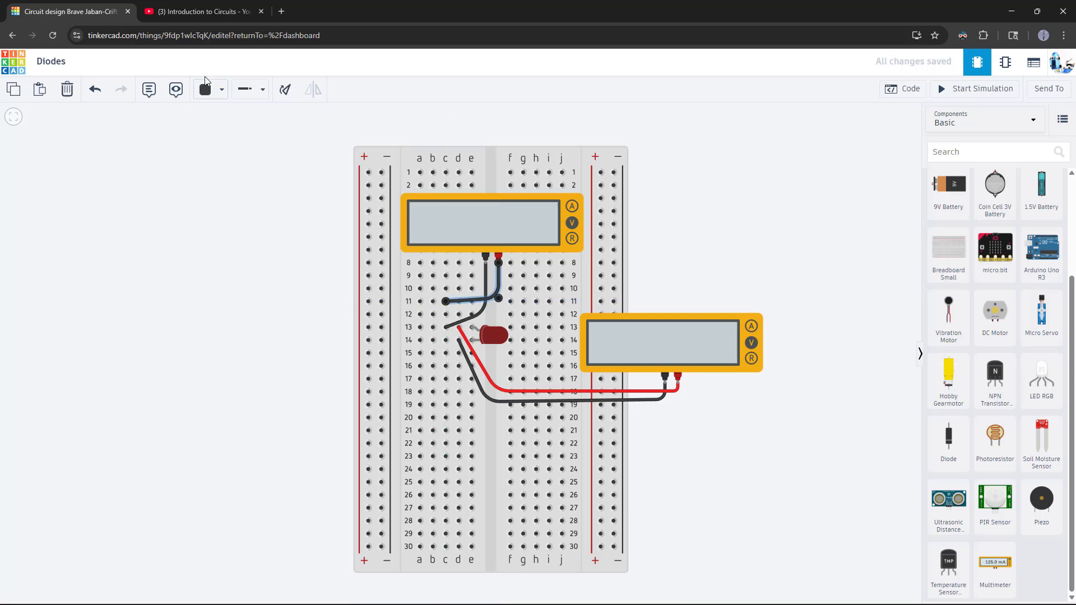
left_click(205, 89)
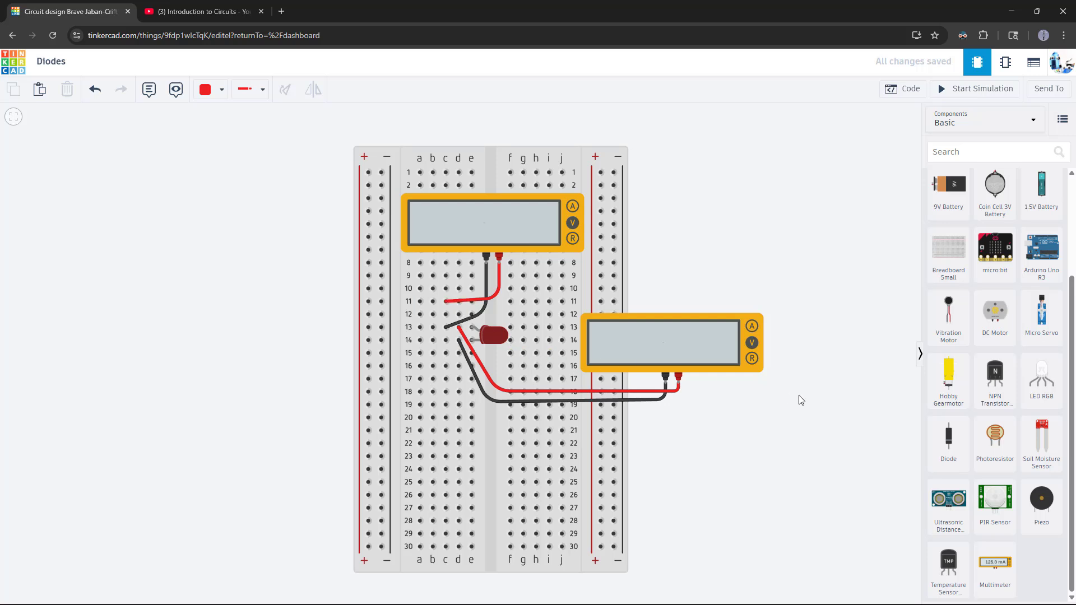
scroll("up", 3)
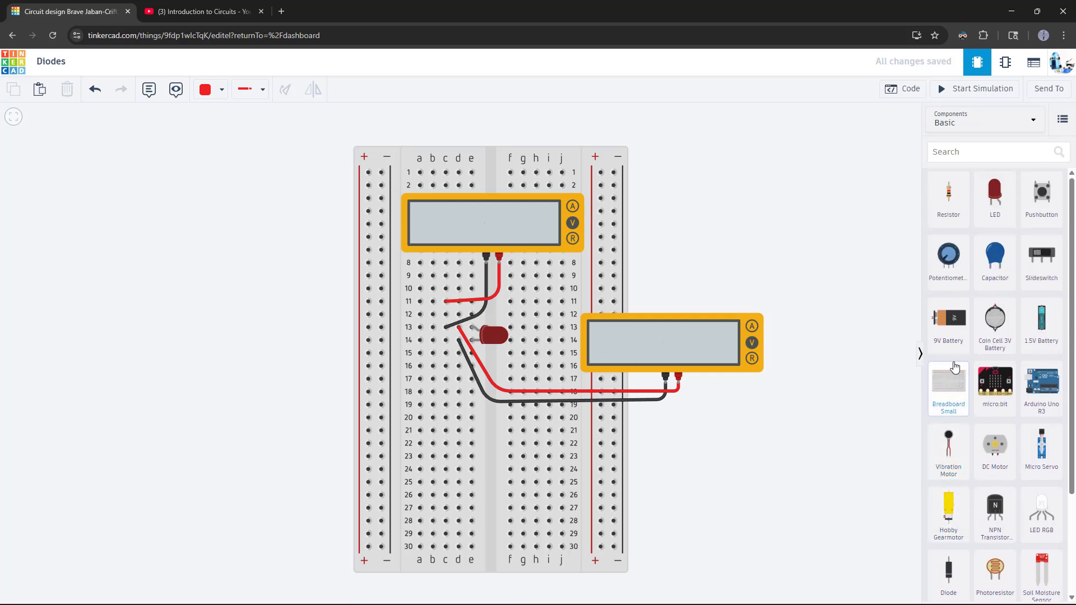
mouse_move(948, 325)
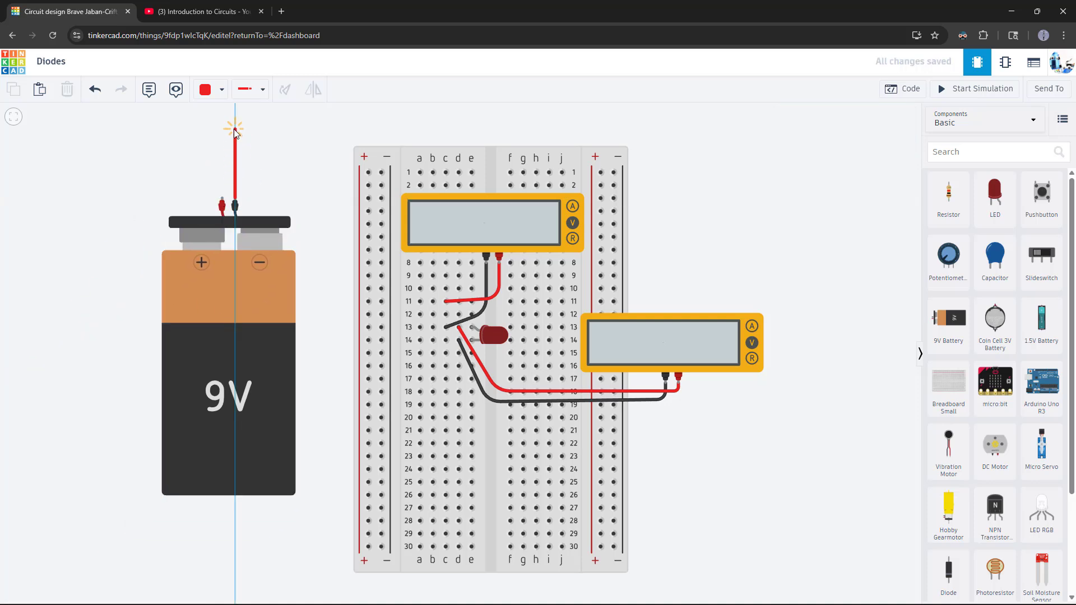
- Wire the 9V battery: black lead to the negative rail, red lead to the positive rail
left_click_drag(233, 130, 381, 130)
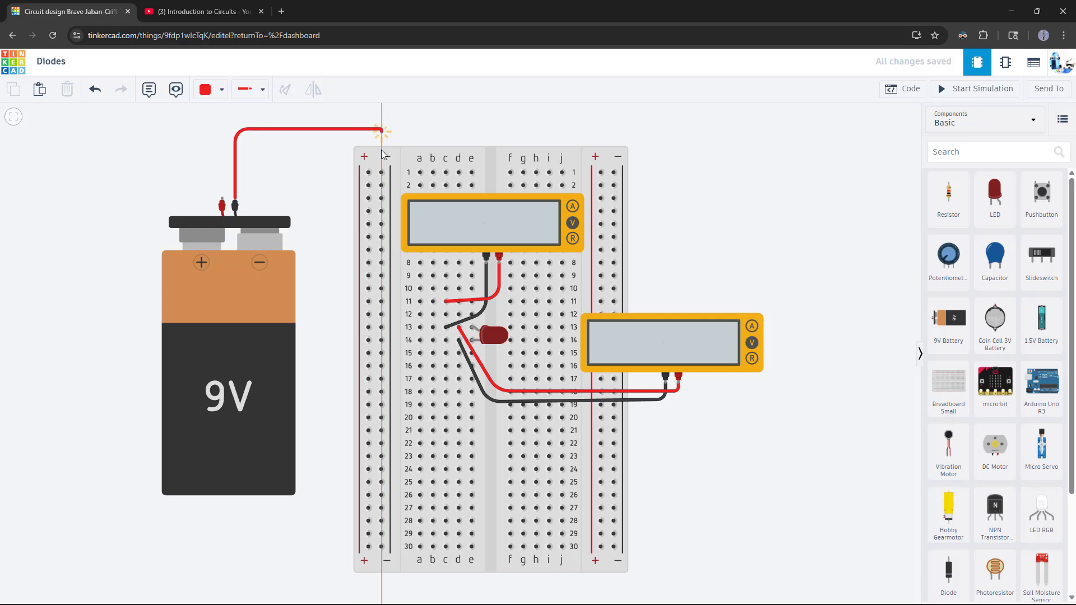
left_click(205, 89)
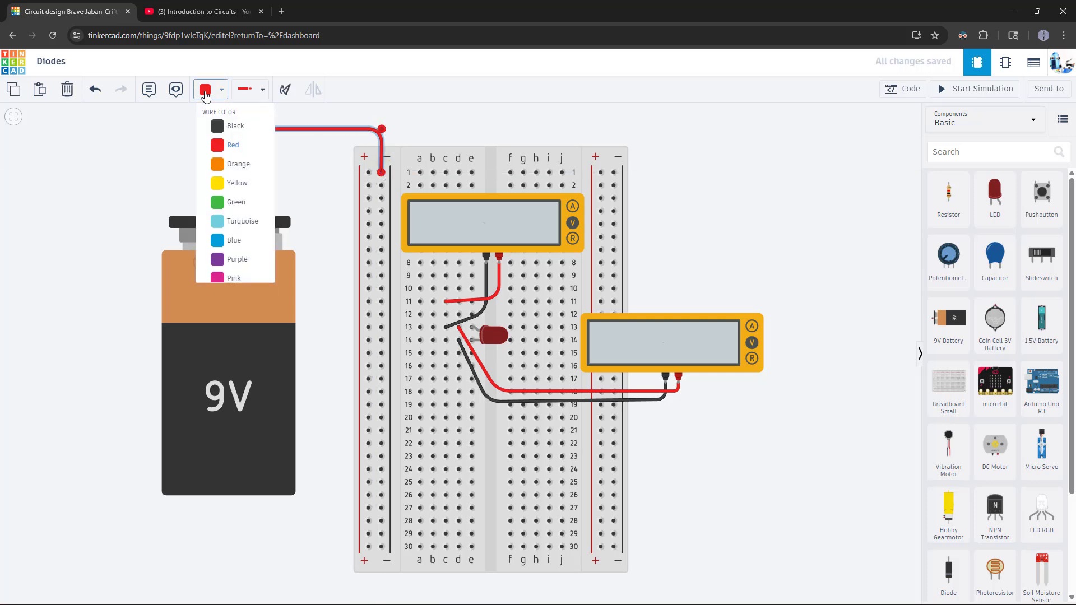
left_click(236, 125)
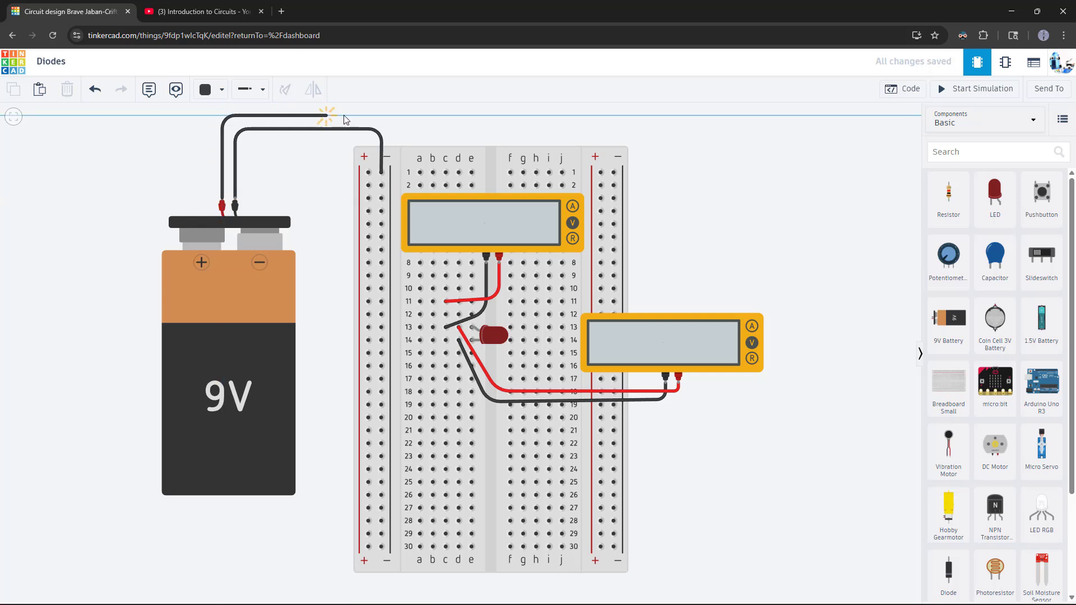
left_click(370, 173)
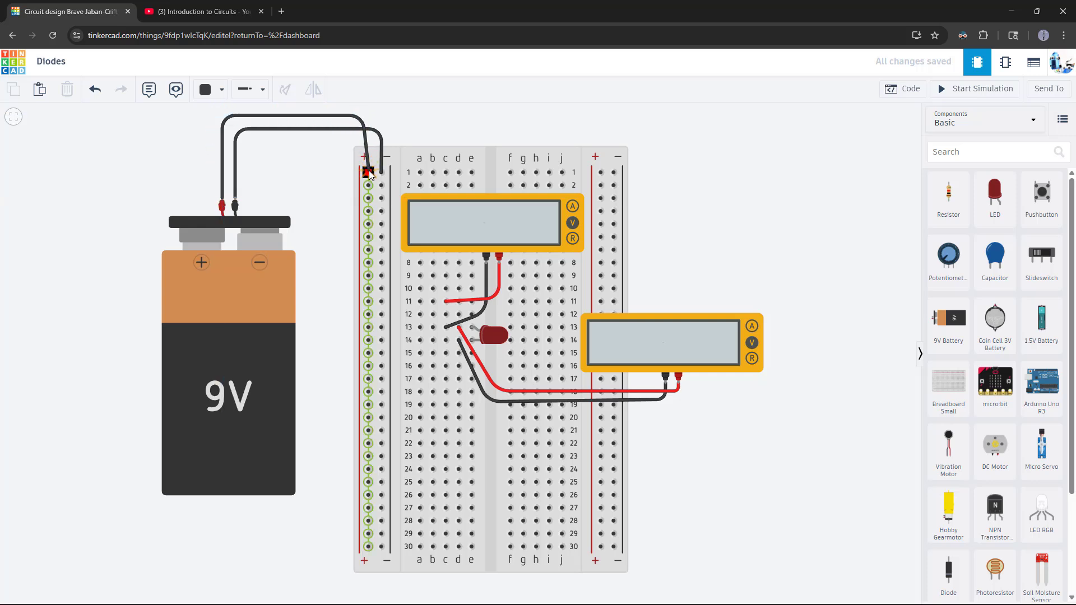
left_click(205, 89)
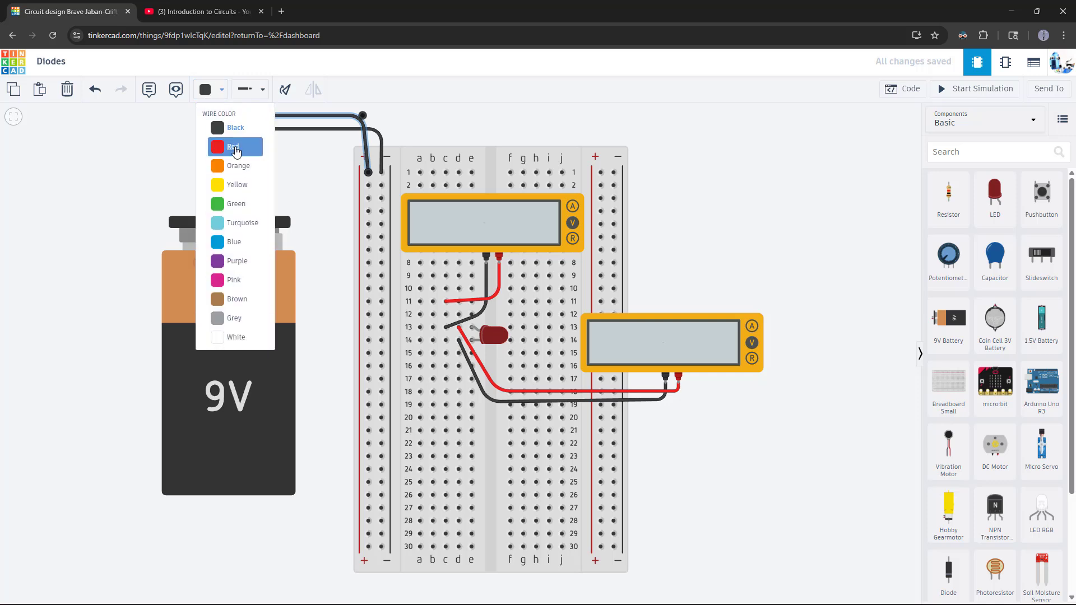
left_click(235, 147)
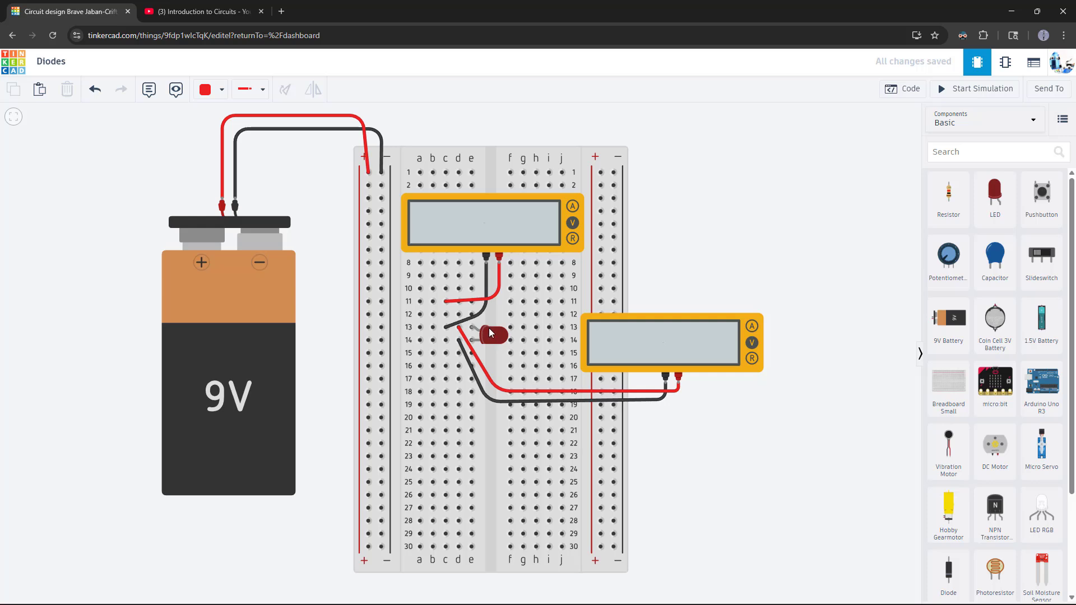
mouse_move(482, 336)
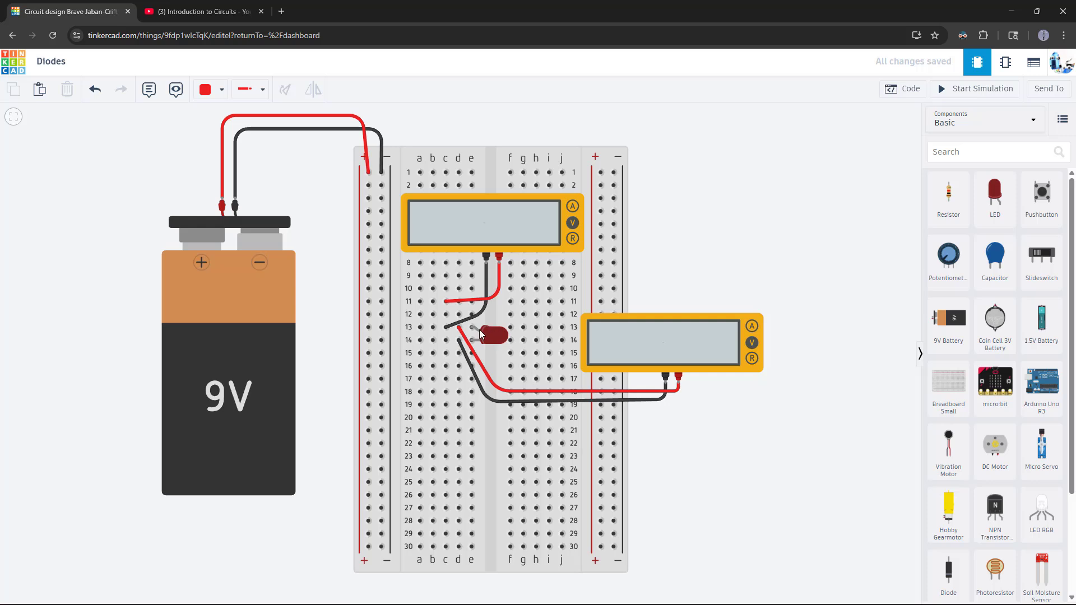
- Add rail jumpers to the LED rows: black to row 14, red from row 11 to positive
left_click(419, 340)
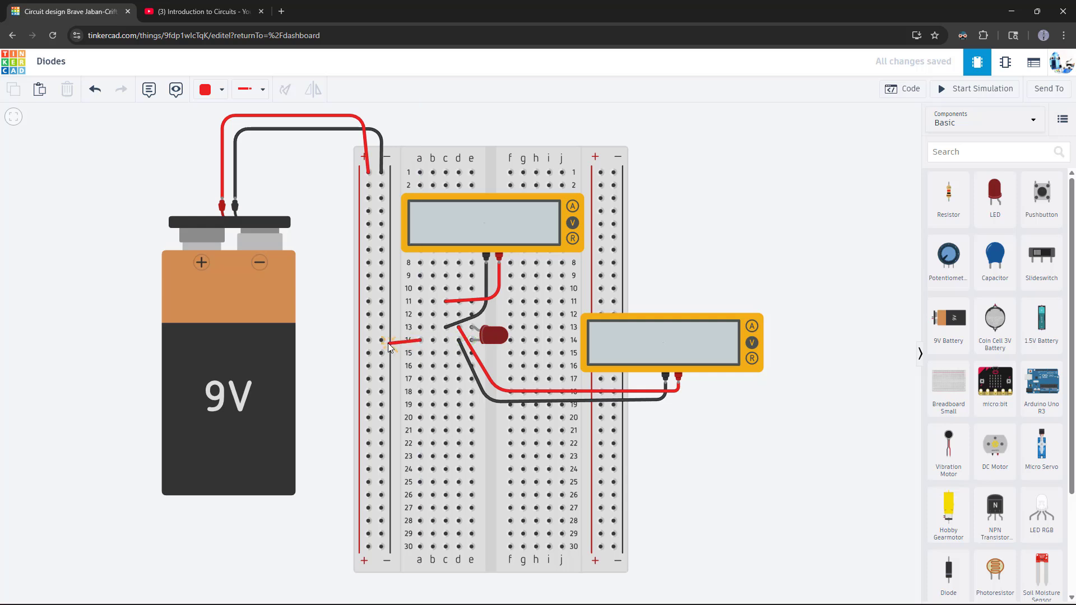
left_click(205, 89)
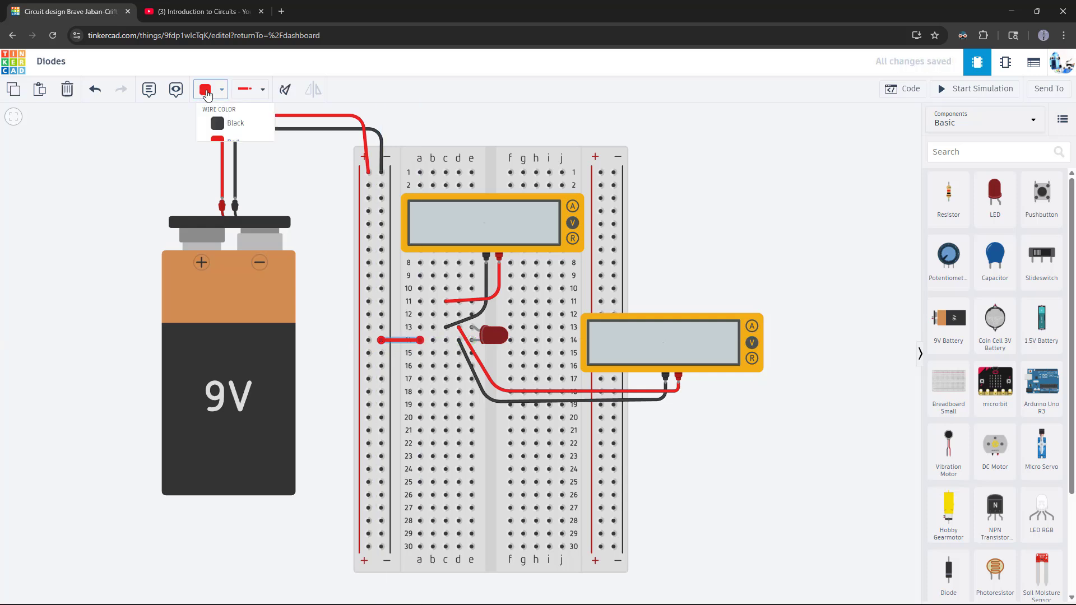
left_click(236, 123)
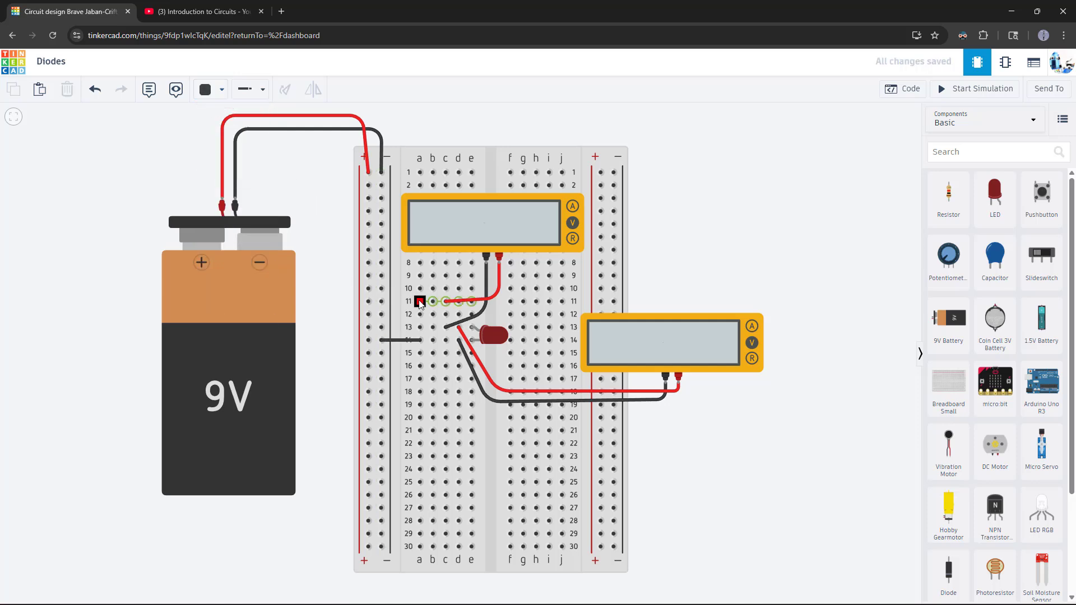
left_click(419, 301)
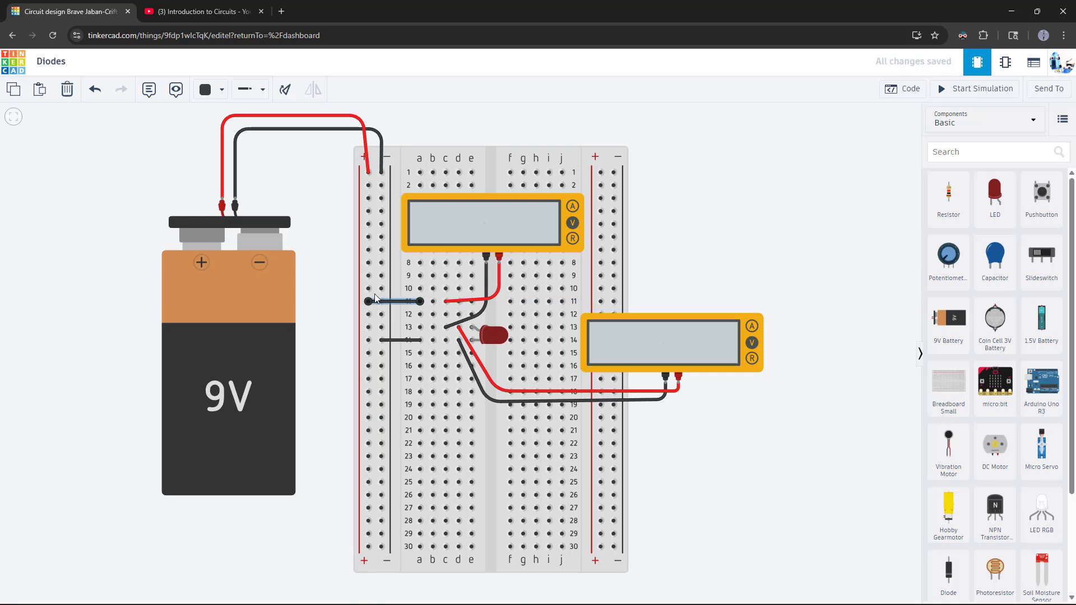
left_click(207, 89)
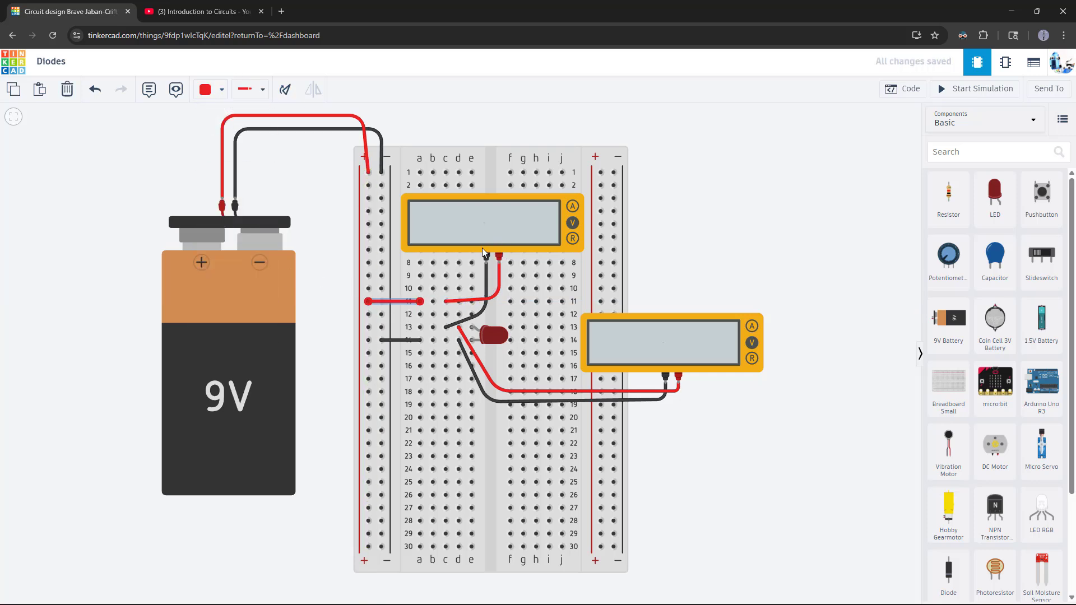
mouse_move(472, 327)
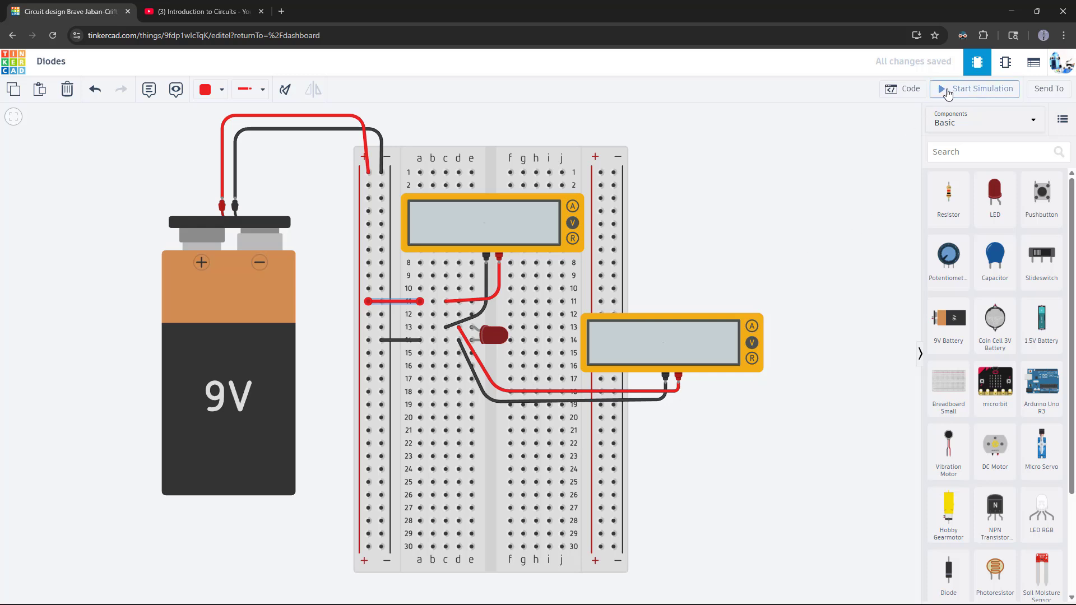
- Run the simulation and watch the resistor-less LED blow at 915 mA and 7.63 V, then stop it
left_click(974, 89)
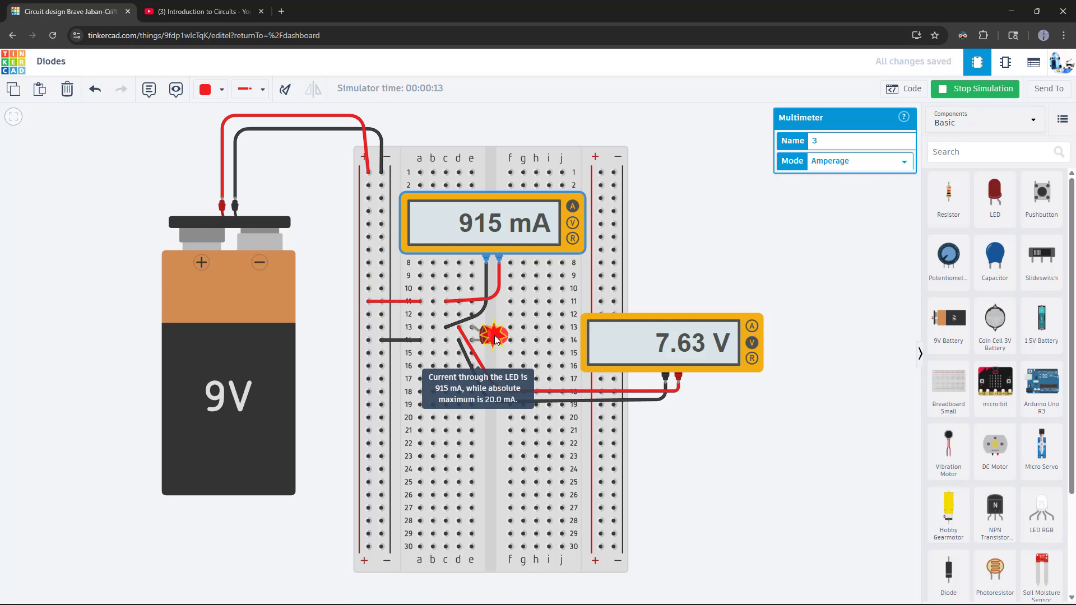
mouse_move(946, 93)
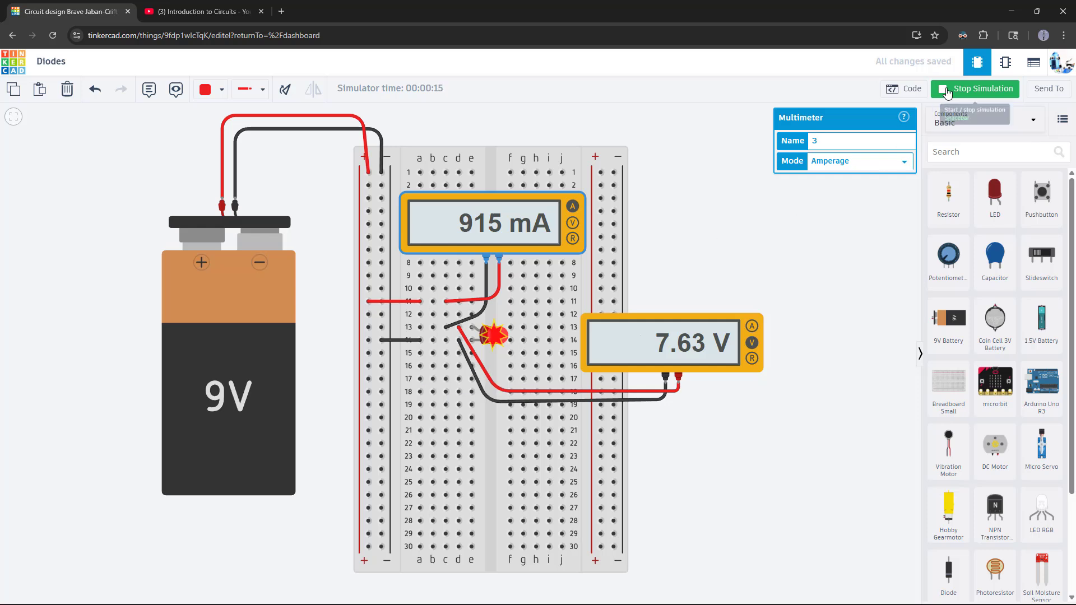
left_click(974, 89)
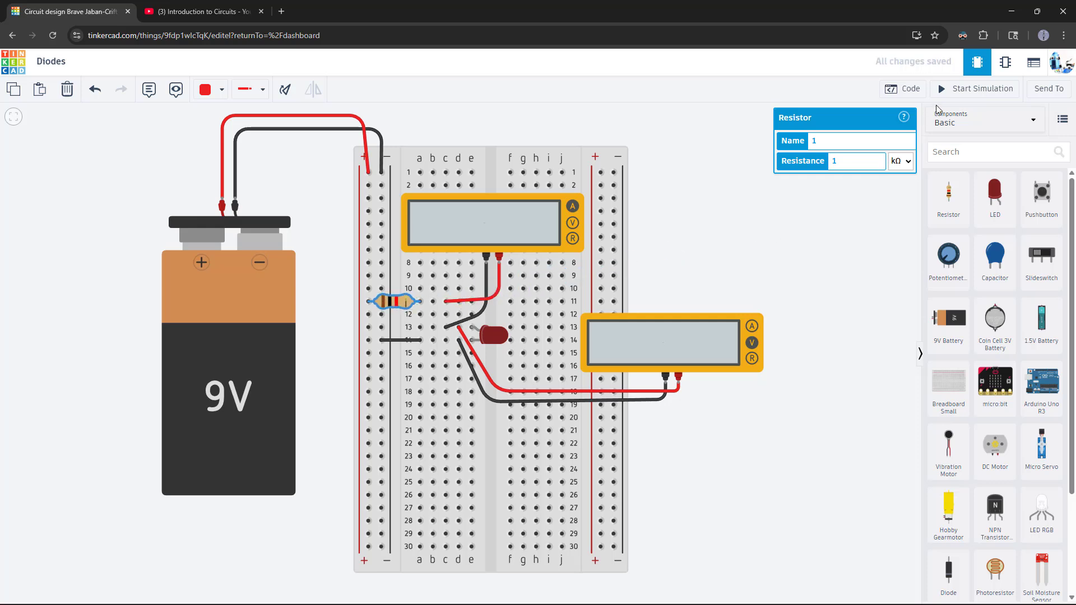
mouse_move(976, 89)
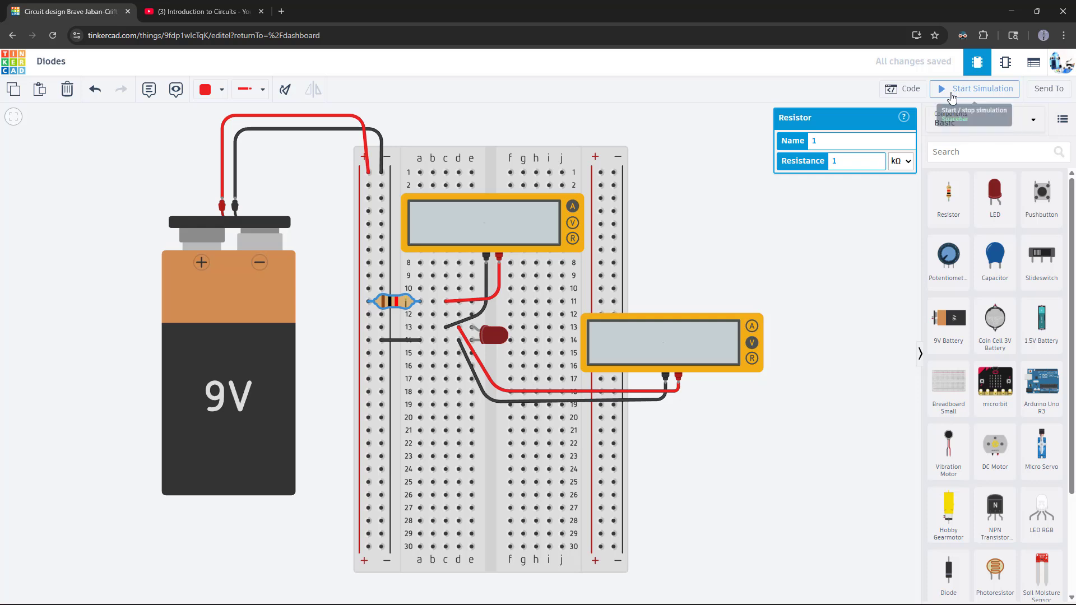
- Rerun the simulation with the 1 kΩ resistor, reading 7.04 mA and 1.95 V
left_click(975, 89)
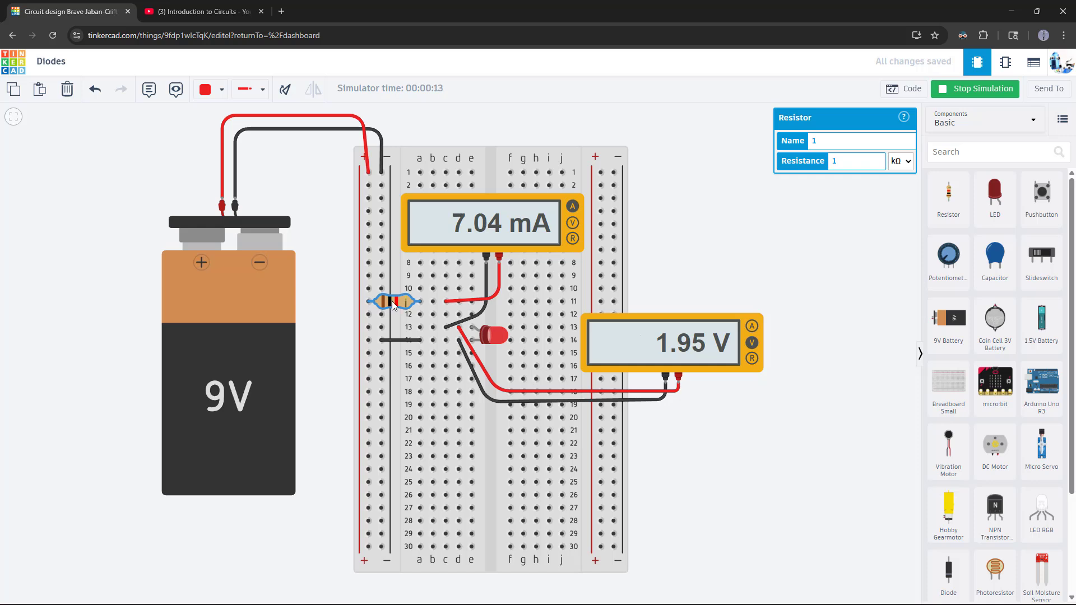
mouse_move(828, 193)
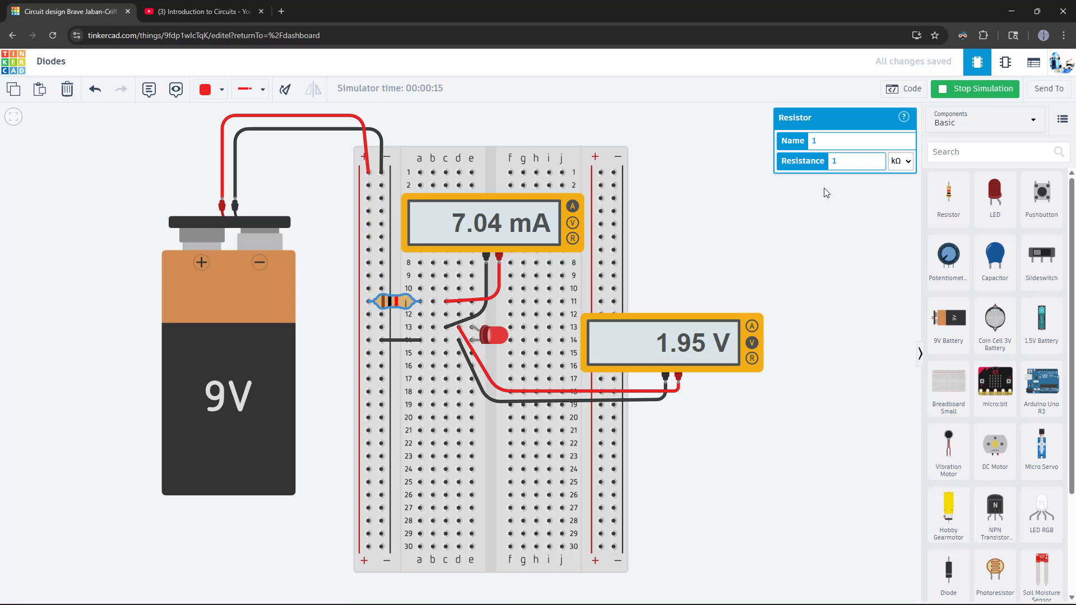
- Set the resistor to 10 Ω, switching its unit from kΩ to Ω
left_click(851, 161)
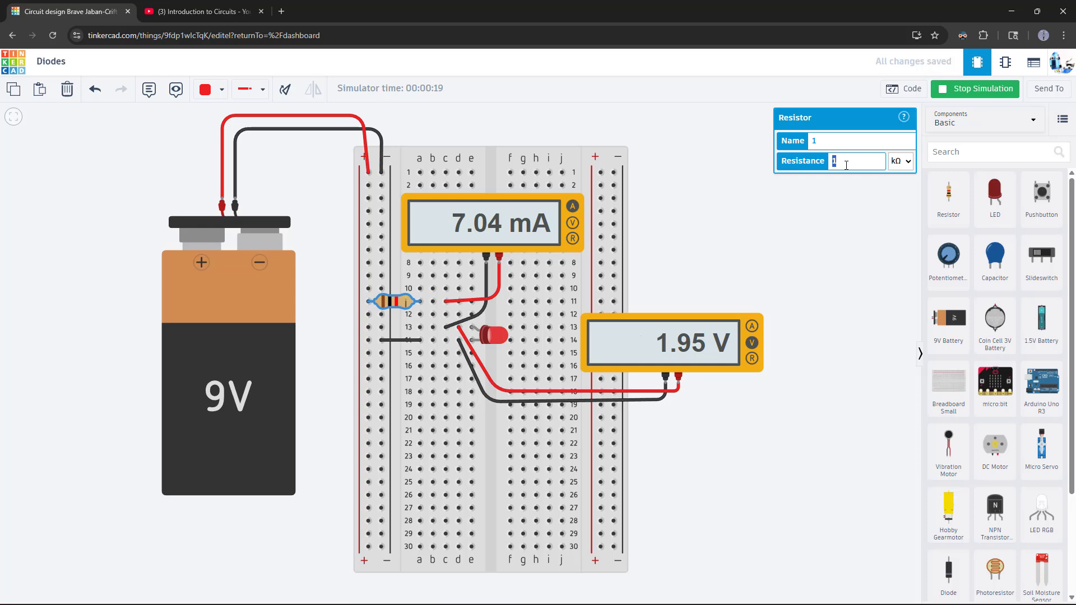
type("2")
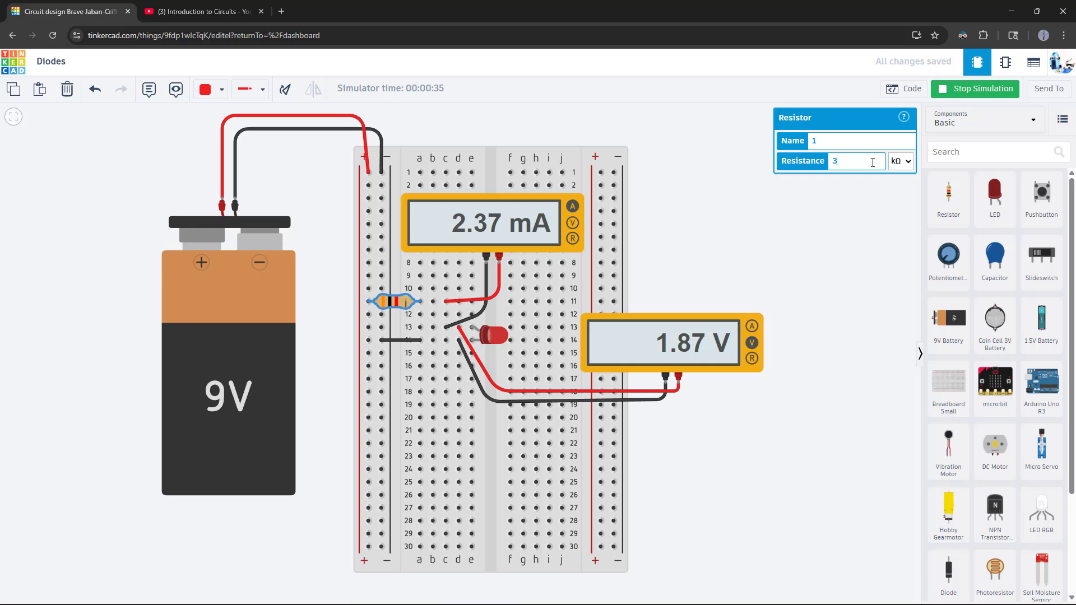
left_click(899, 161)
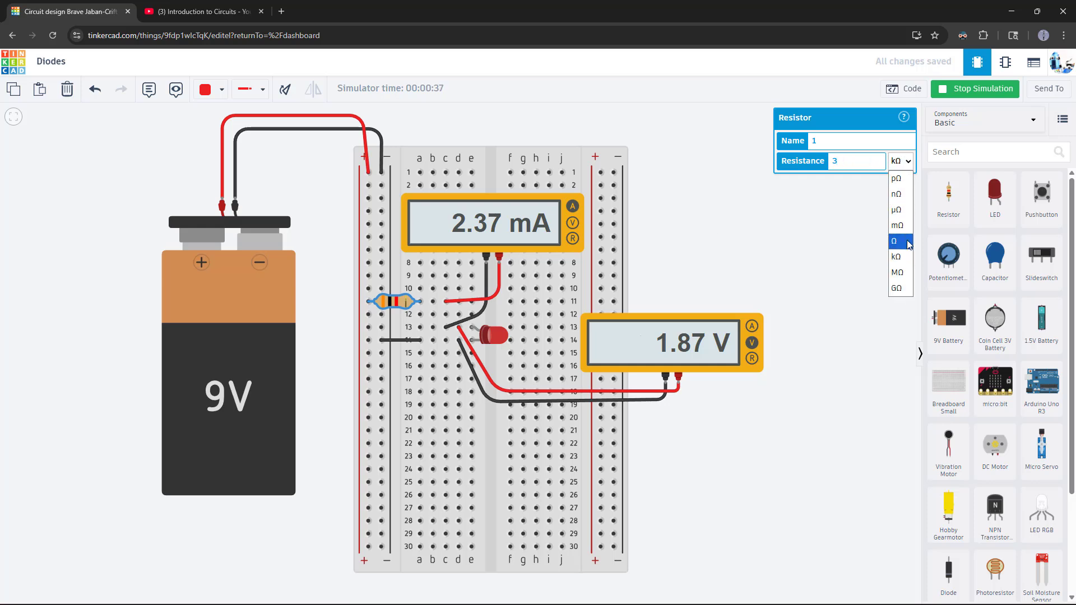
left_click(895, 241)
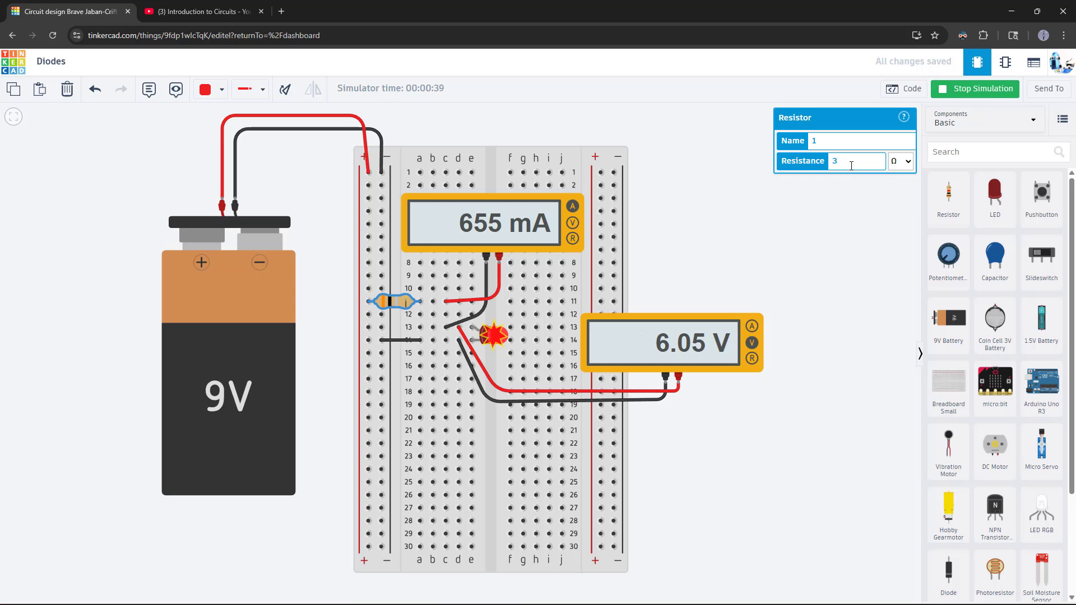
mouse_move(579, 327)
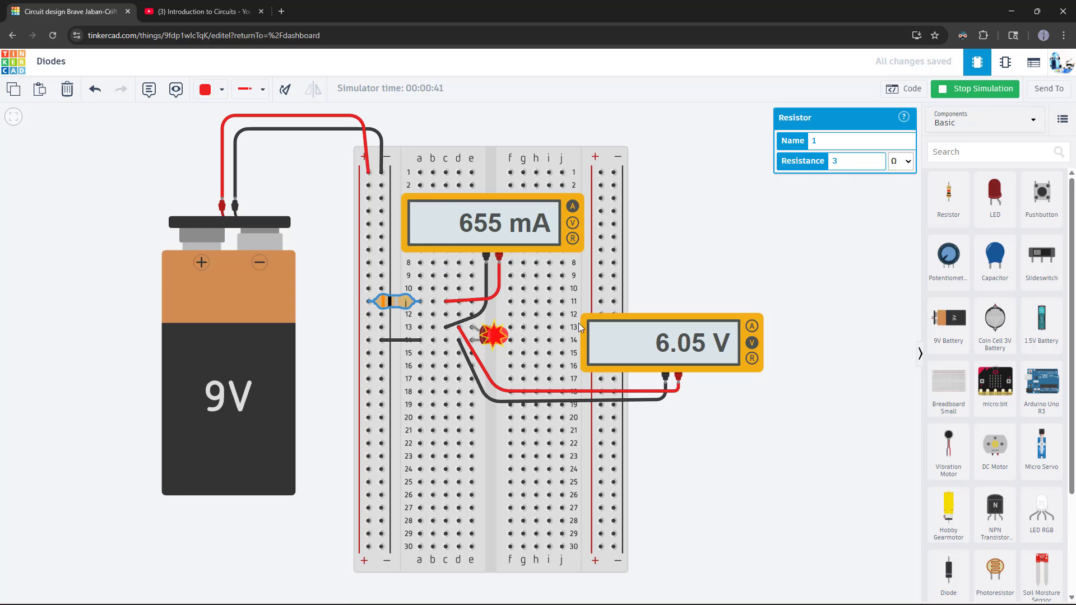
left_click(848, 161)
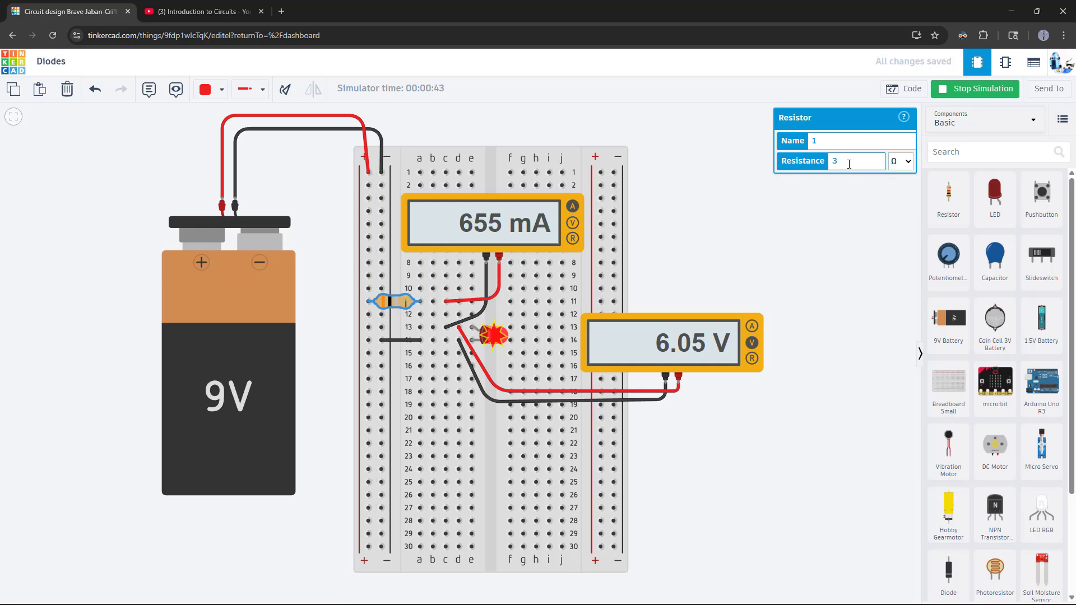
type("10")
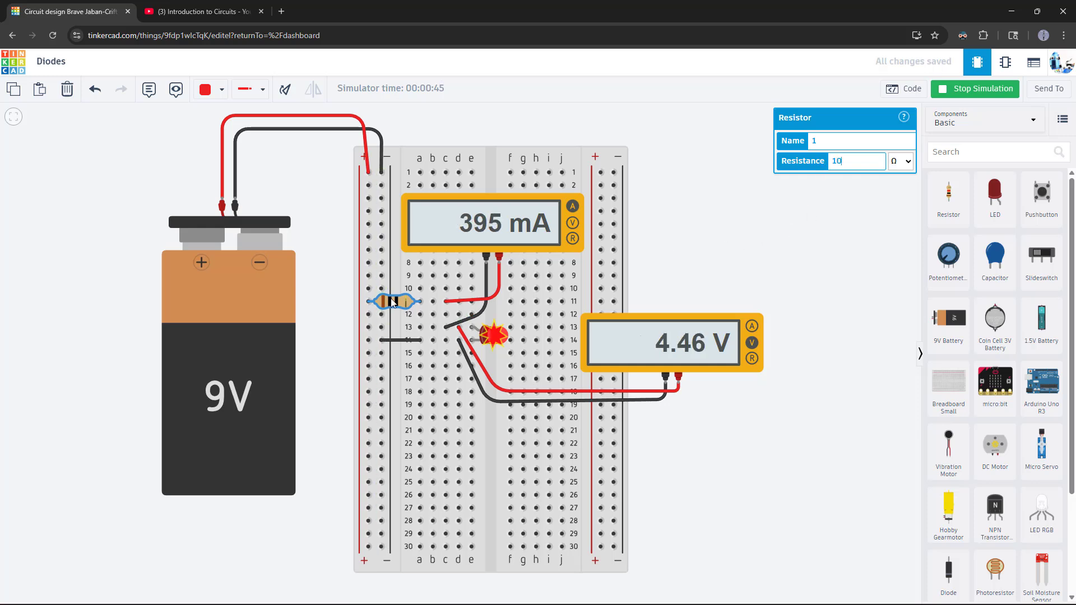
mouse_move(493, 336)
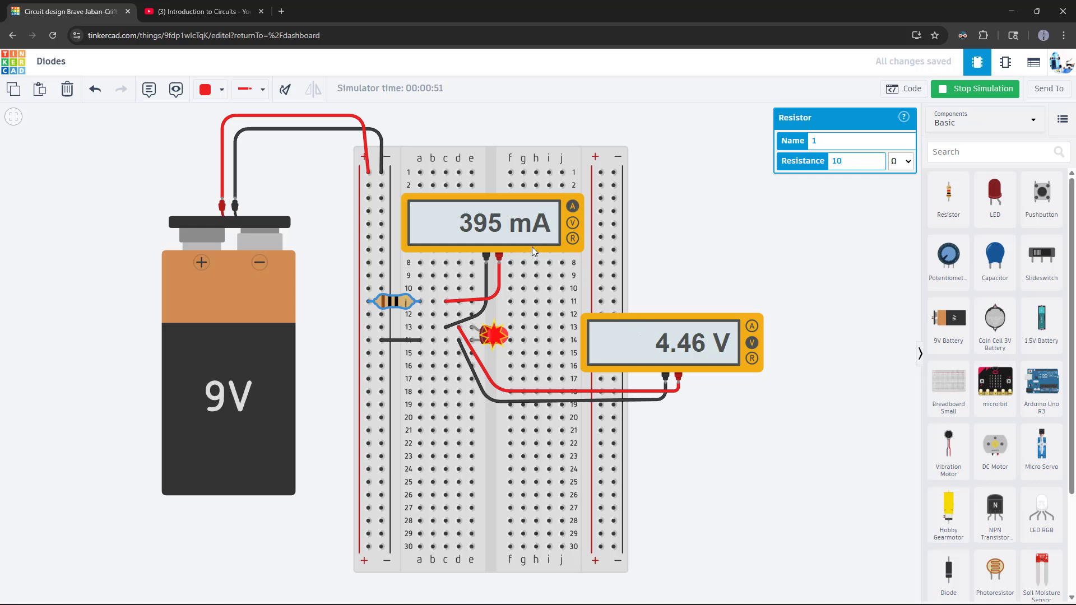
mouse_move(485, 236)
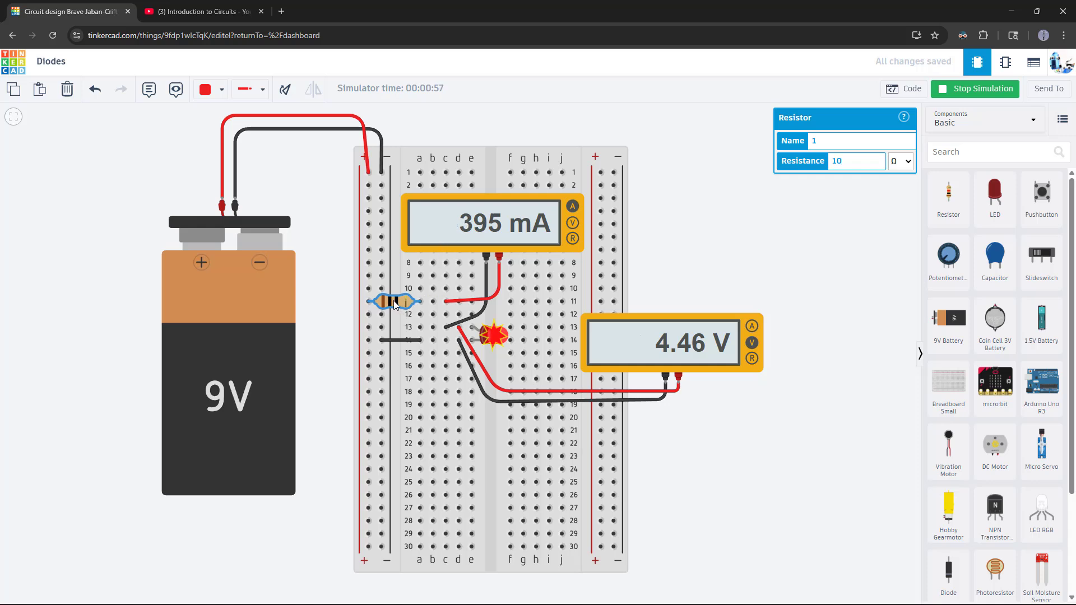
left_click(854, 161)
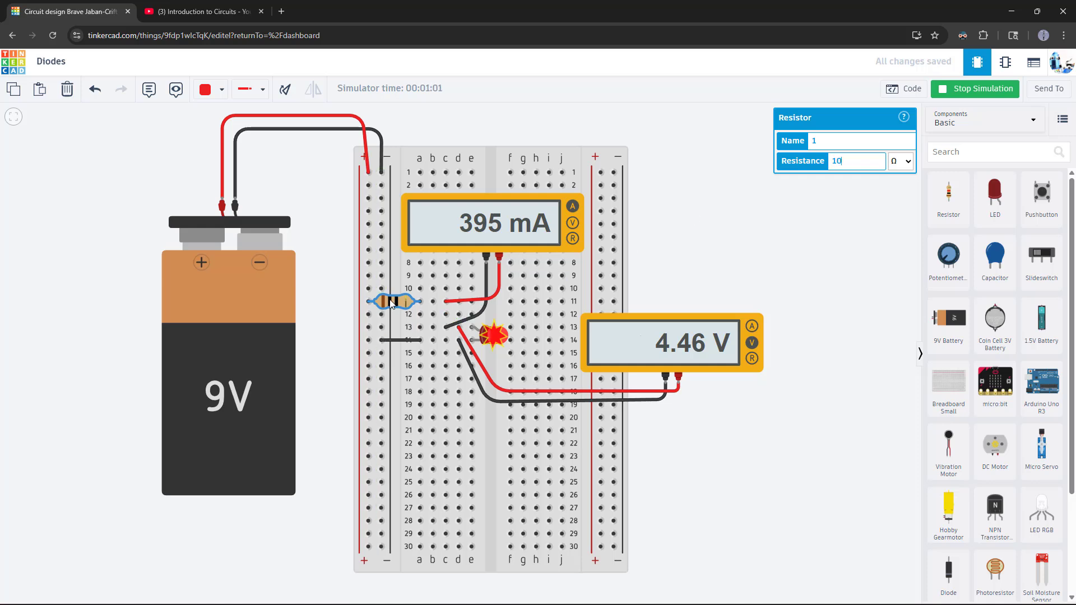
left_click(484, 223)
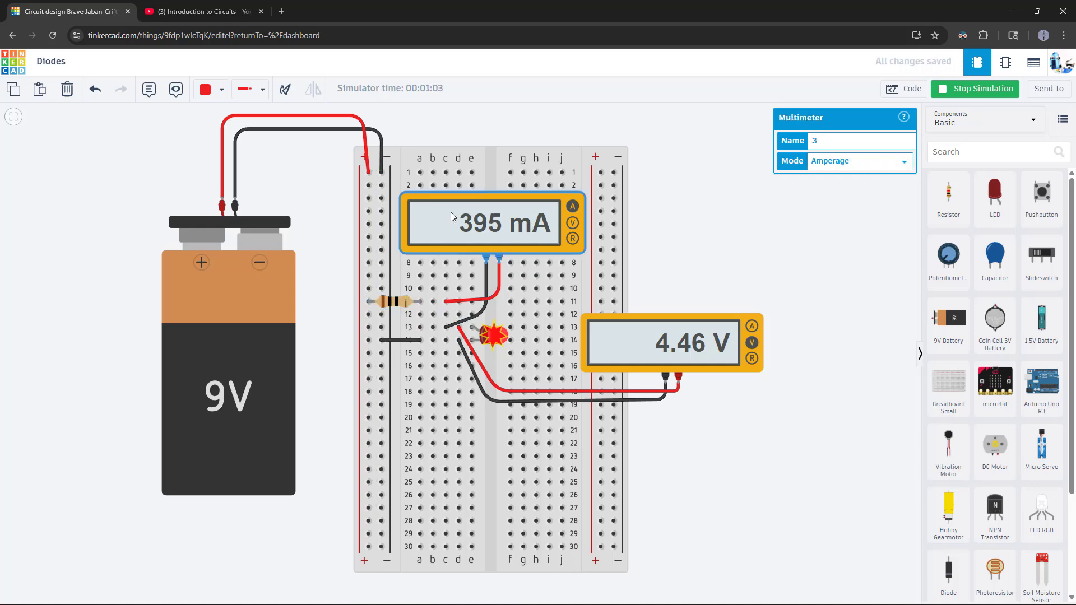
- Move the ammeter up, stand the resistor vertically, and rerun the simulation
left_click(975, 89)
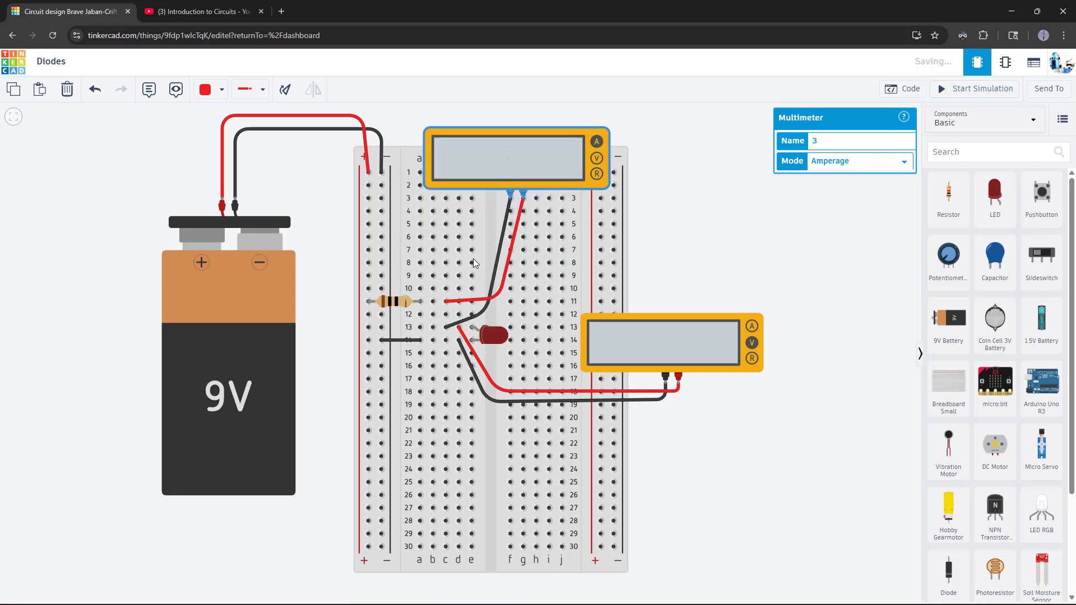
left_click(394, 301)
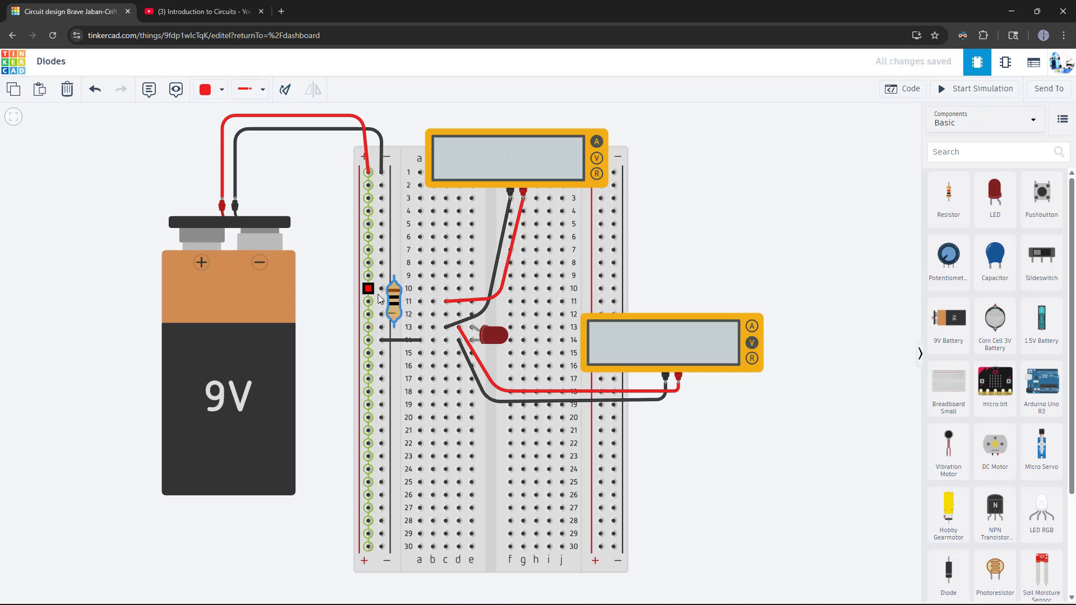
left_click(489, 336)
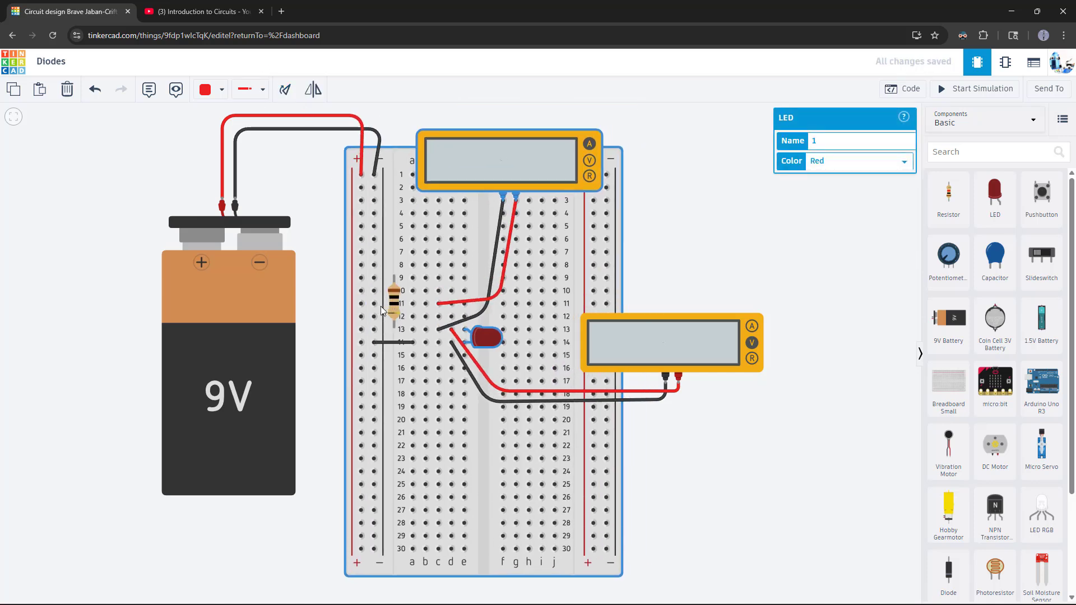
left_click(393, 295)
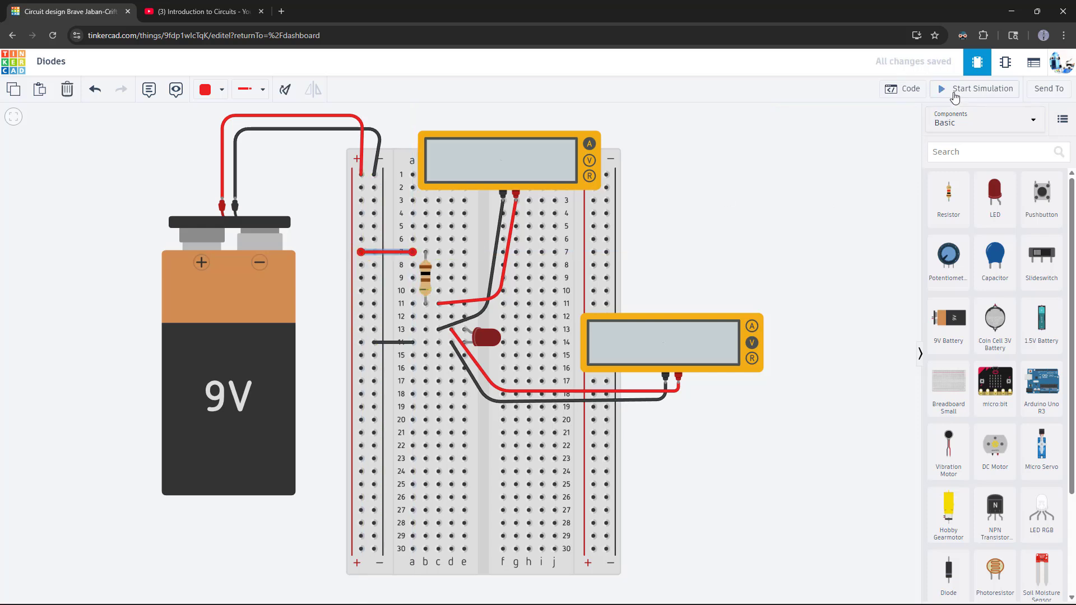
left_click(981, 88)
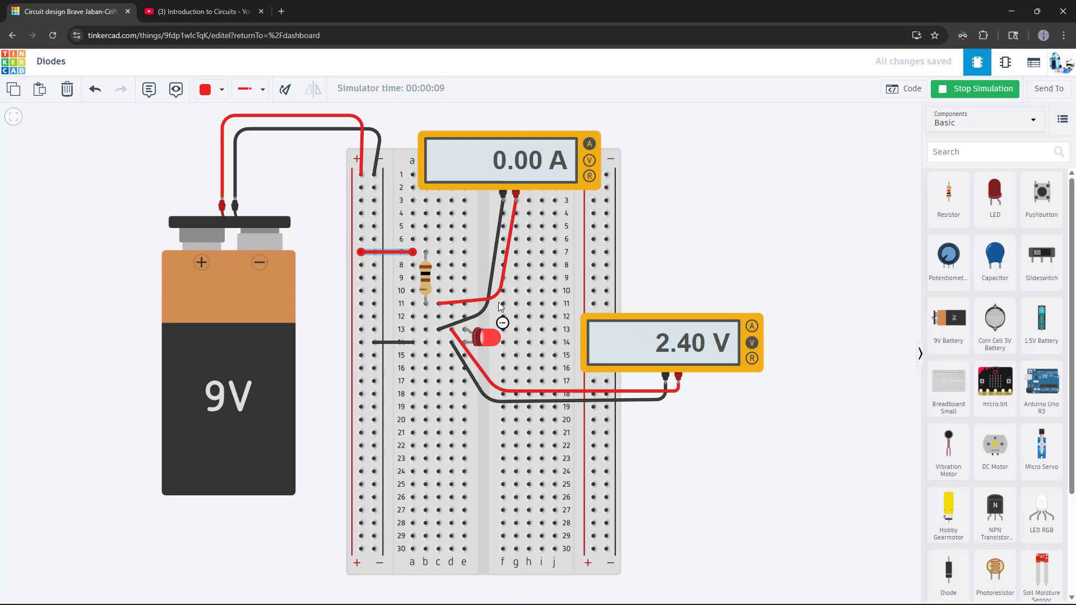
mouse_move(491, 339)
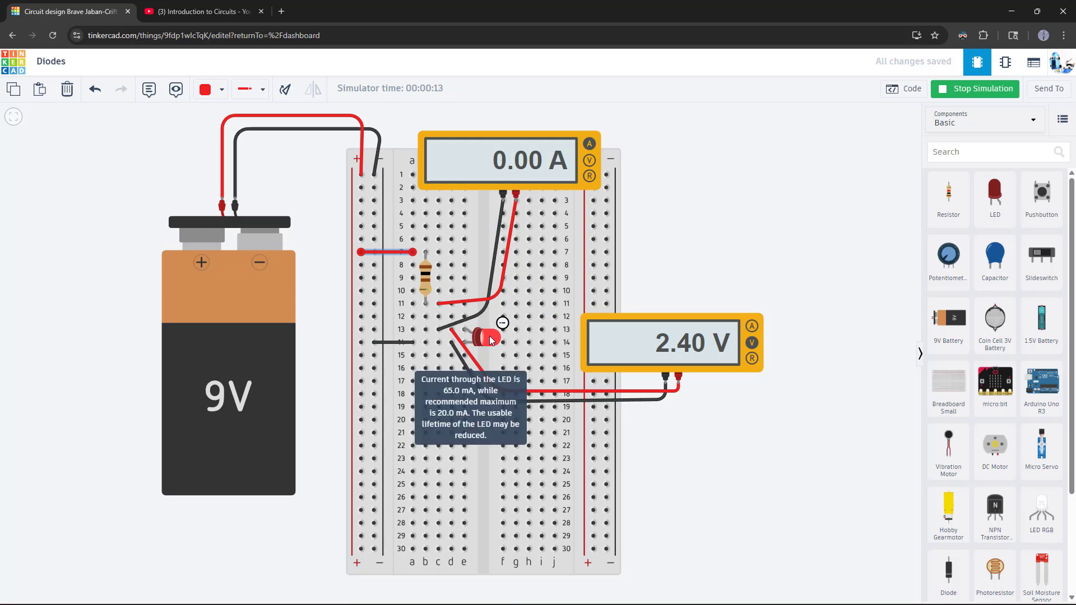
- Return the resistor horizontally to row 11, rewire the ammeter, and rerun the simulation
left_click(502, 160)
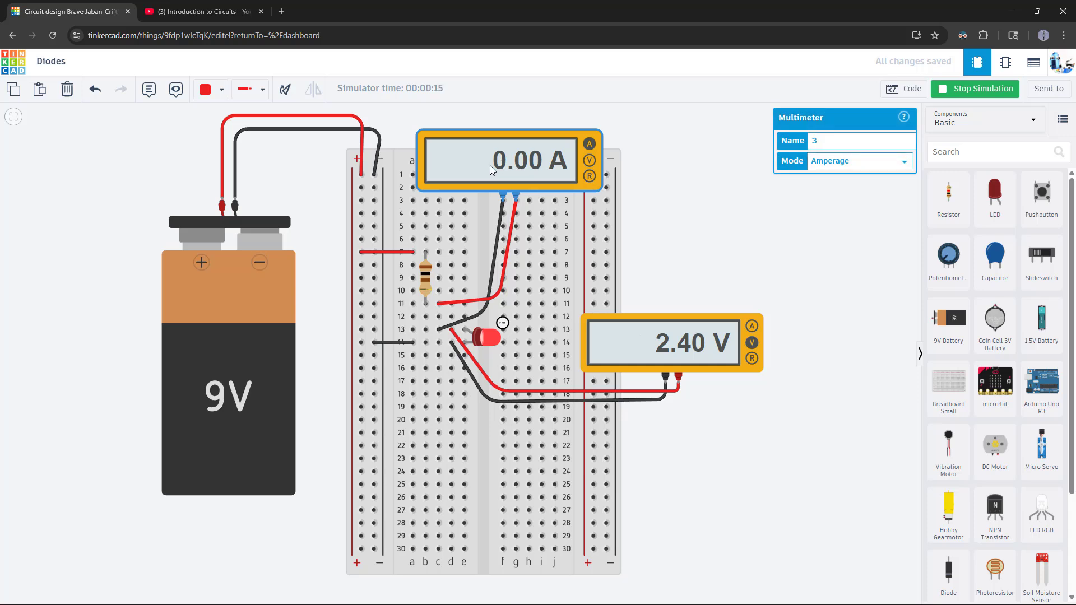
left_click(975, 88)
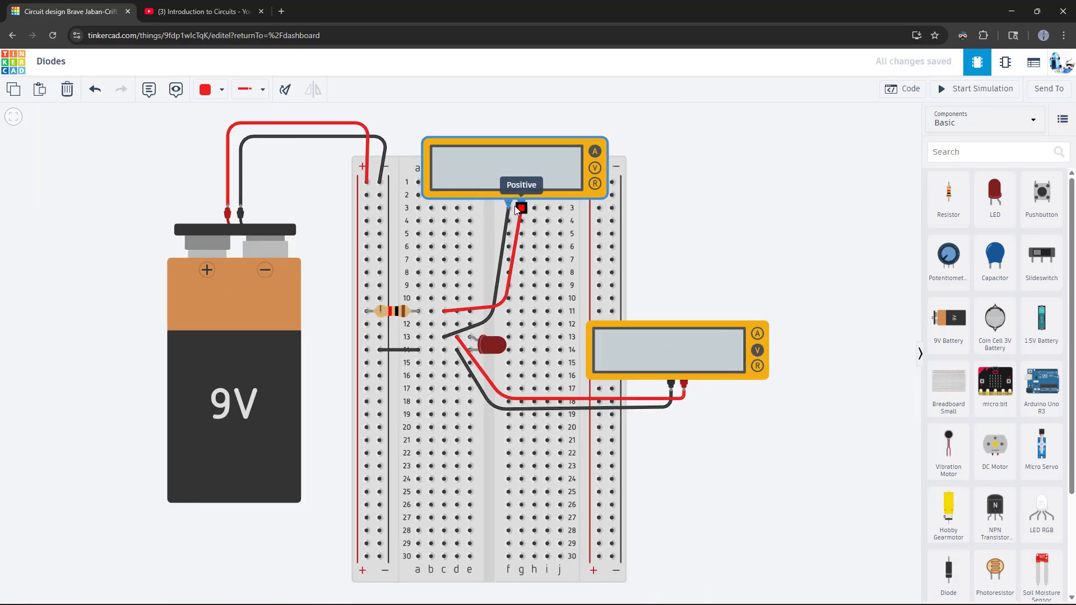
mouse_move(511, 209)
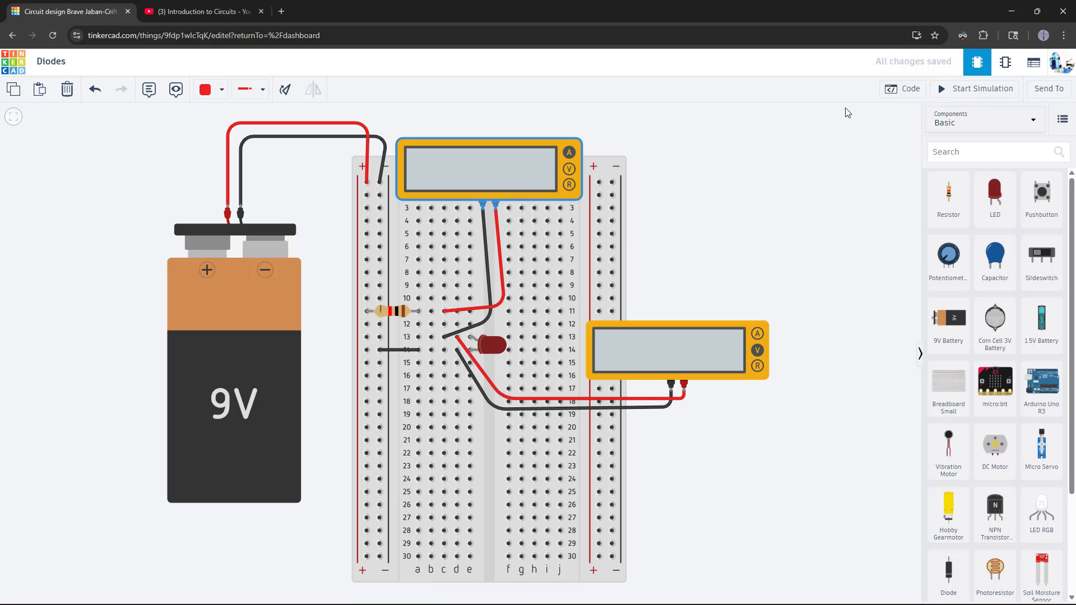
left_click(975, 88)
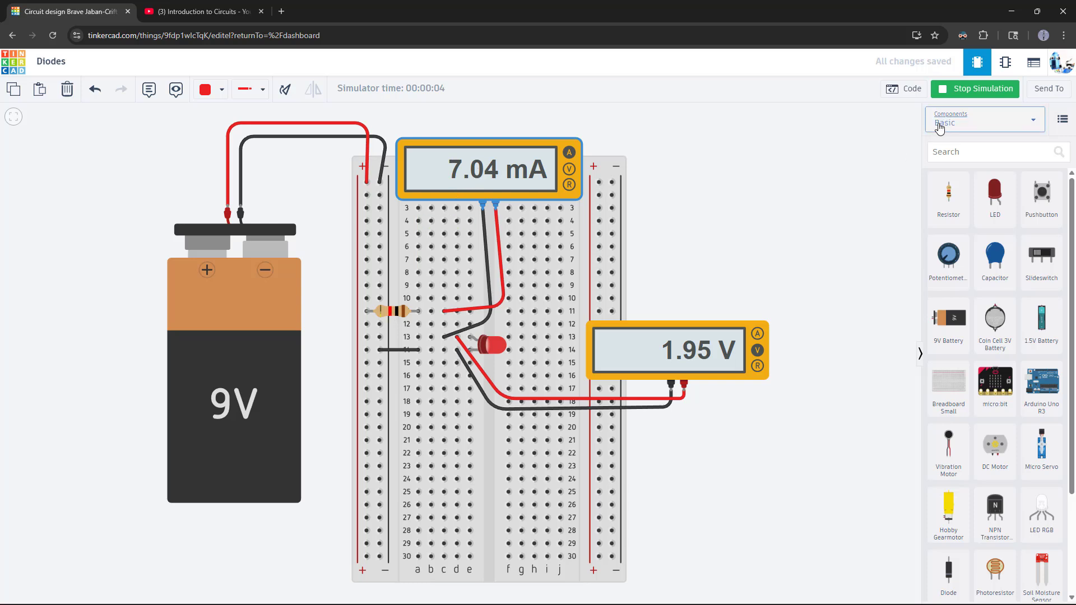
- Place a potentiometer above the resistor, wire it to the + rail, and set it to 10 kΩ
left_click(975, 89)
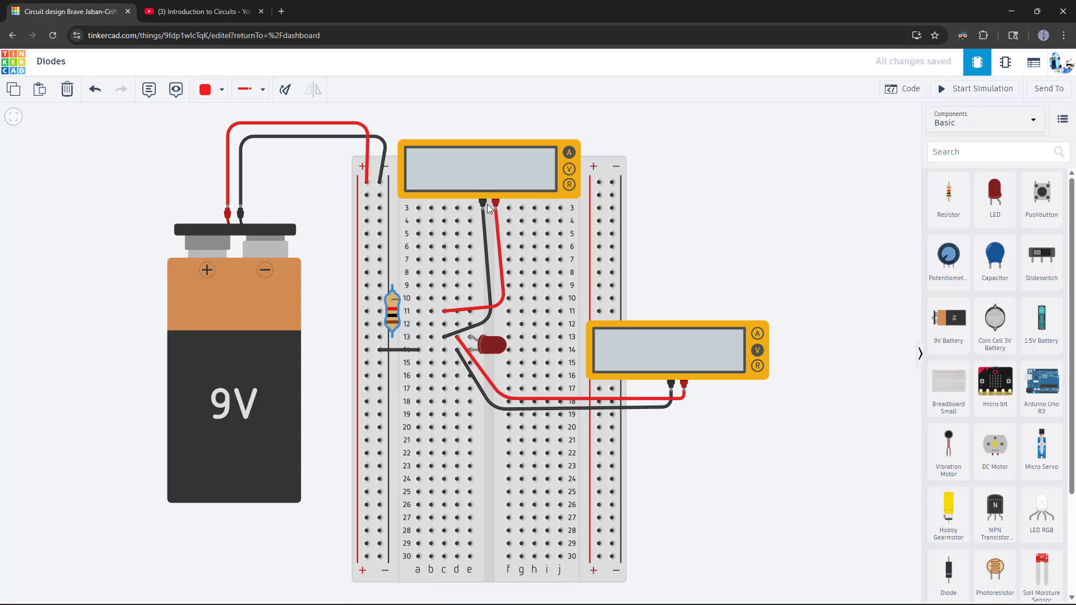
mouse_move(483, 208)
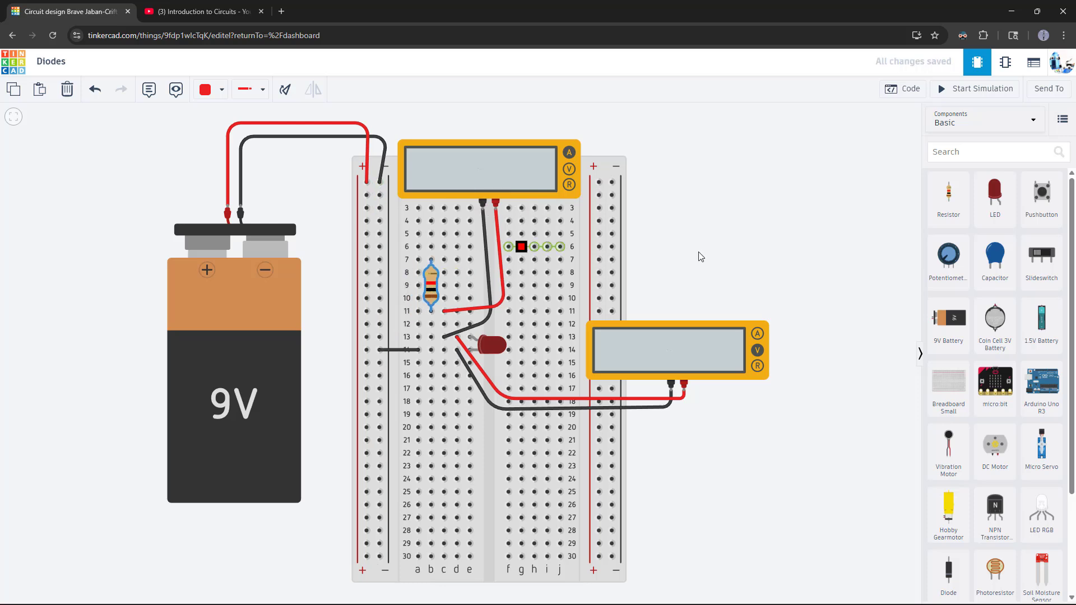
left_click(431, 285)
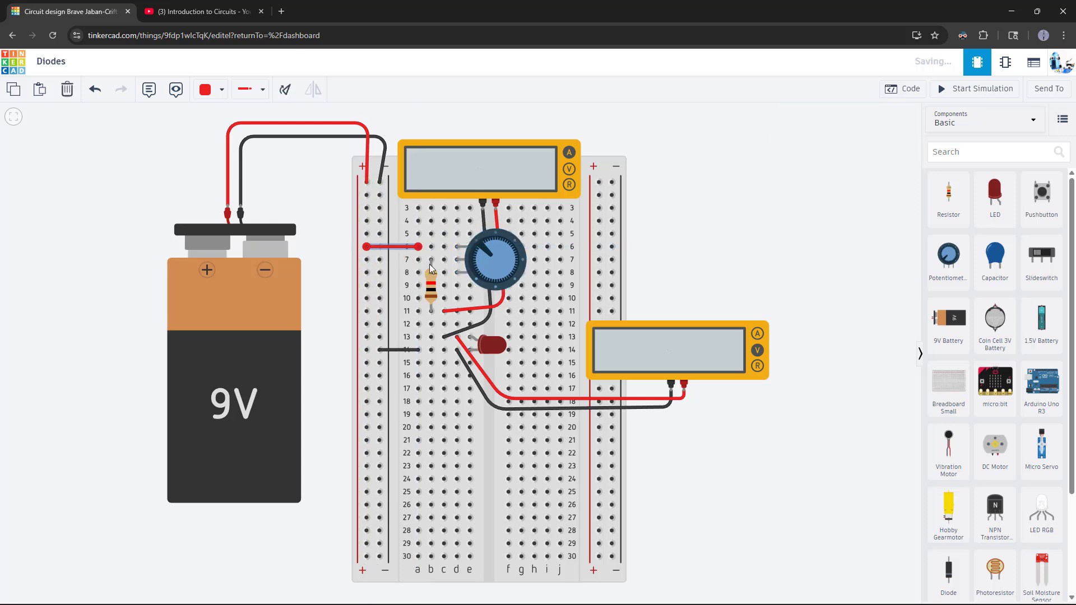
mouse_move(456, 273)
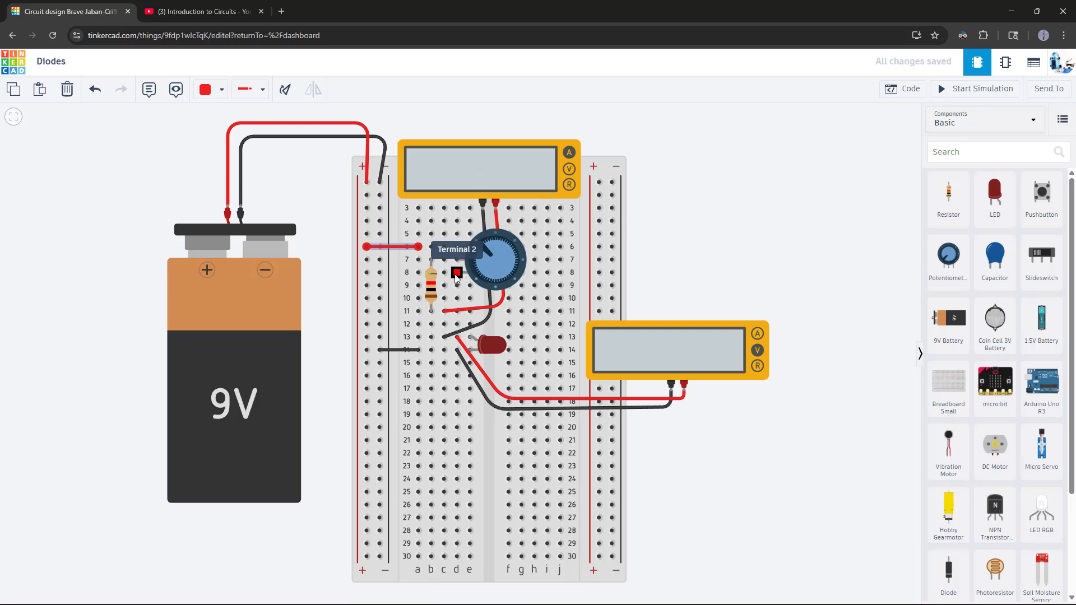
left_click(493, 260)
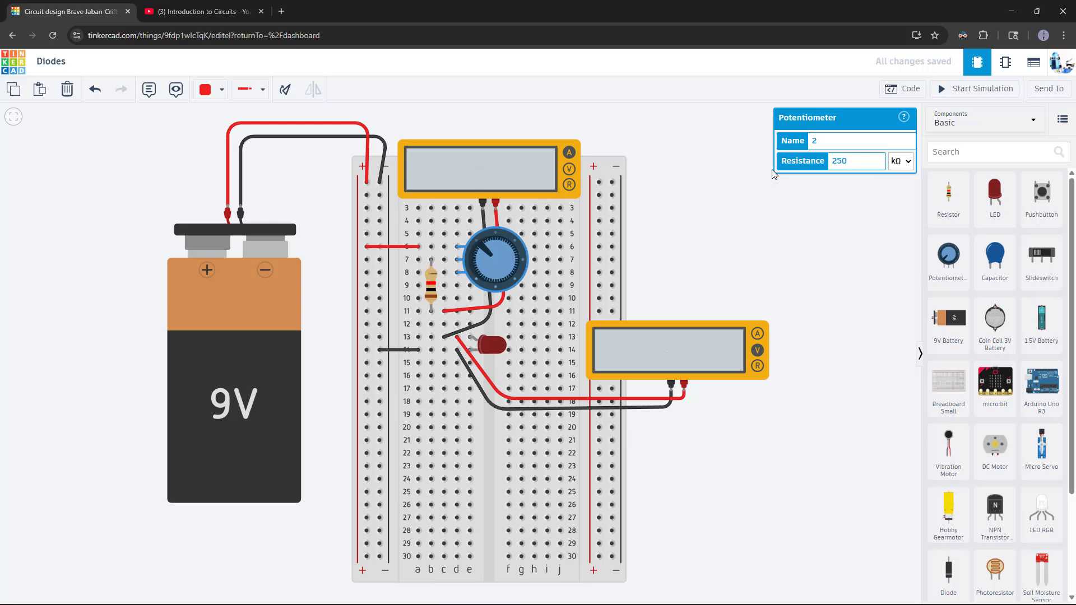
triple_click(849, 161)
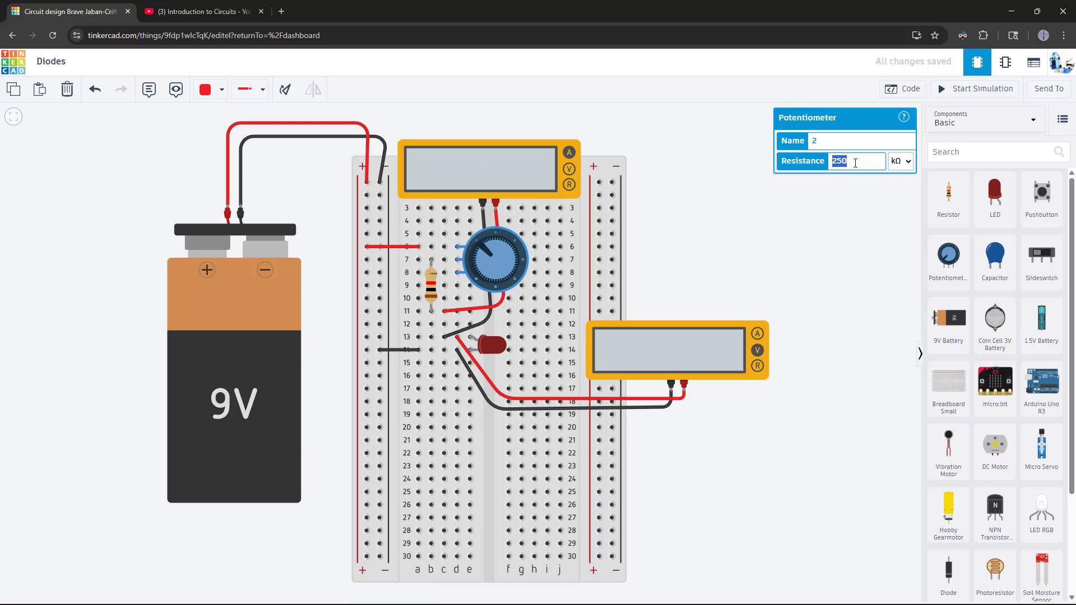
type("10")
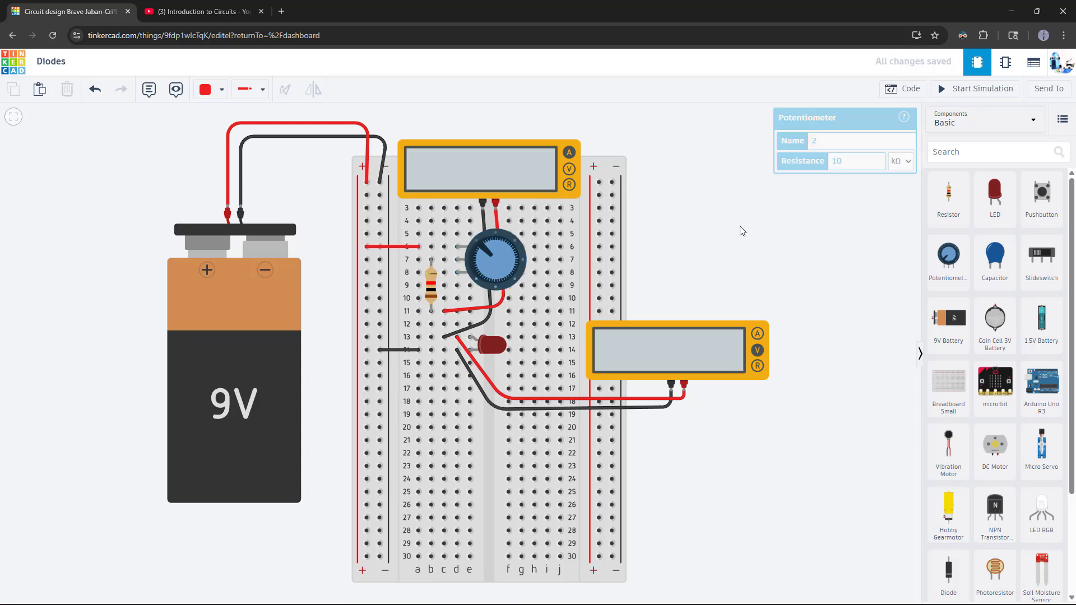
left_click(431, 284)
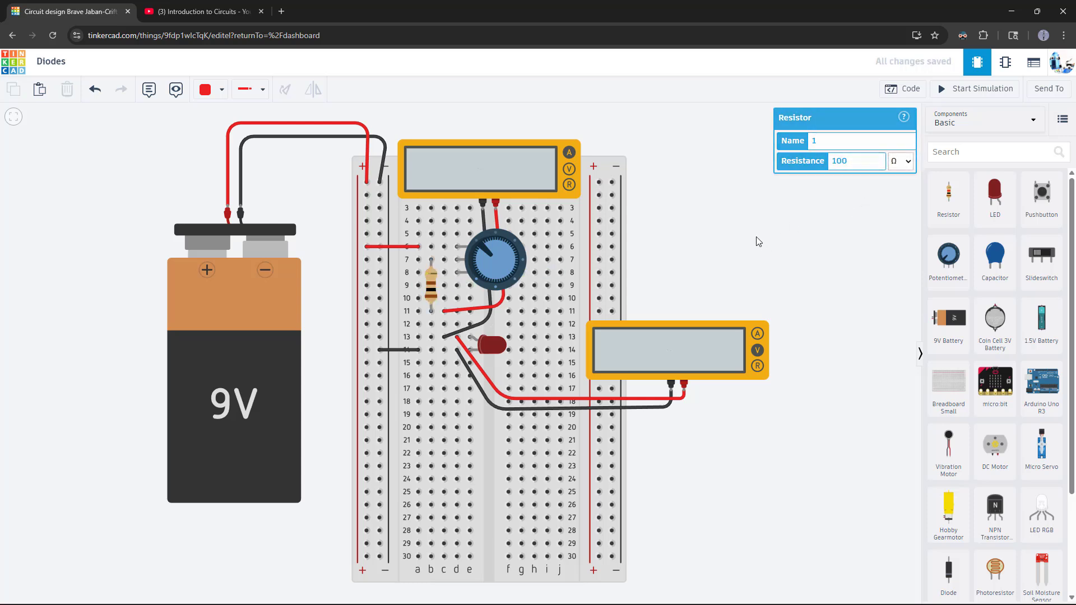
- Run the simulation and turn the potentiometer until LED current drops to 151 µA, then stop
left_click(974, 89)
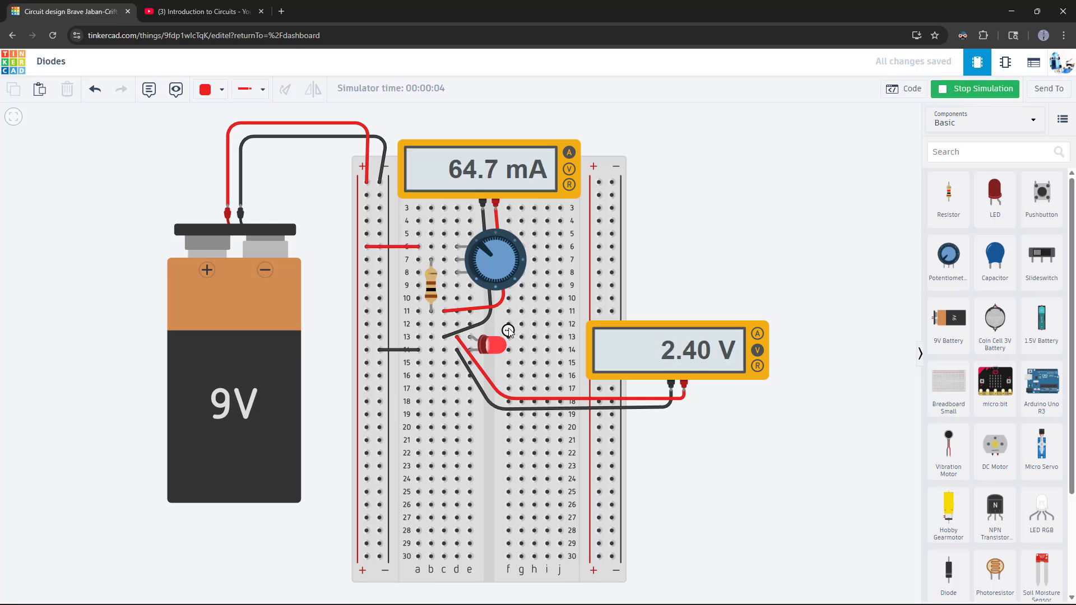
mouse_move(482, 182)
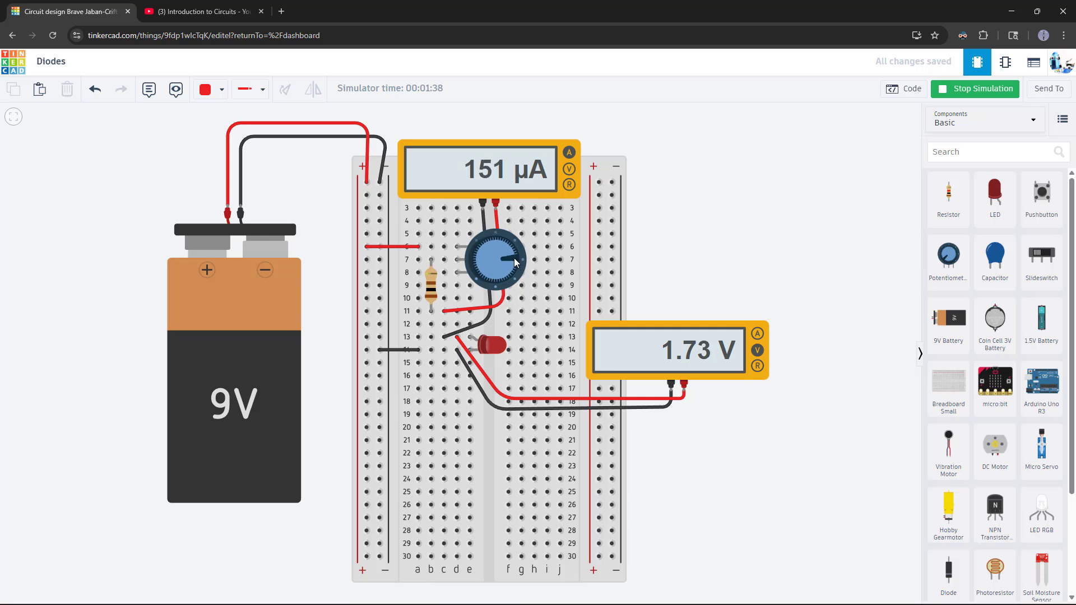
mouse_move(695, 268)
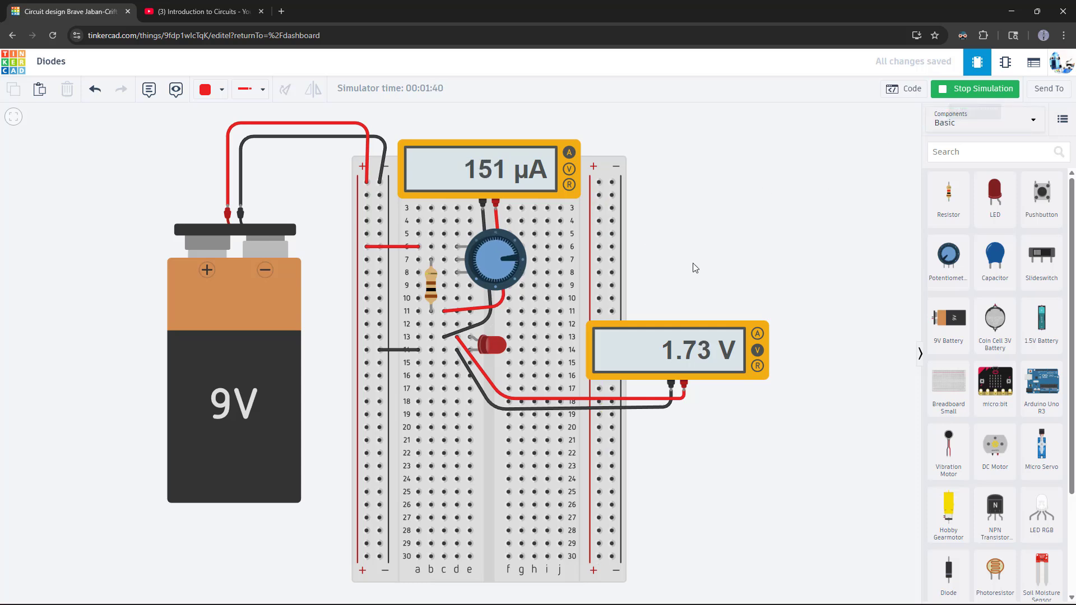
mouse_move(680, 259)
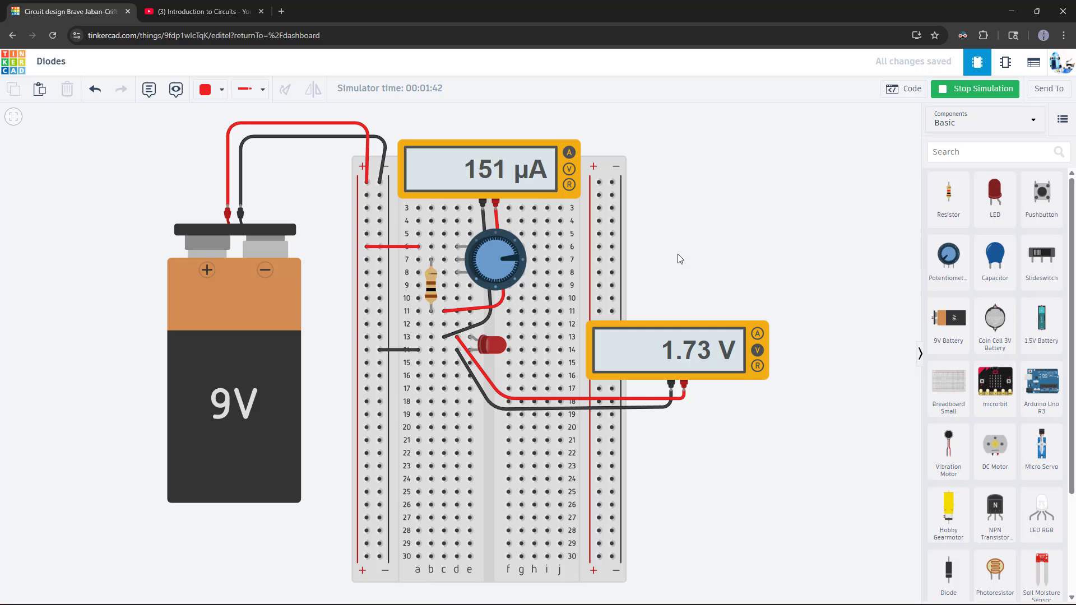
mouse_move(834, 174)
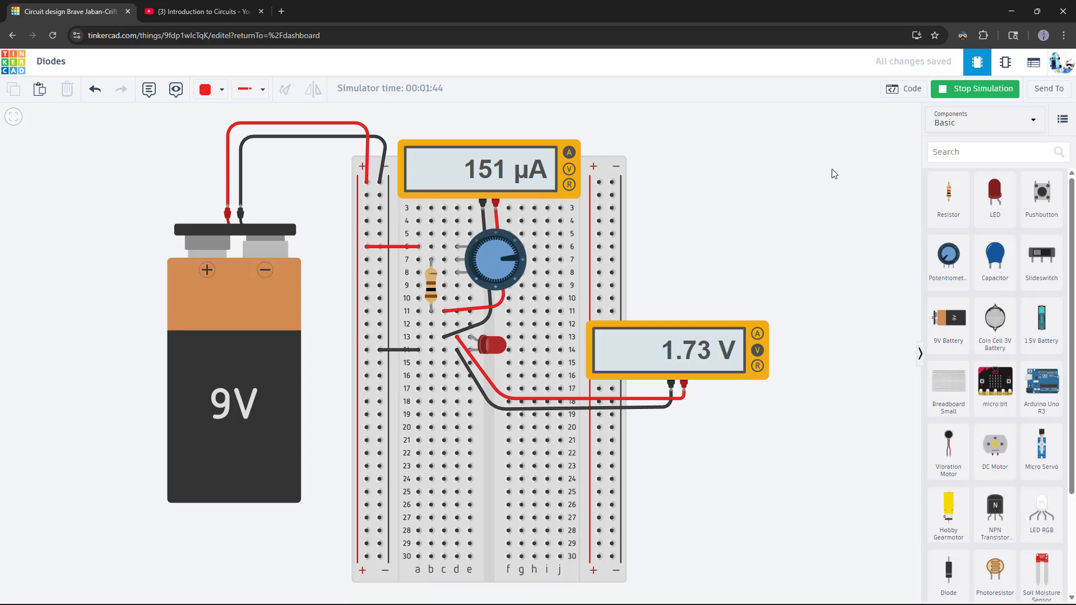
left_click(975, 89)
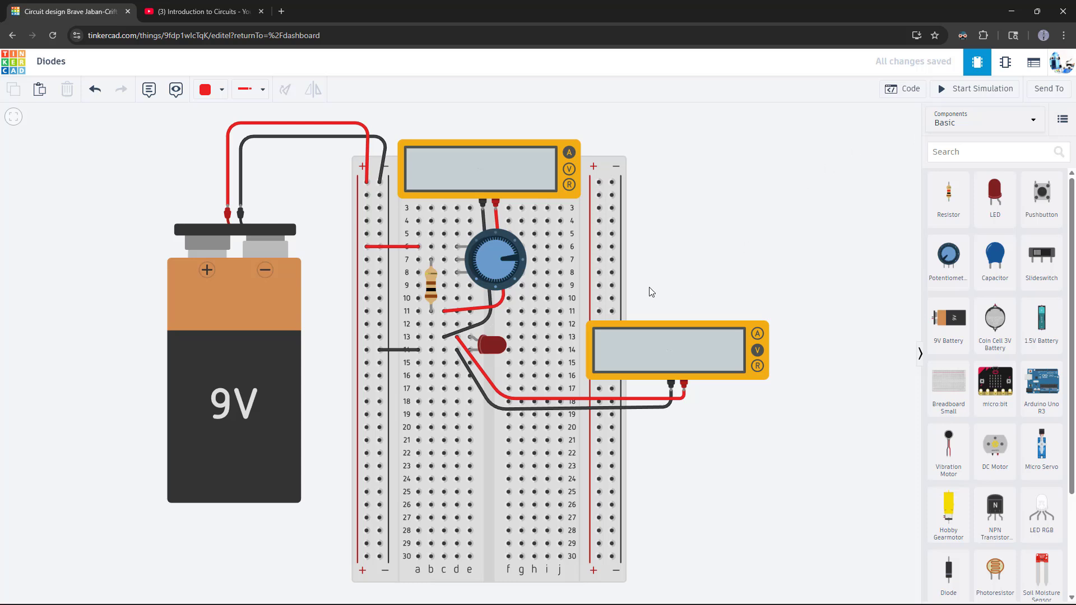
- Delete the old LED circuit's parts and wires, then switch to the YouTube playlist
left_click(493, 260)
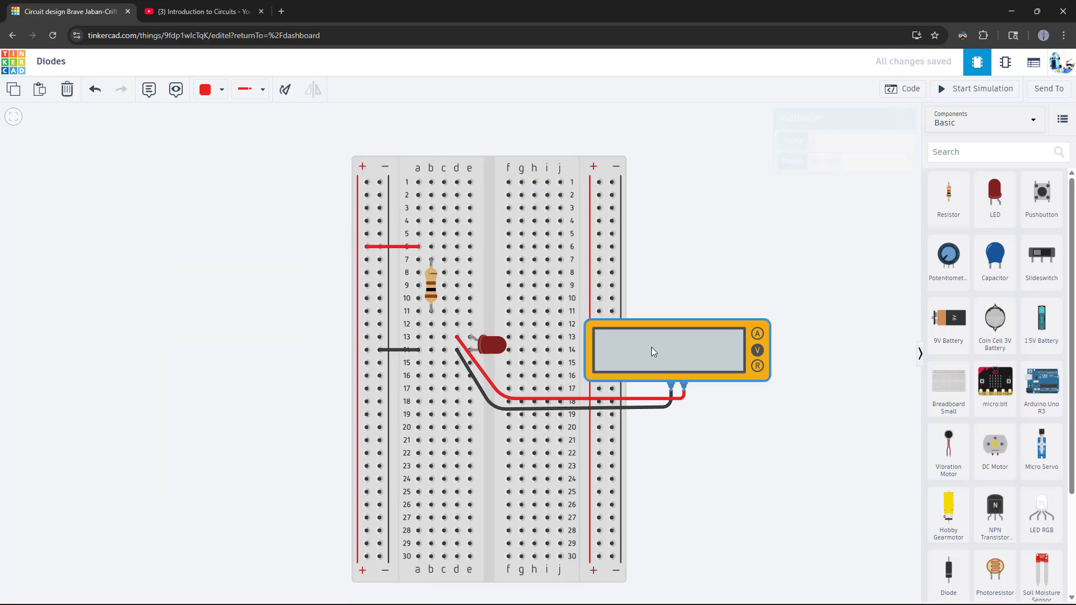
key("Delete")
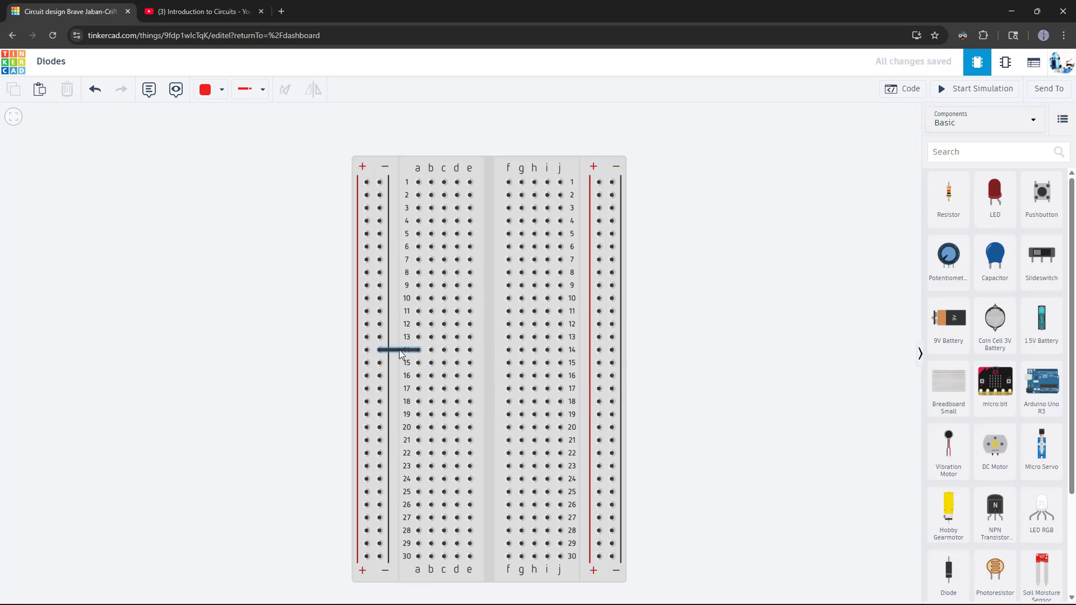
left_click(199, 11)
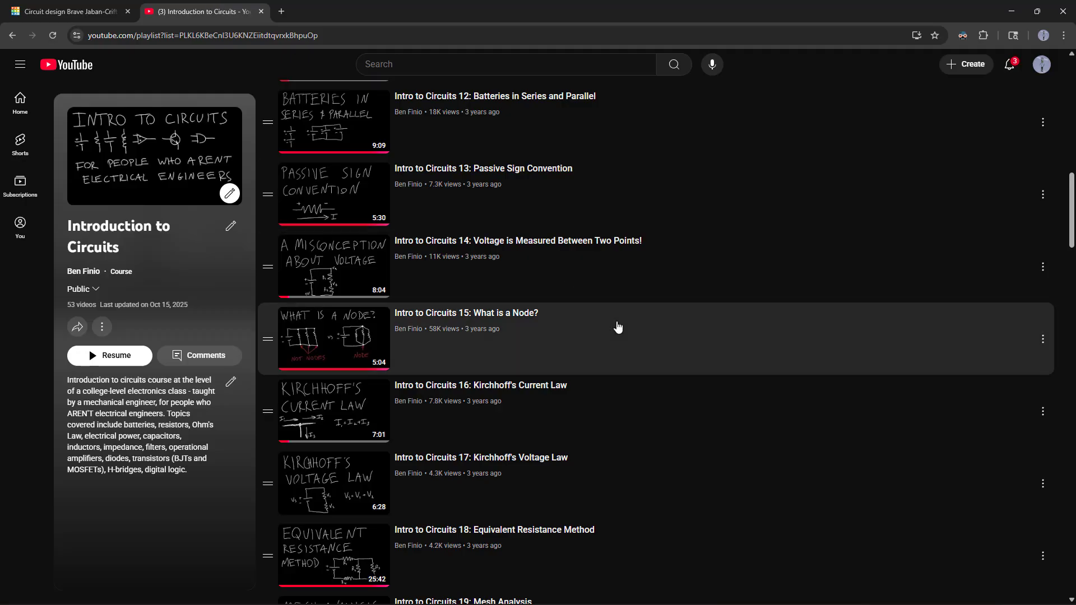
- Scroll the playlist down to the 'Intro to Circuits 48: AC/DC Rectification' lesson
scroll("down", 3)
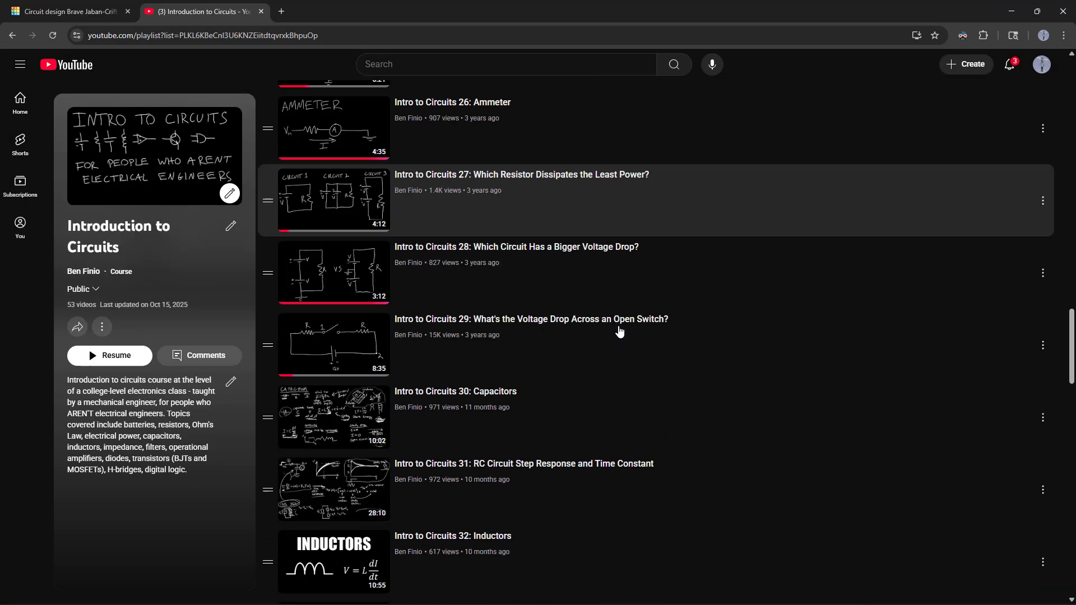
scroll("down", 3)
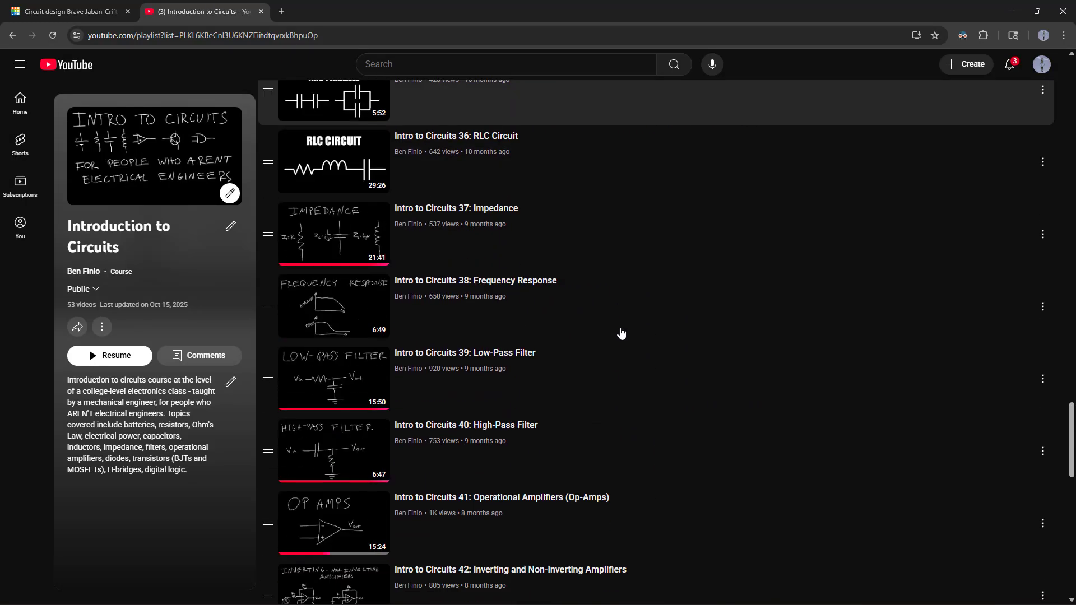
scroll("down", 3)
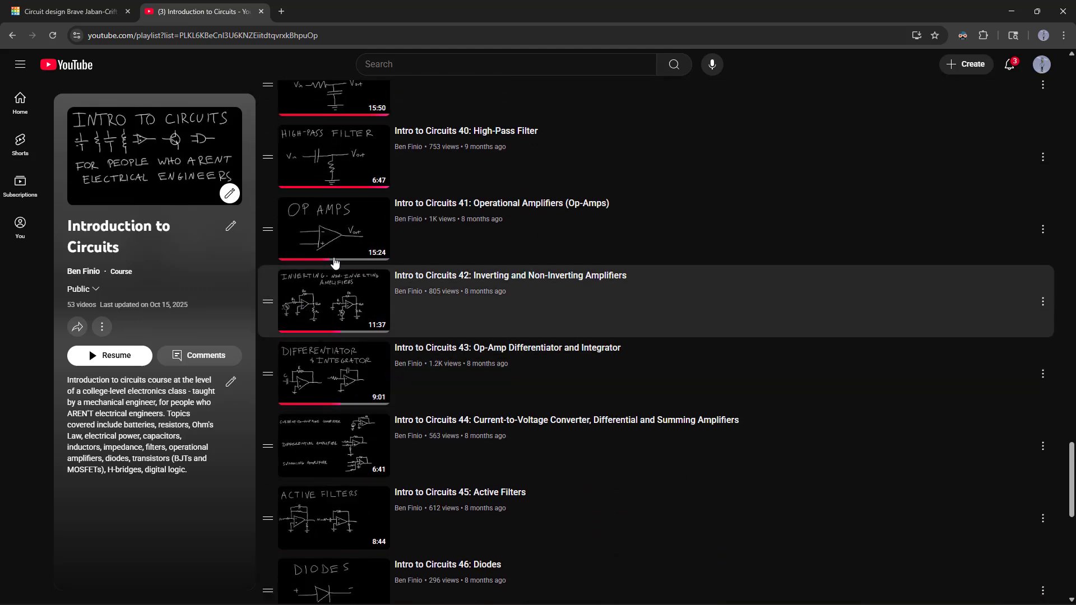
scroll("down", 3)
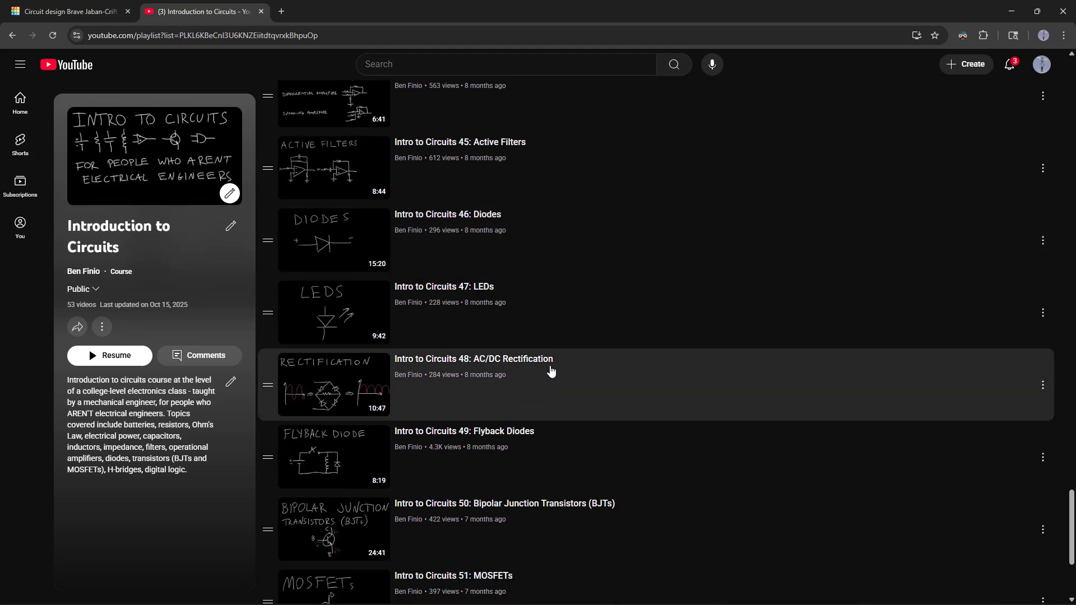
mouse_move(343, 398)
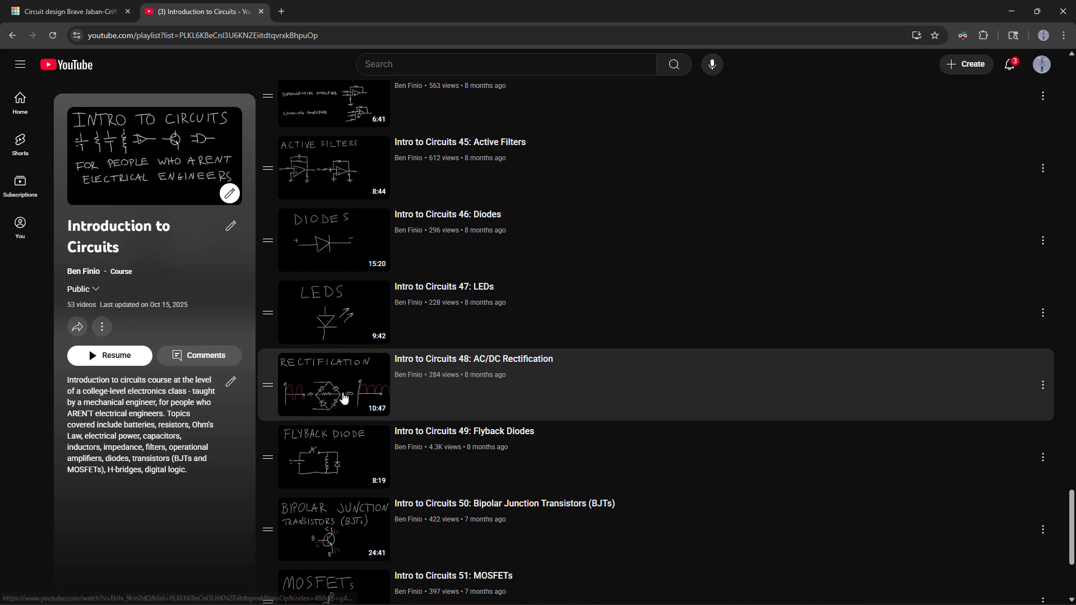
mouse_move(449, 365)
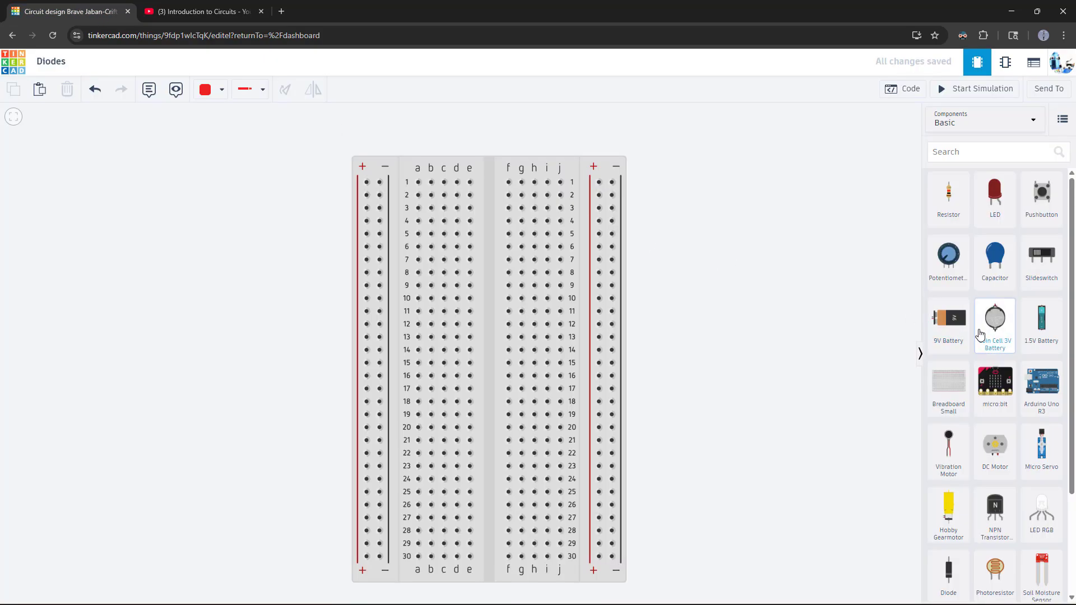
- Add a function generator, wiring its red lead to row 10 and black lead to the − rail at row 18
scroll("down", 3)
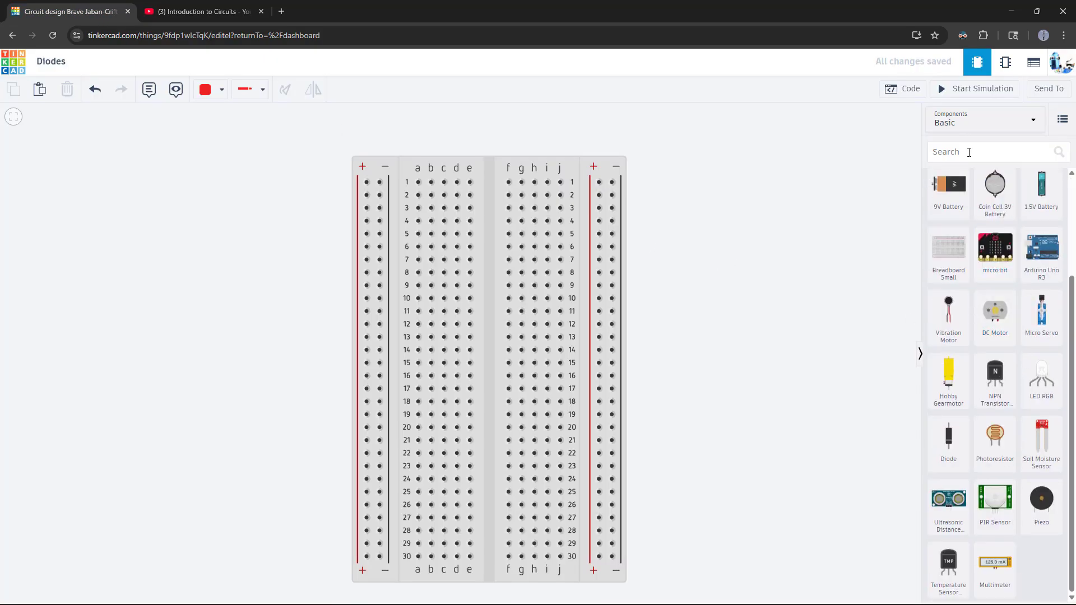
type("function")
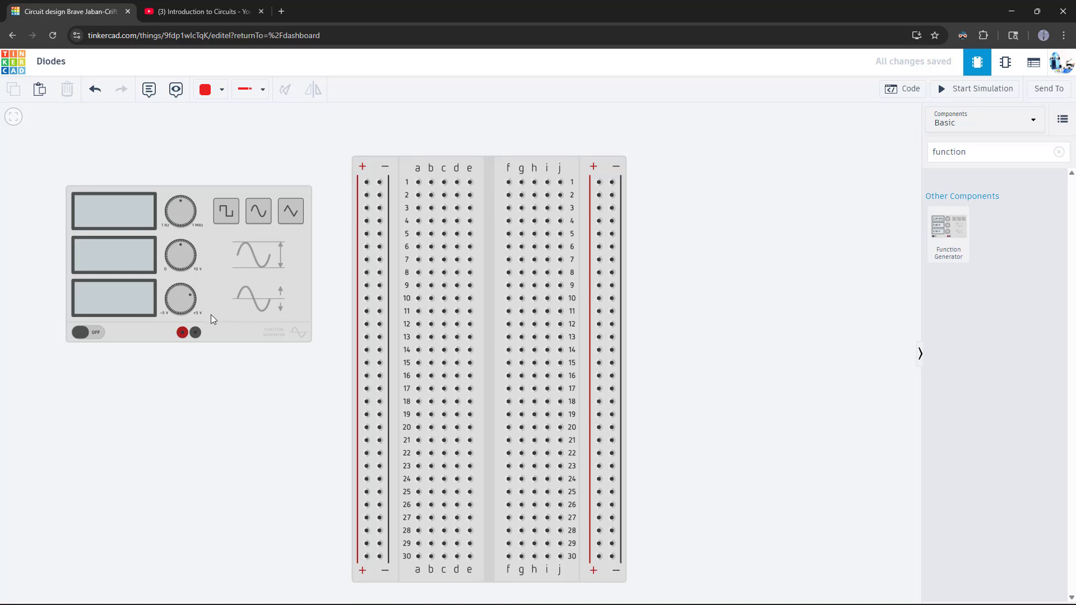
mouse_move(183, 333)
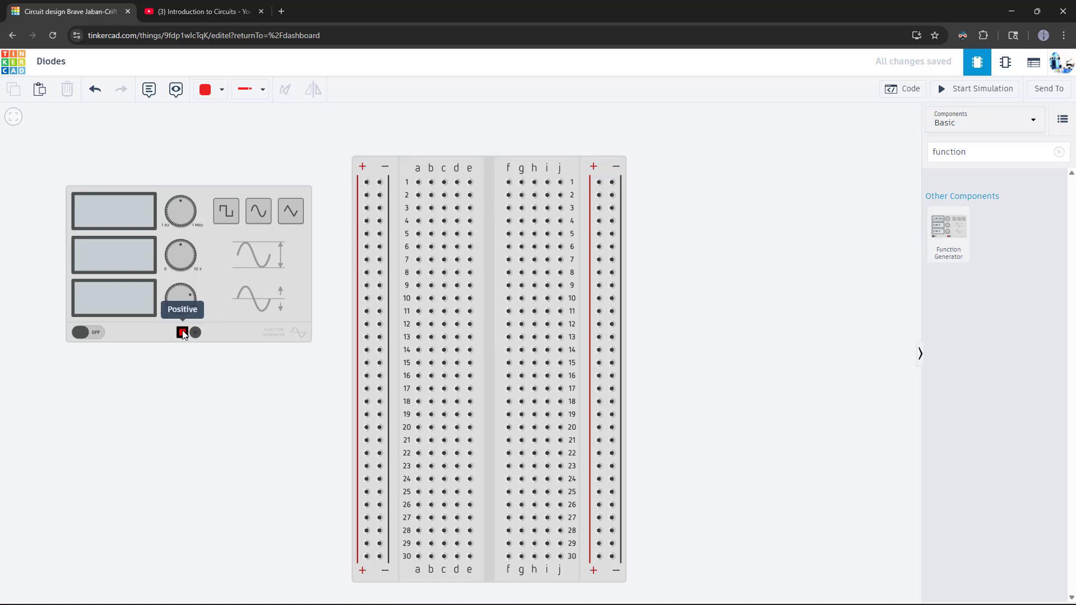
left_click(181, 332)
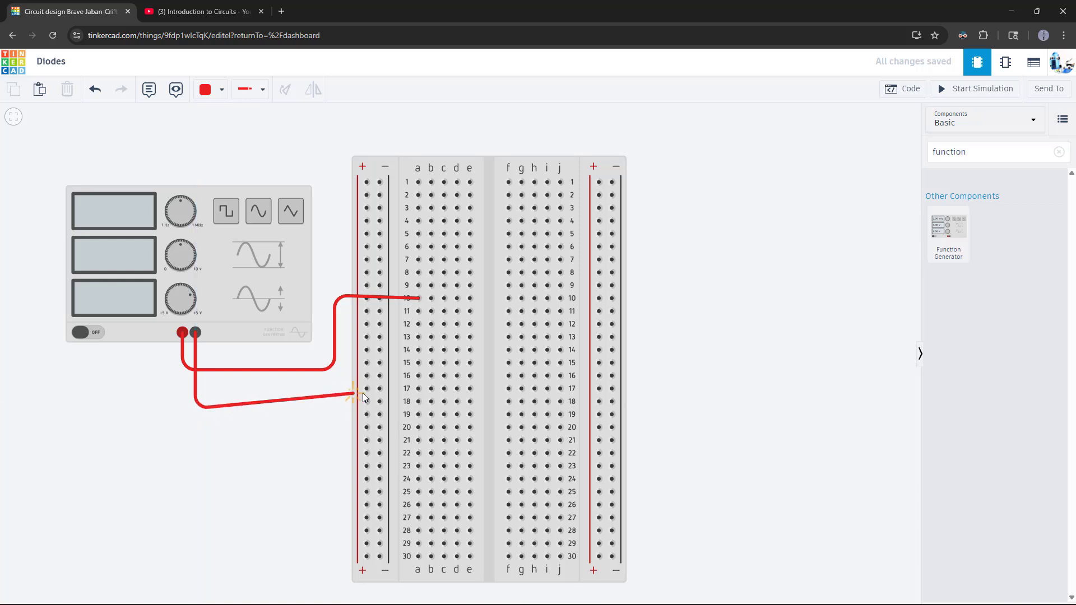
left_click(204, 90)
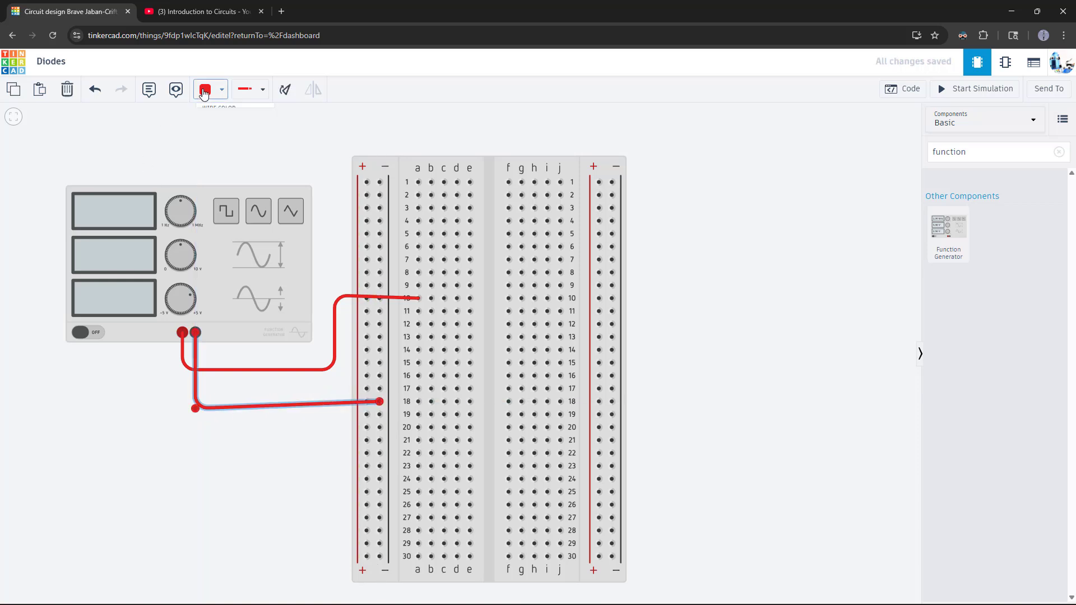
left_click(204, 89)
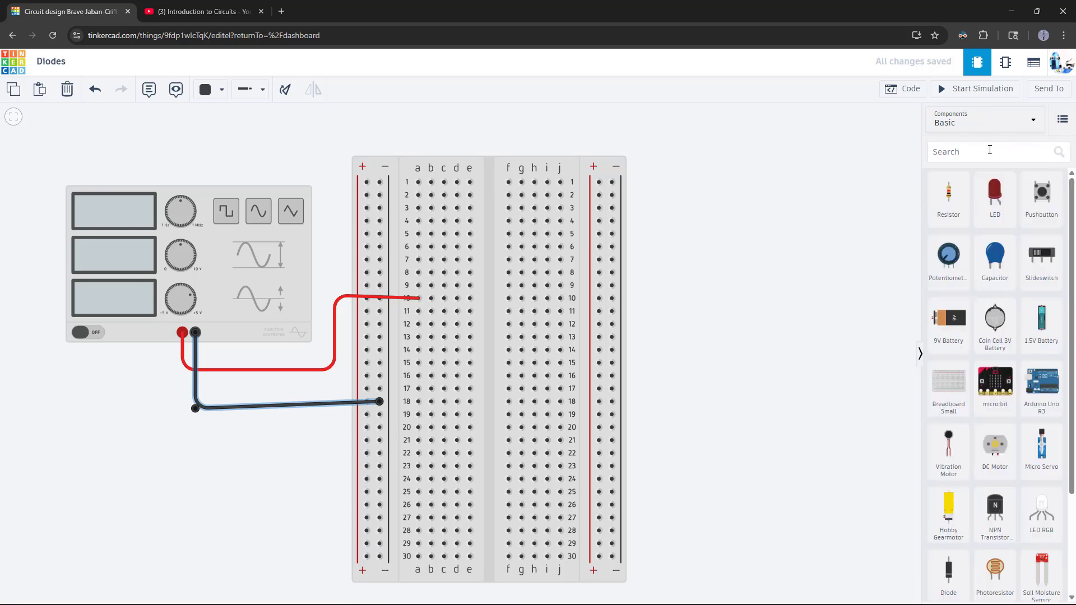
- Add an oscilloscope with its negative lead on the left rail and a red positive wire at e10
type("oscill")
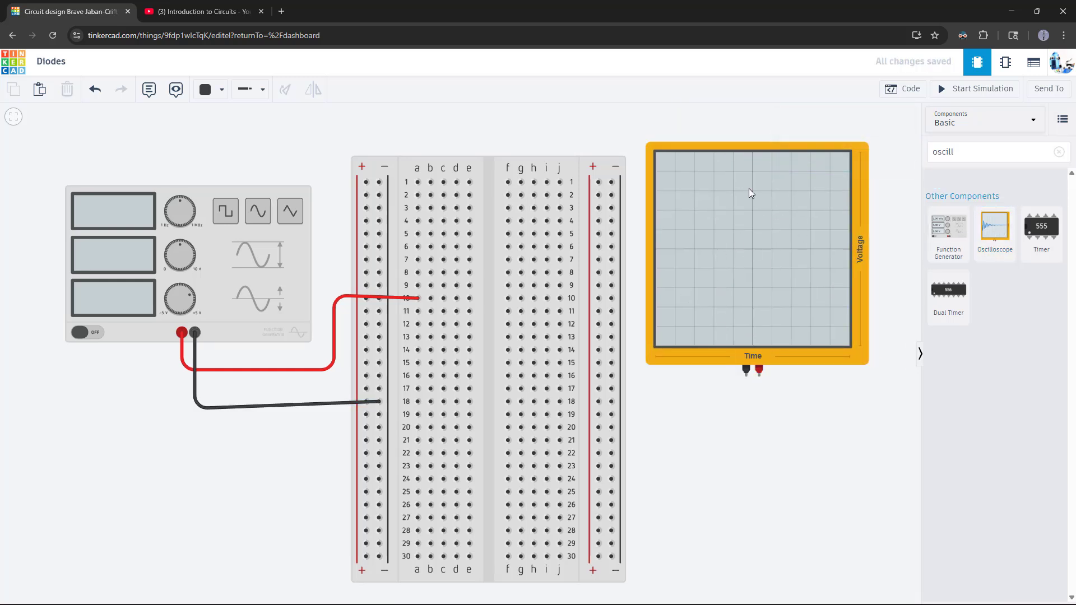
left_click(752, 251)
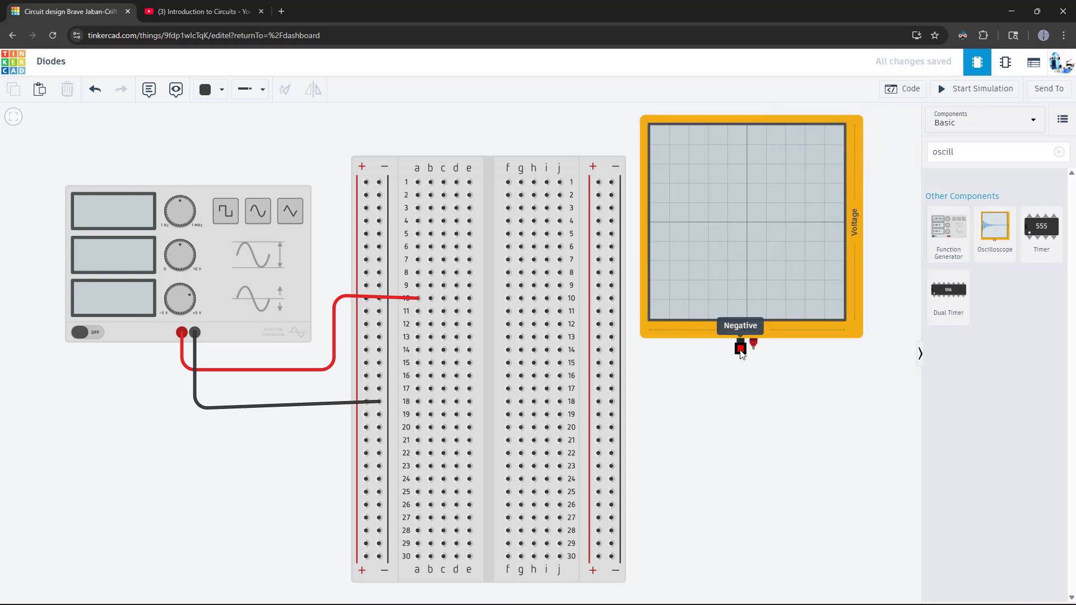
mouse_move(740, 357)
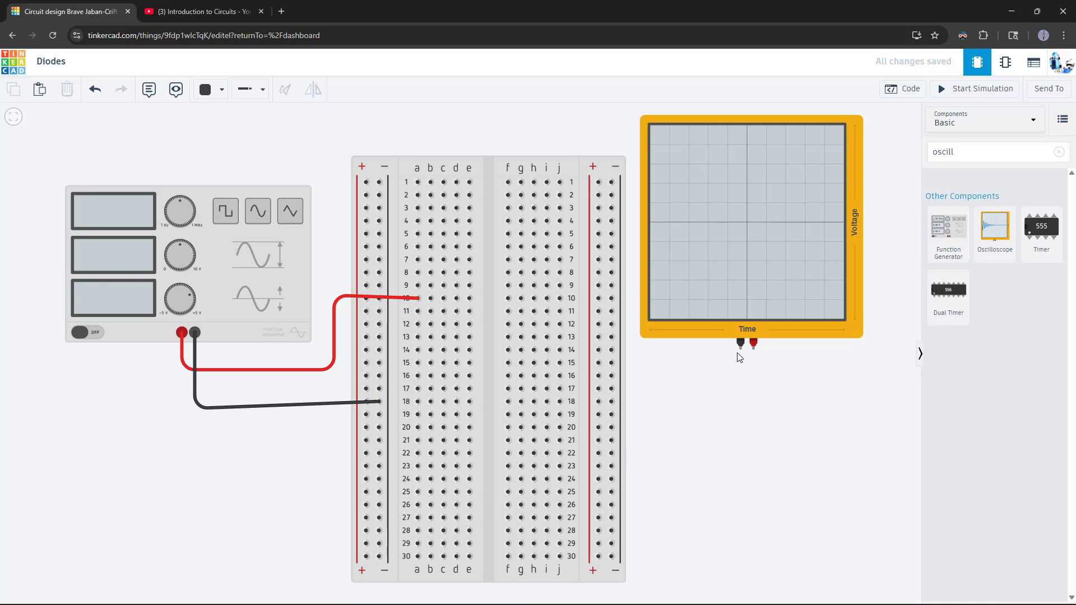
left_click(514, 470)
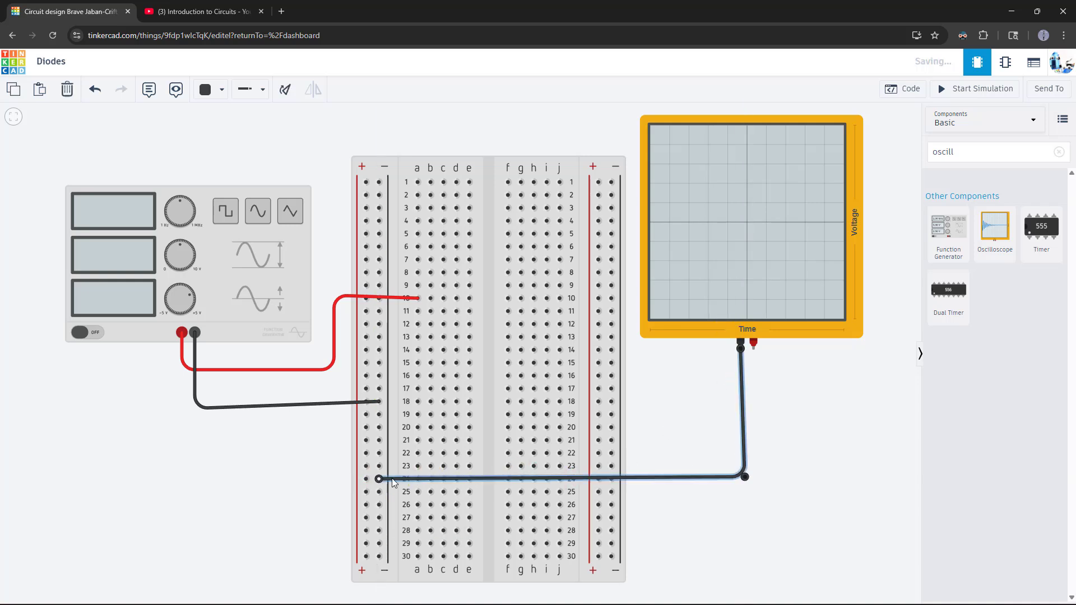
mouse_move(753, 346)
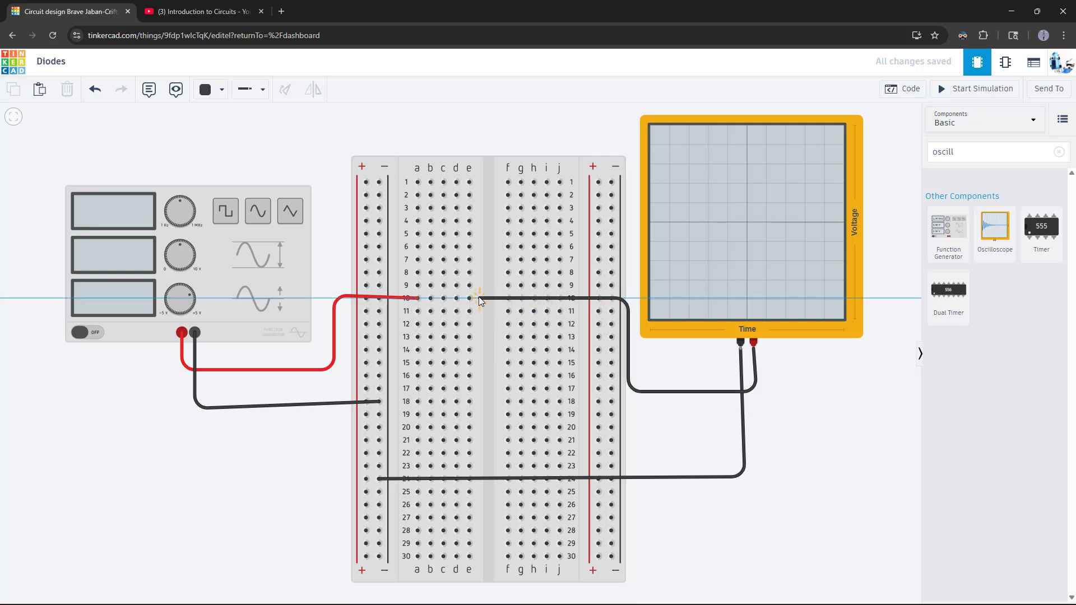
left_click(219, 89)
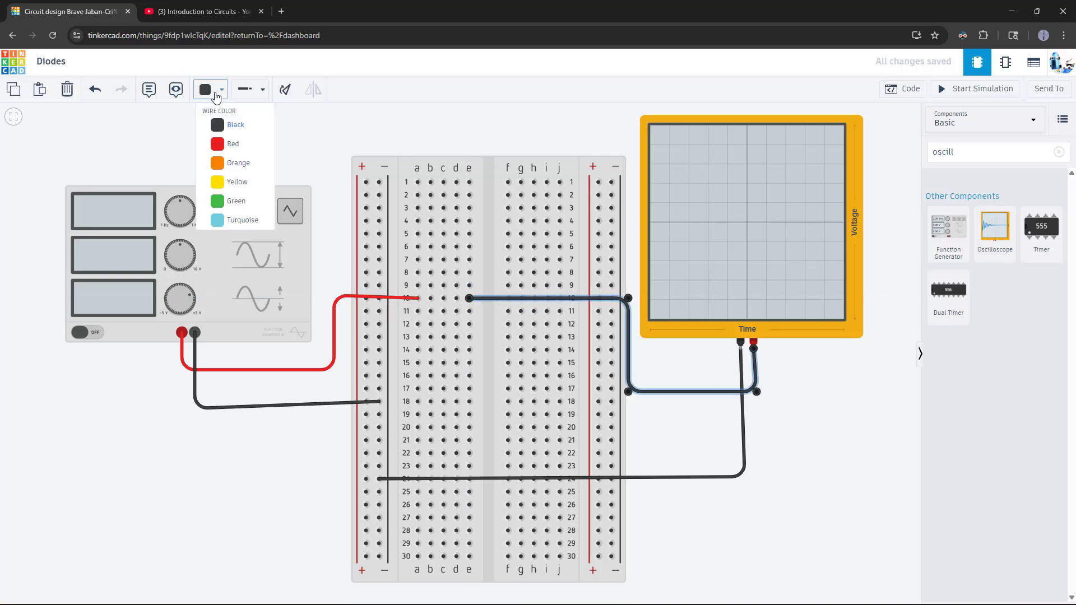
left_click(233, 143)
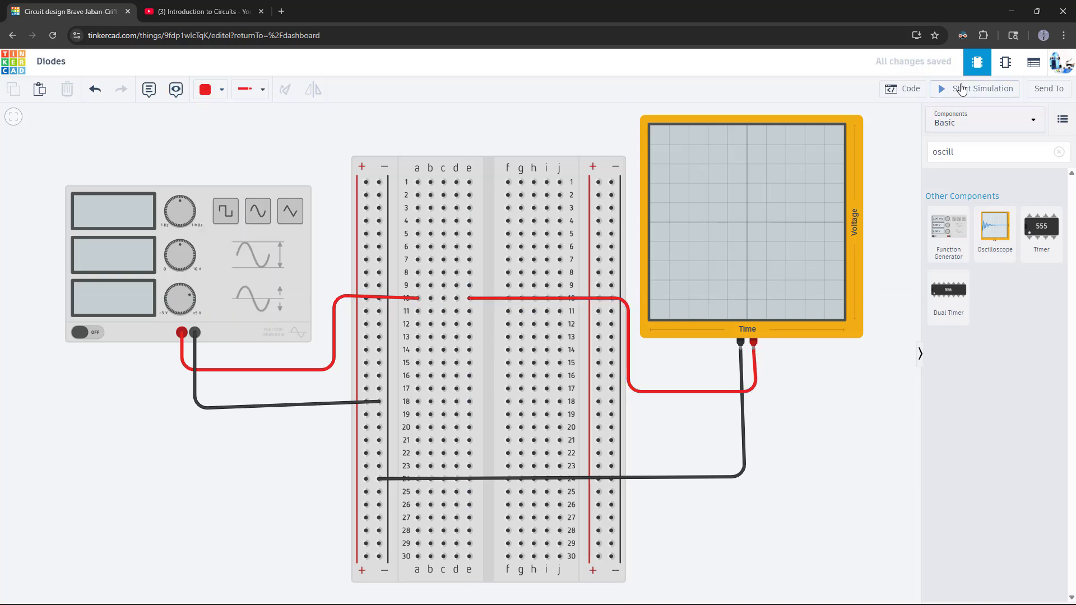
- Run the simulation and switch the function generator to a sine wave with 0 V offset
left_click(975, 89)
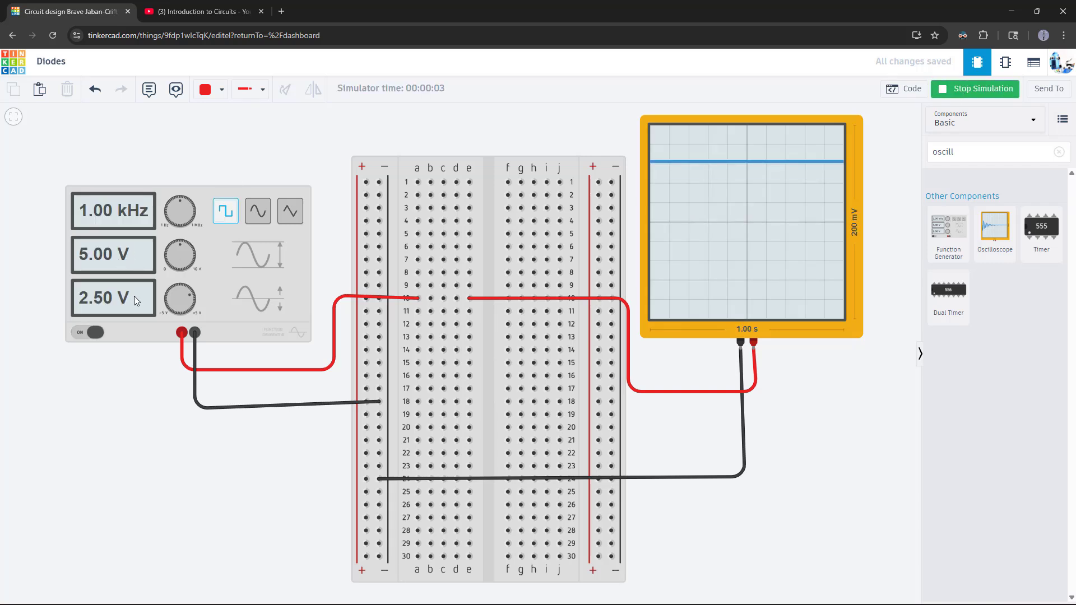
left_click(189, 264)
type("0")
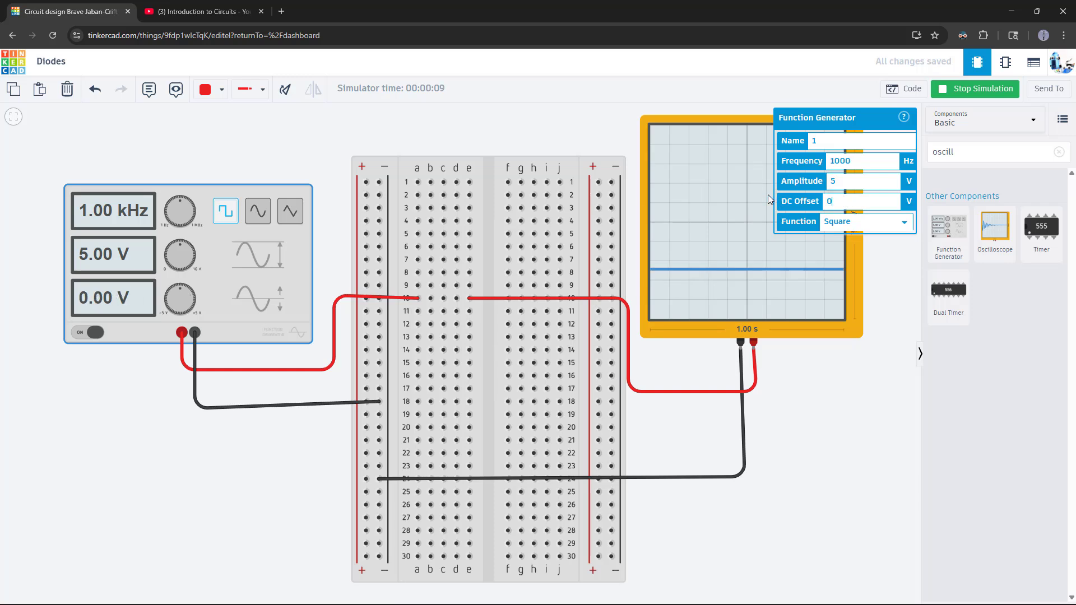
left_click(257, 210)
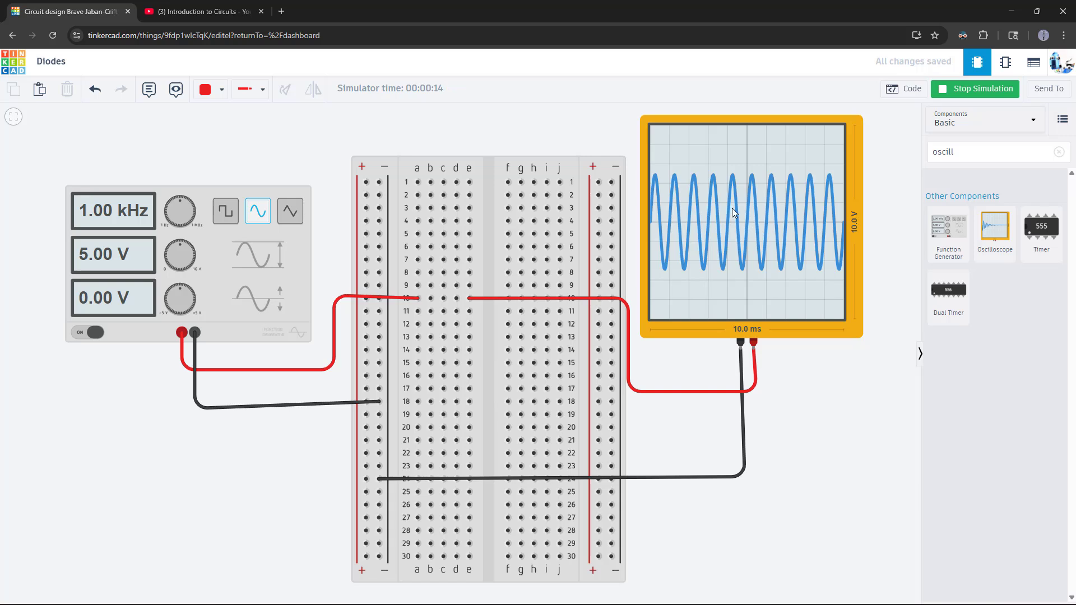
- Add a resistor in column d and a black row-14 jumper to the negative rail, then rerun
left_click(975, 89)
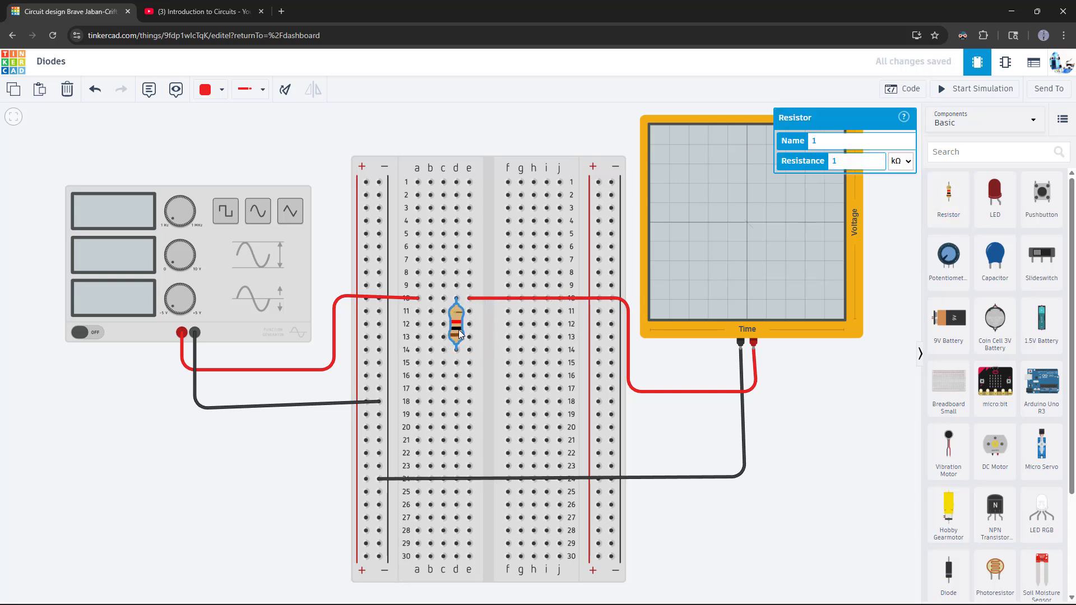
type("0")
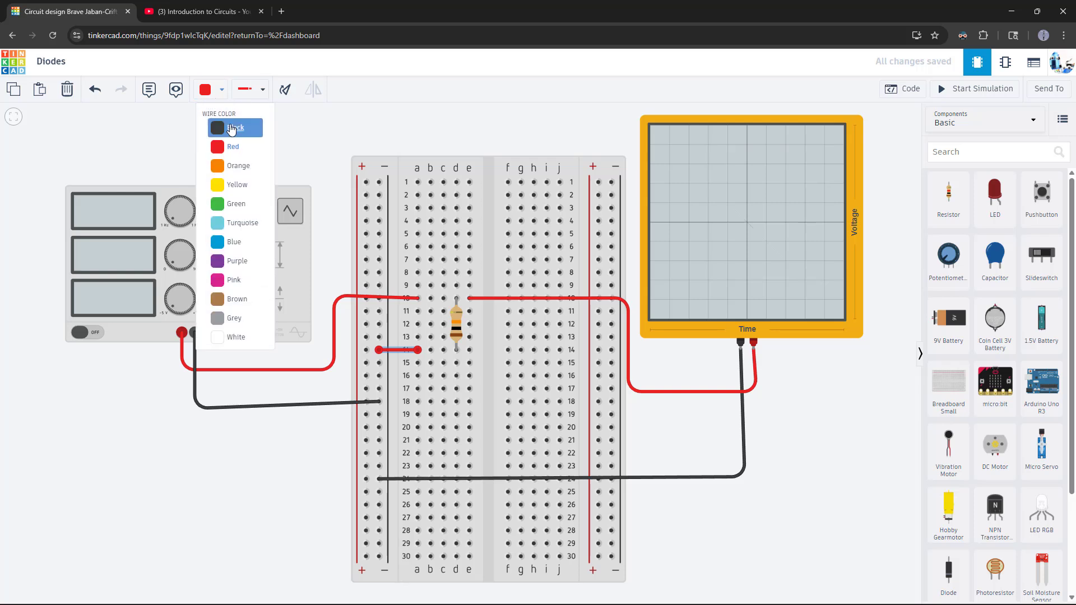
left_click(236, 128)
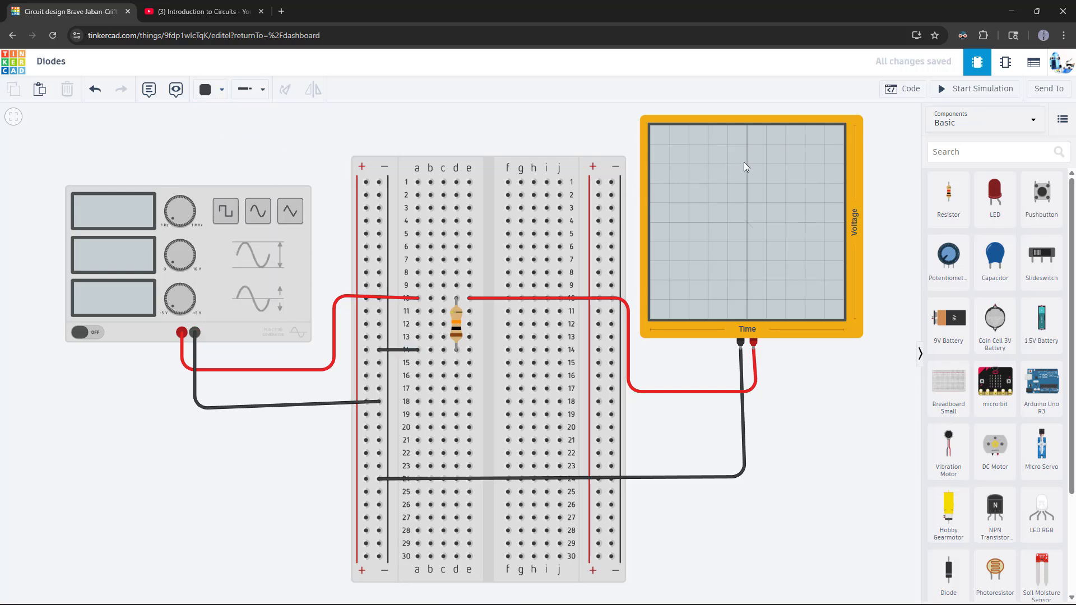
left_click(978, 89)
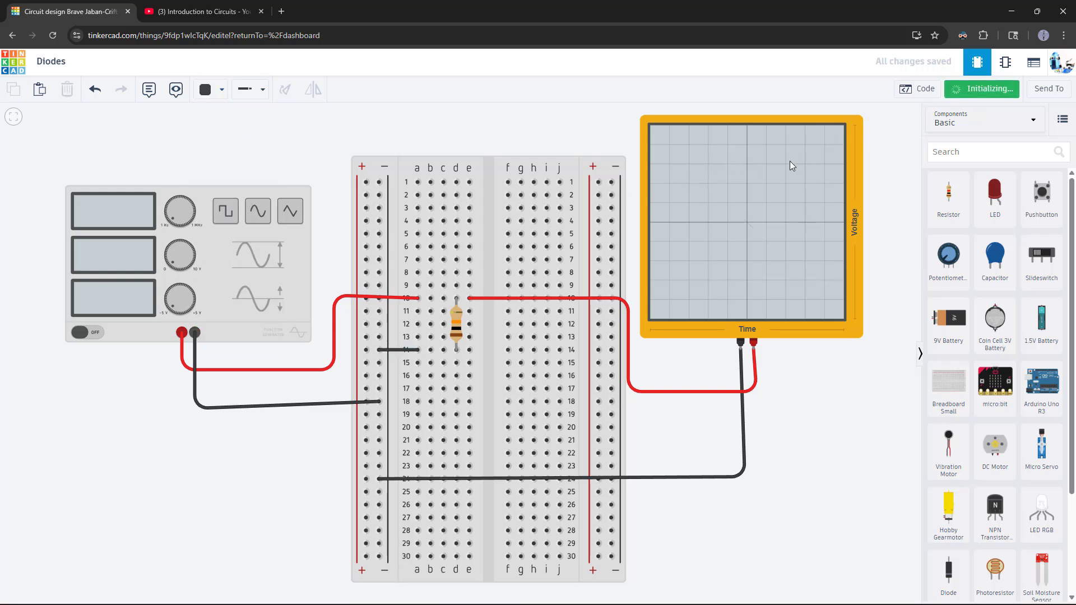
left_click(981, 89)
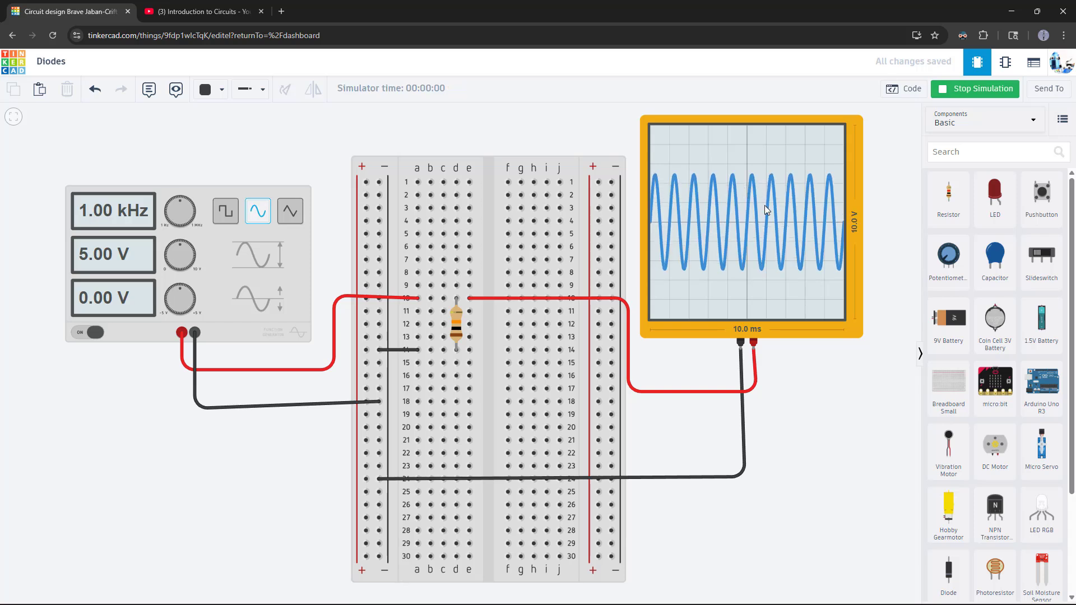
mouse_move(459, 324)
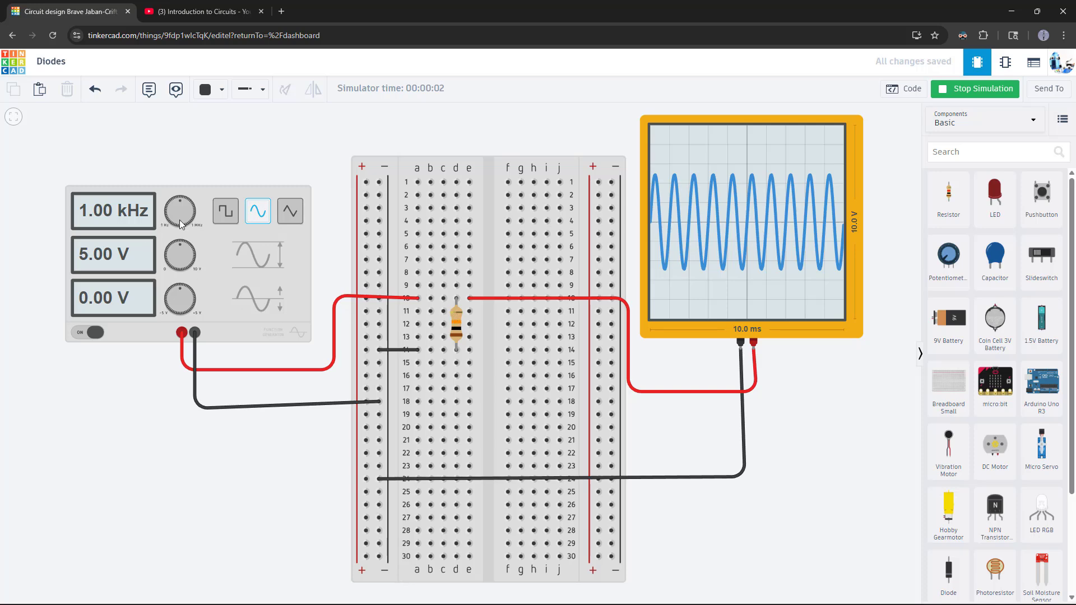
mouse_move(216, 282)
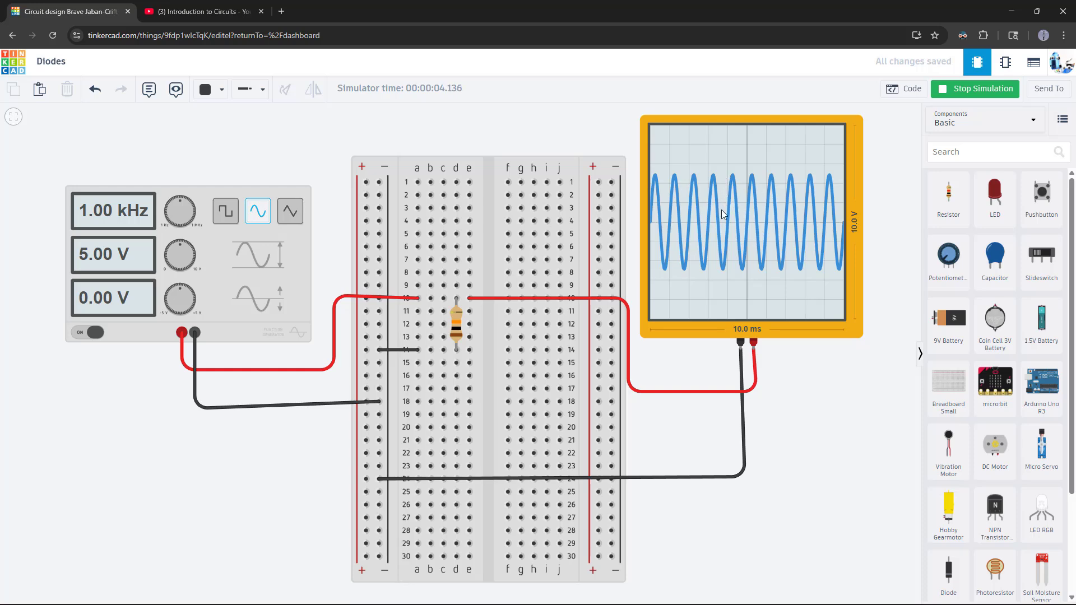
mouse_move(888, 155)
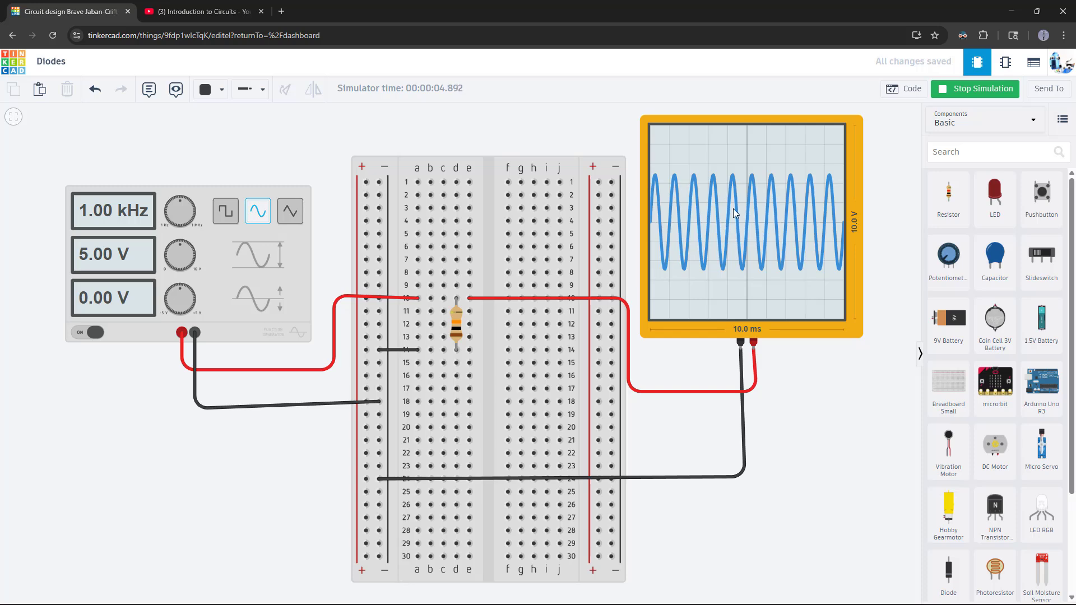
mouse_move(679, 225)
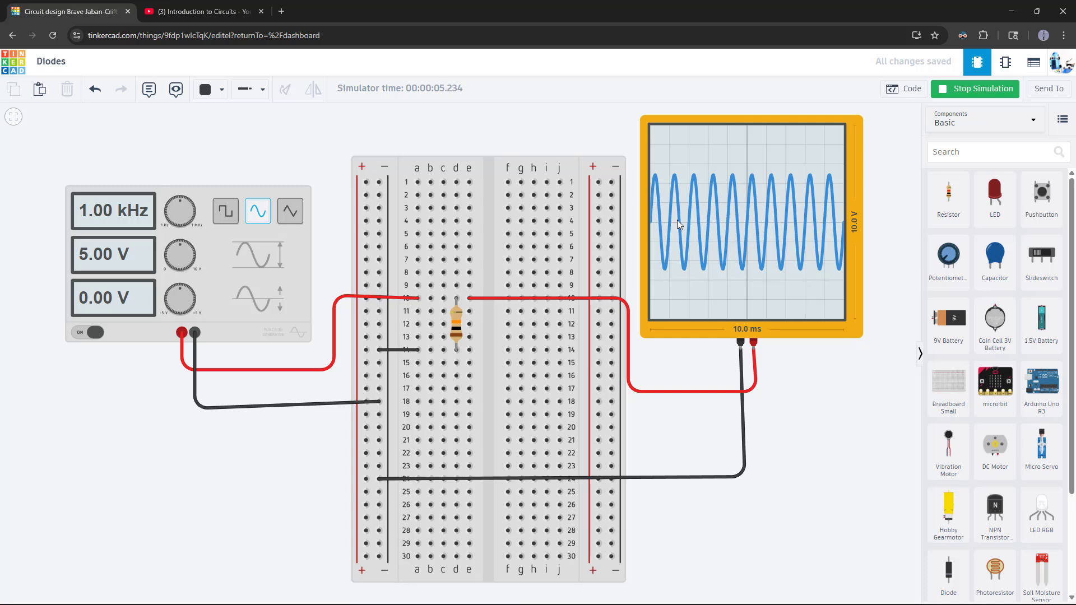
- Replace the row-14 black wire with a diode and move the scope's red lead to row 14
left_click(975, 88)
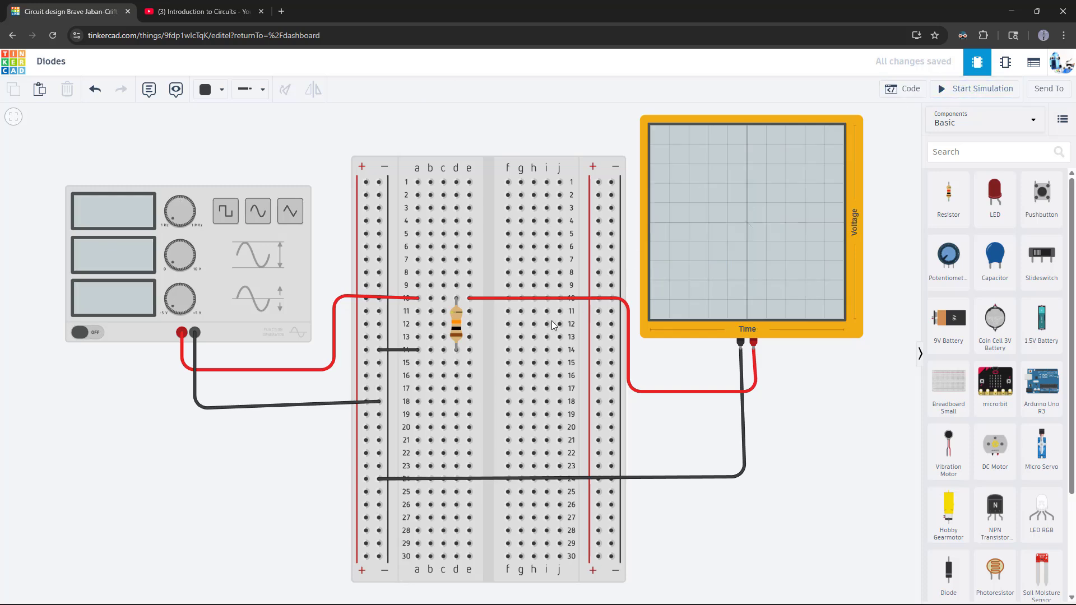
left_click(398, 350)
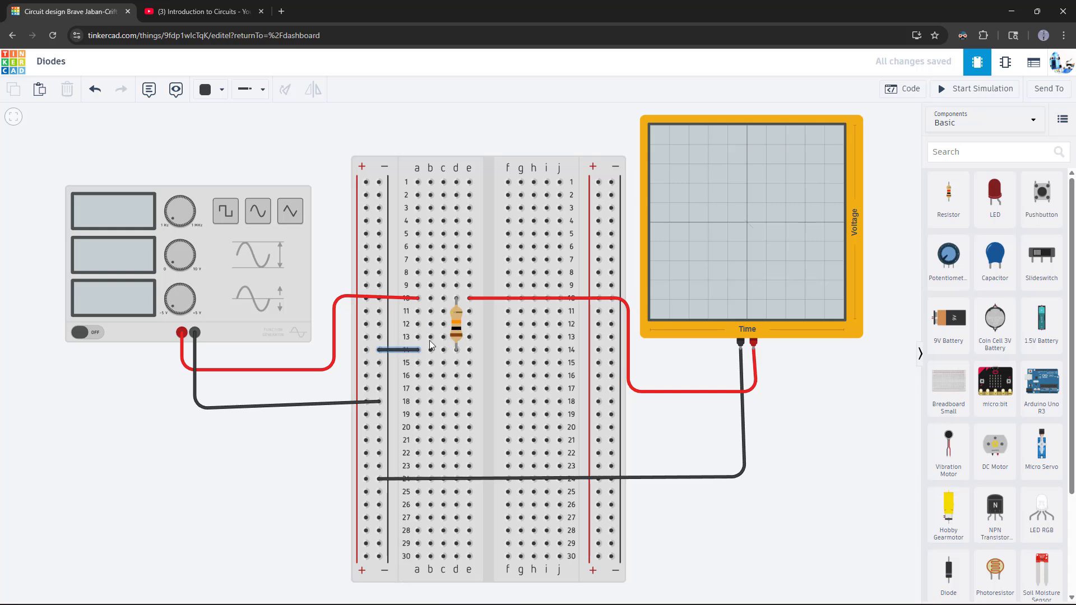
left_click(398, 350)
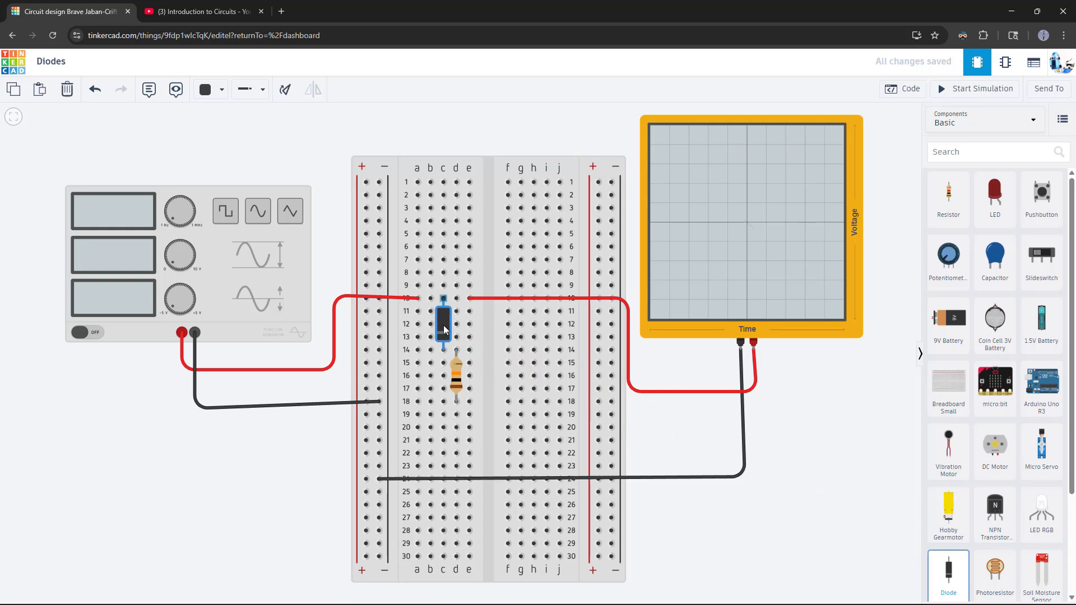
left_click(443, 323)
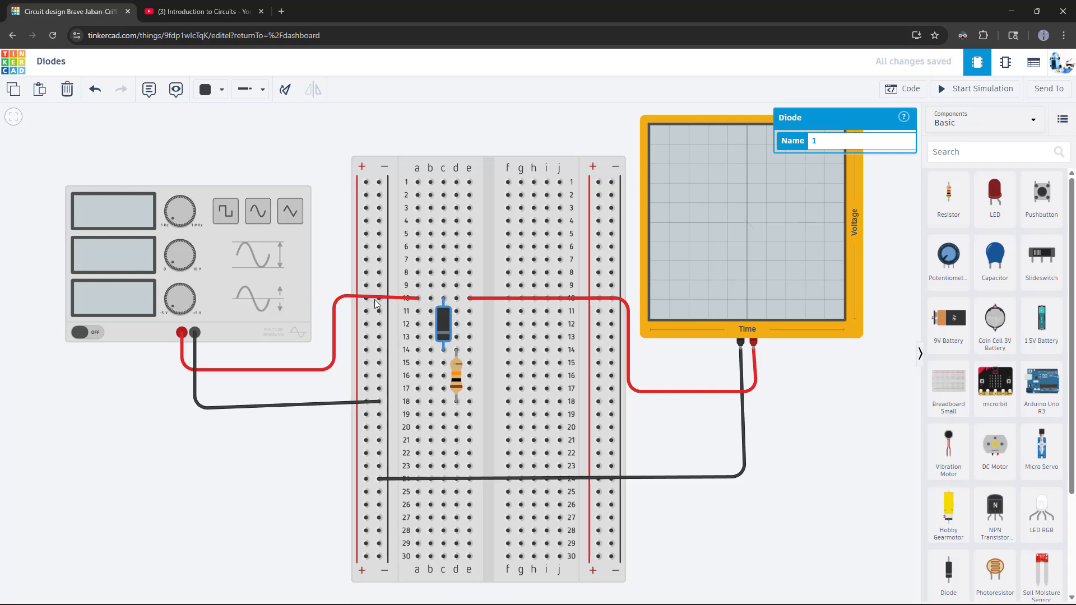
mouse_move(443, 352)
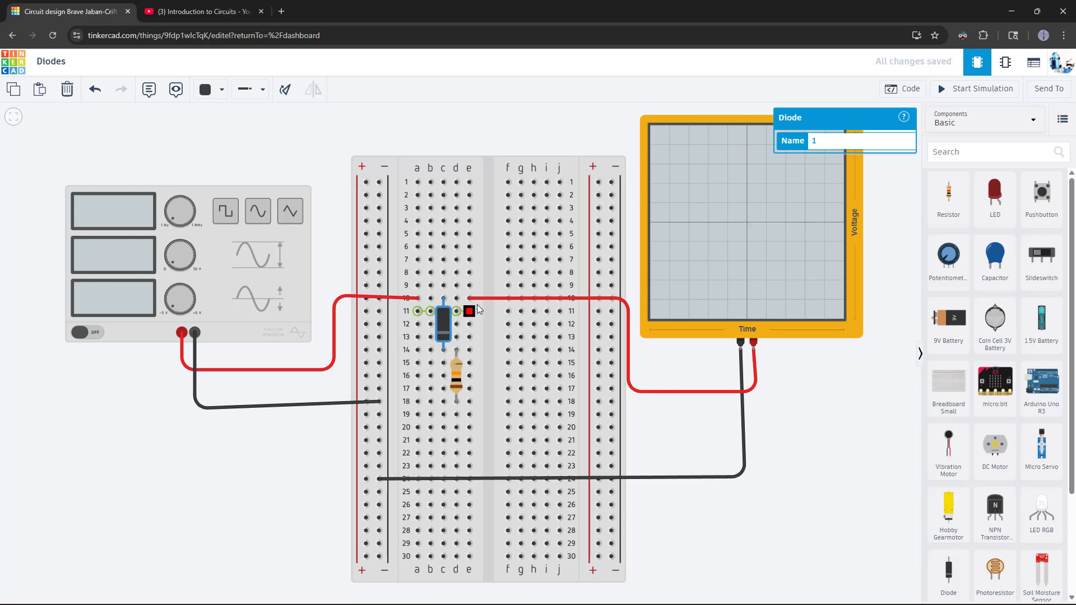
left_click(487, 299)
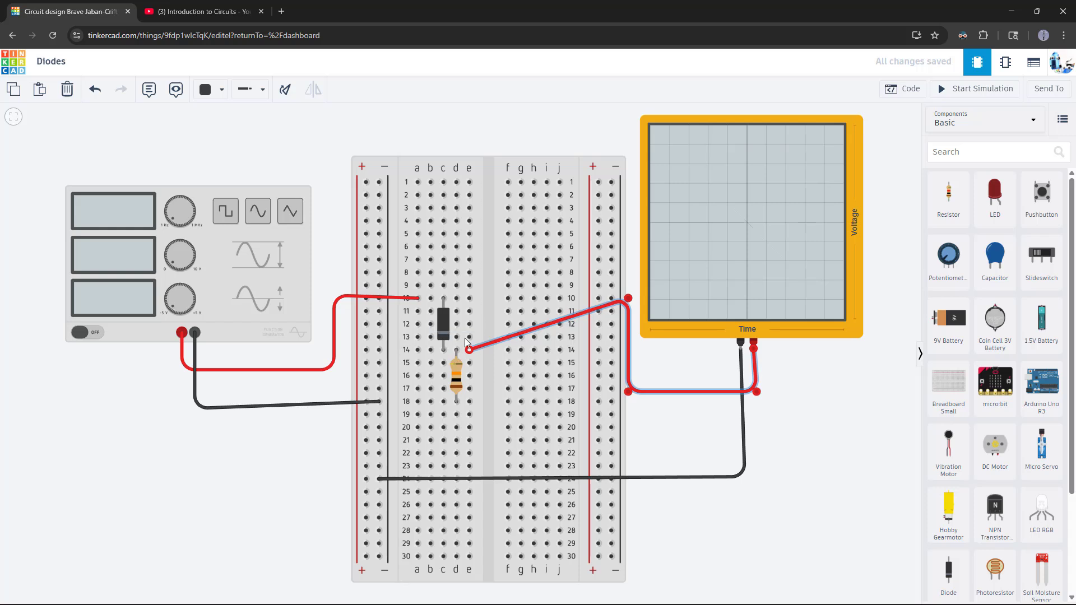
left_click(442, 319)
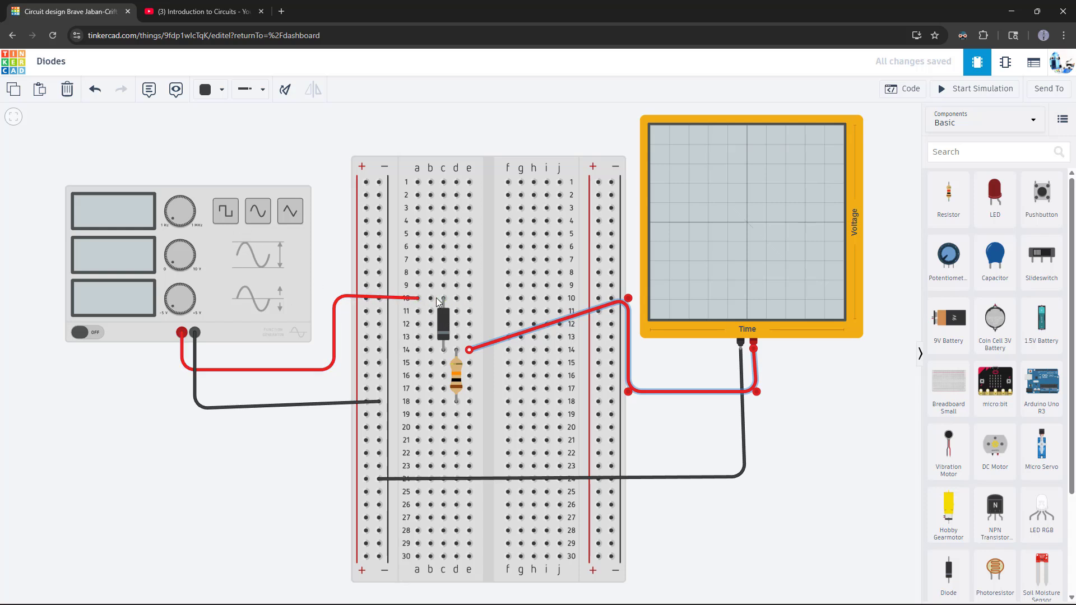
mouse_move(444, 321)
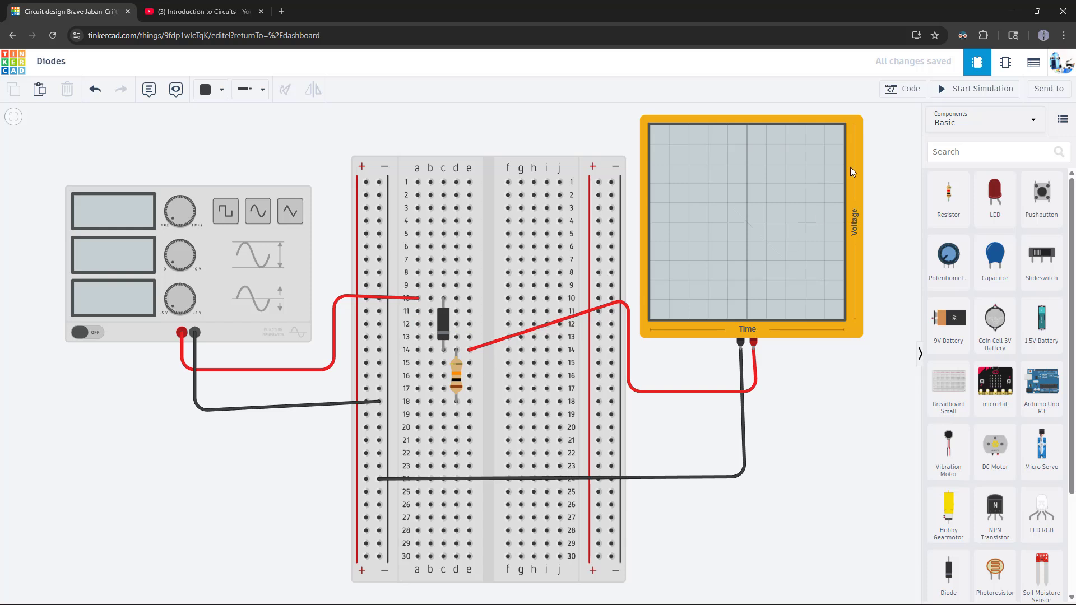
mouse_move(981, 89)
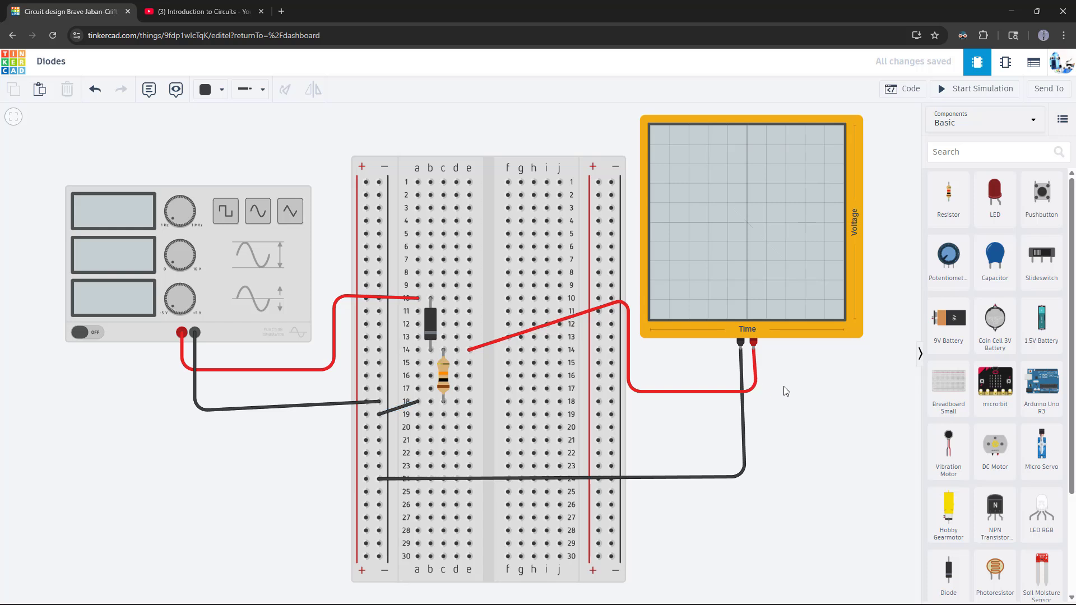
- Simulate the half-wave circuit to see positive-only pulses, then stop it
left_click(975, 89)
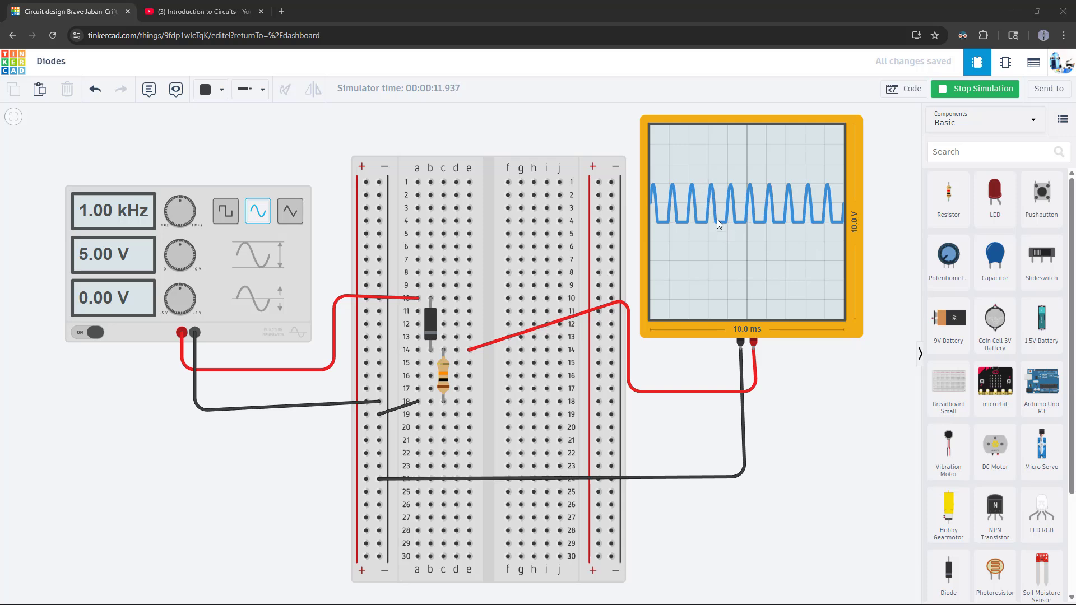
mouse_move(722, 194)
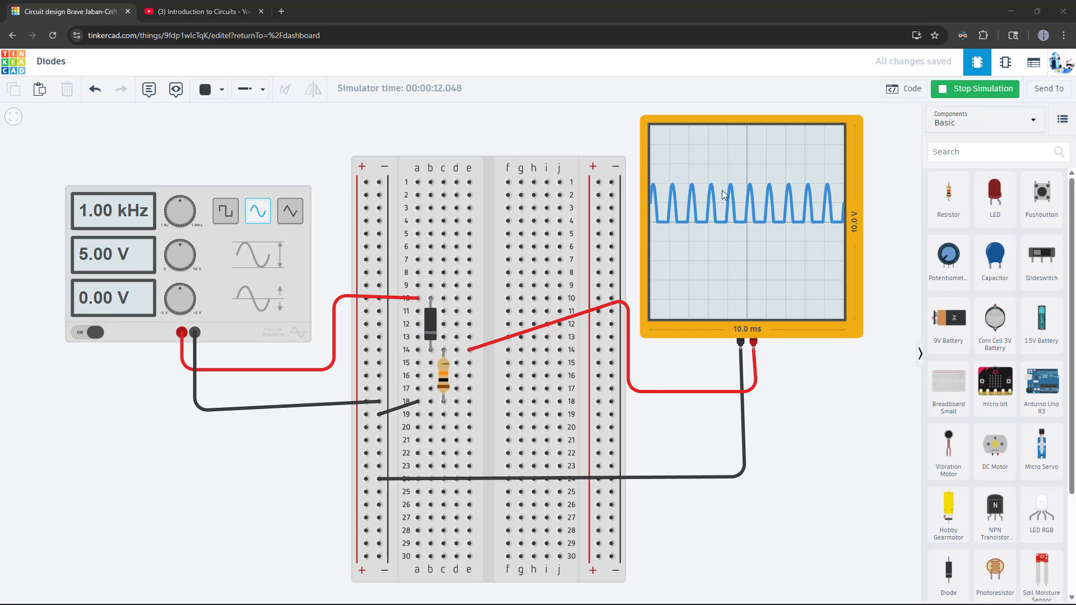
mouse_move(710, 206)
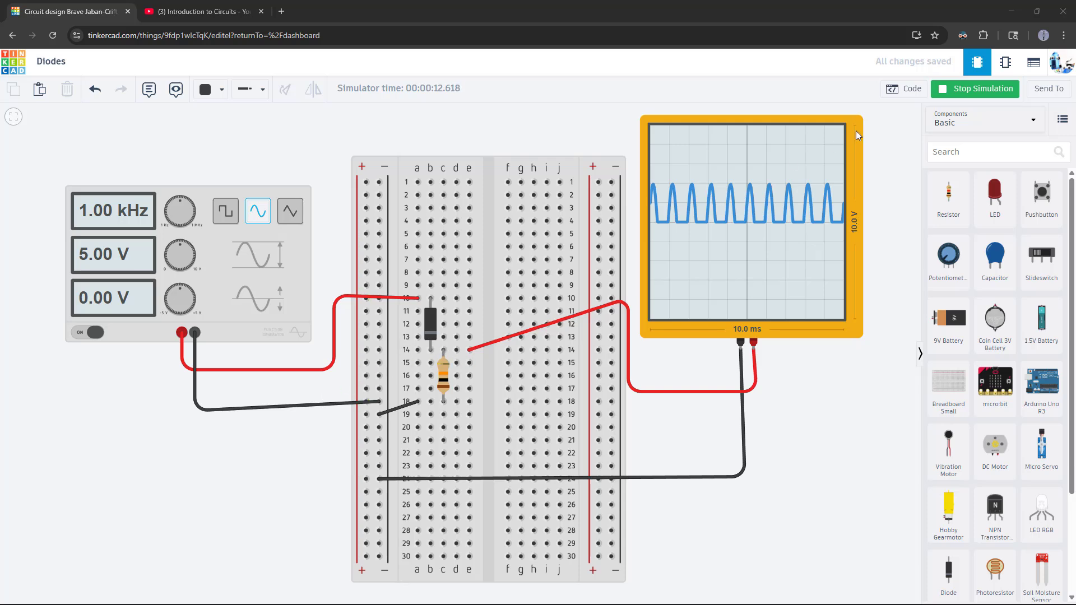
left_click(975, 89)
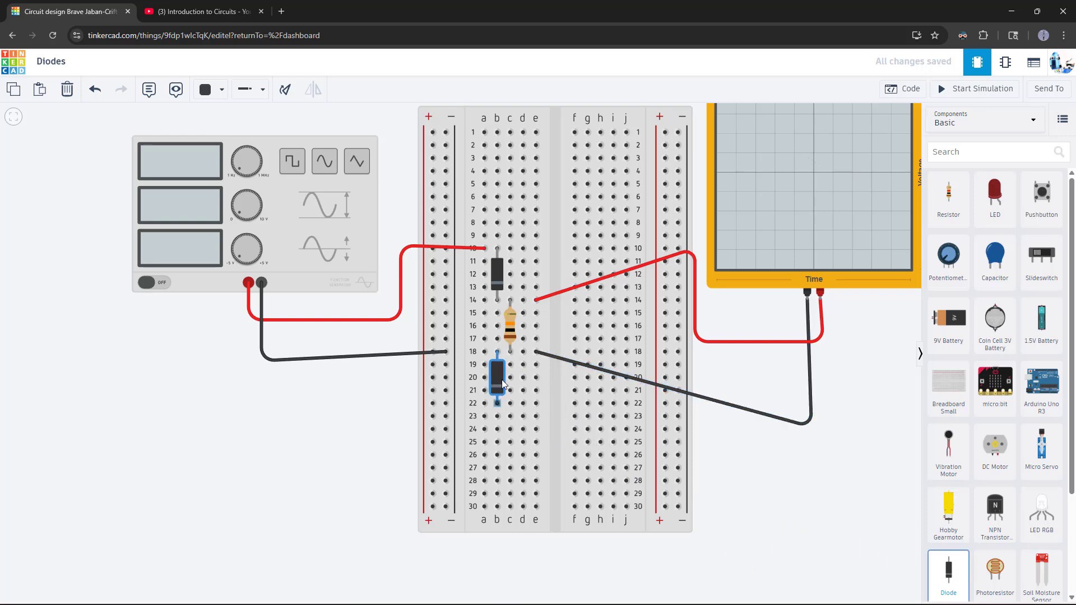
- Place the additional diodes and link them with red jumper wires into a bridge
left_click(497, 377)
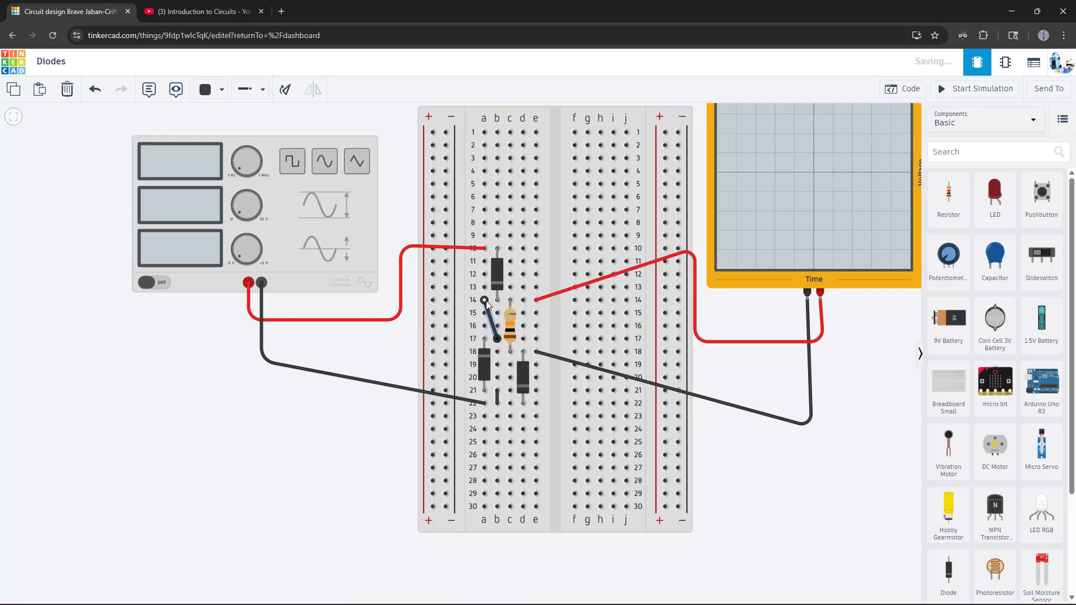
left_click(207, 89)
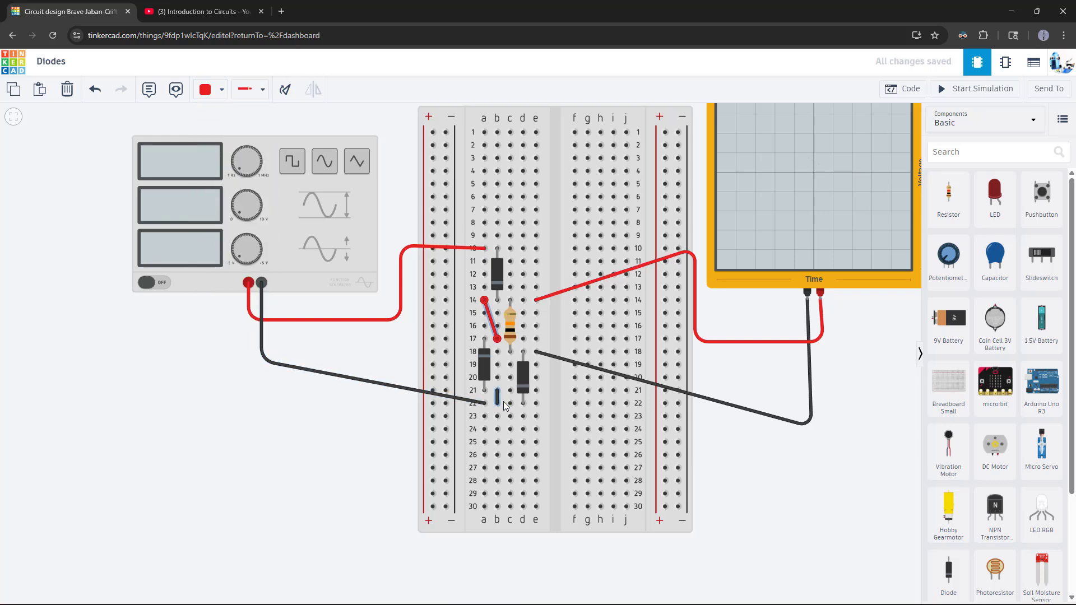
mouse_move(509, 300)
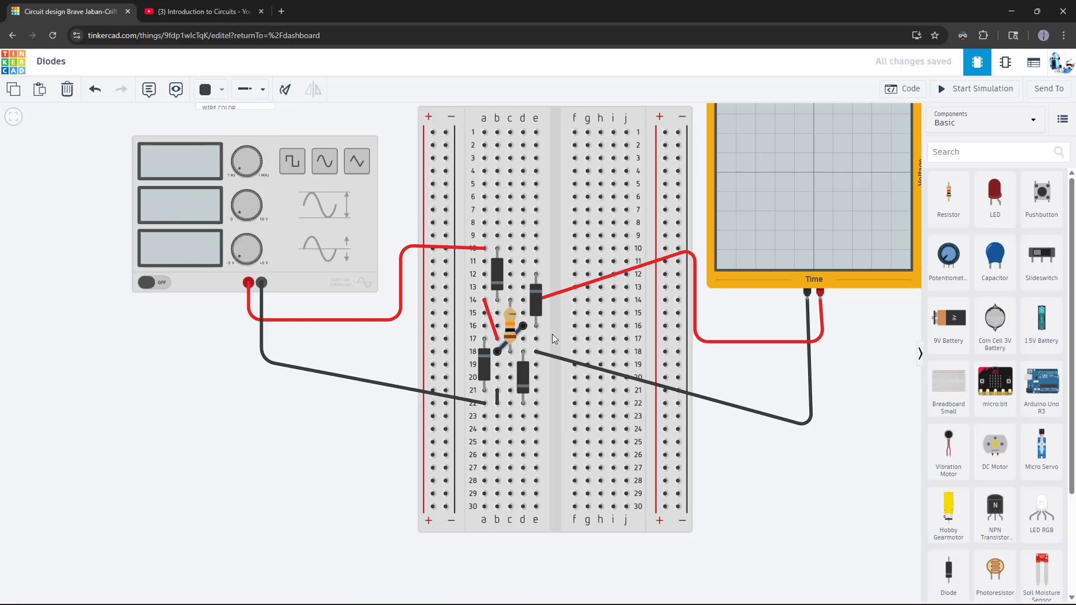
mouse_move(536, 275)
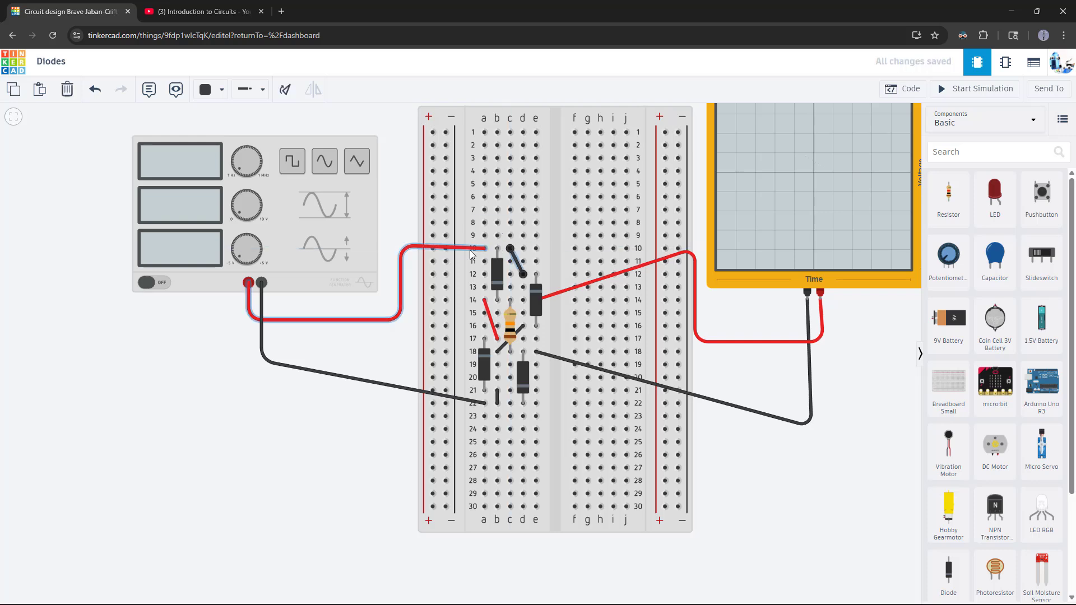
left_click(205, 89)
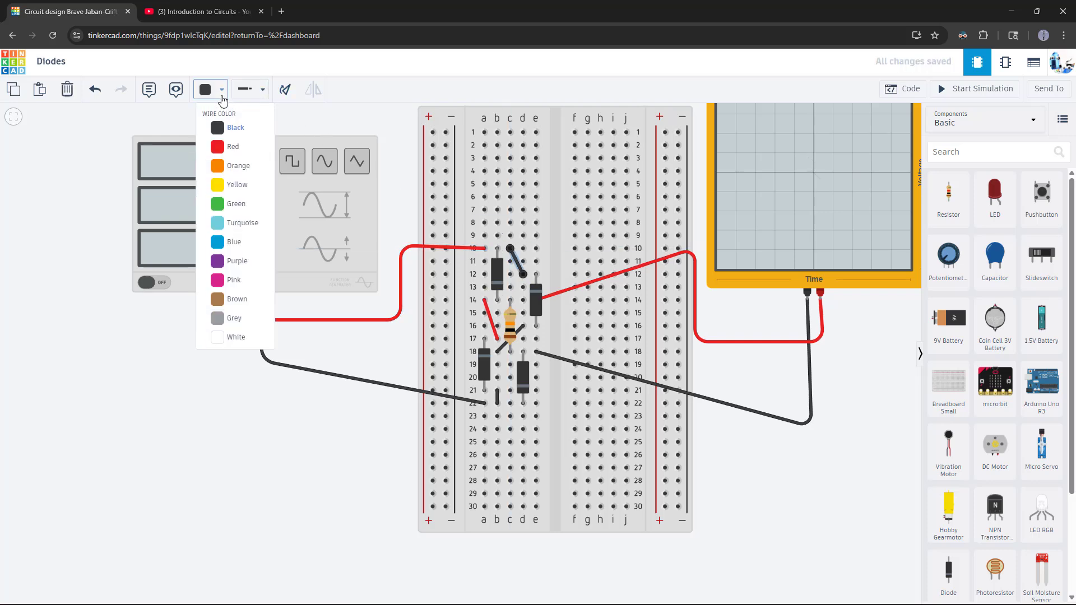
left_click(233, 146)
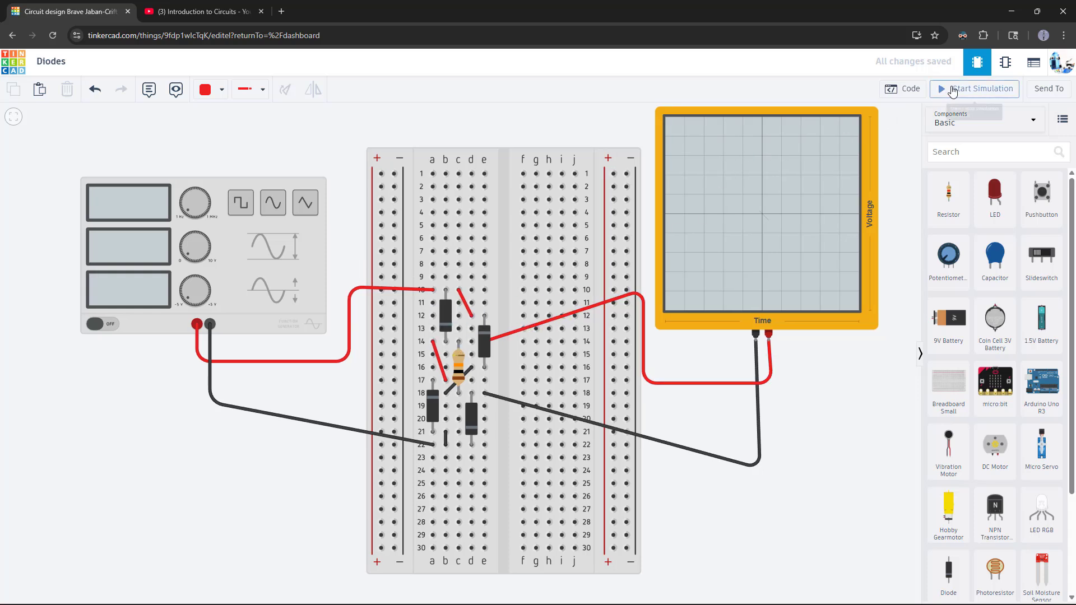
mouse_move(974, 88)
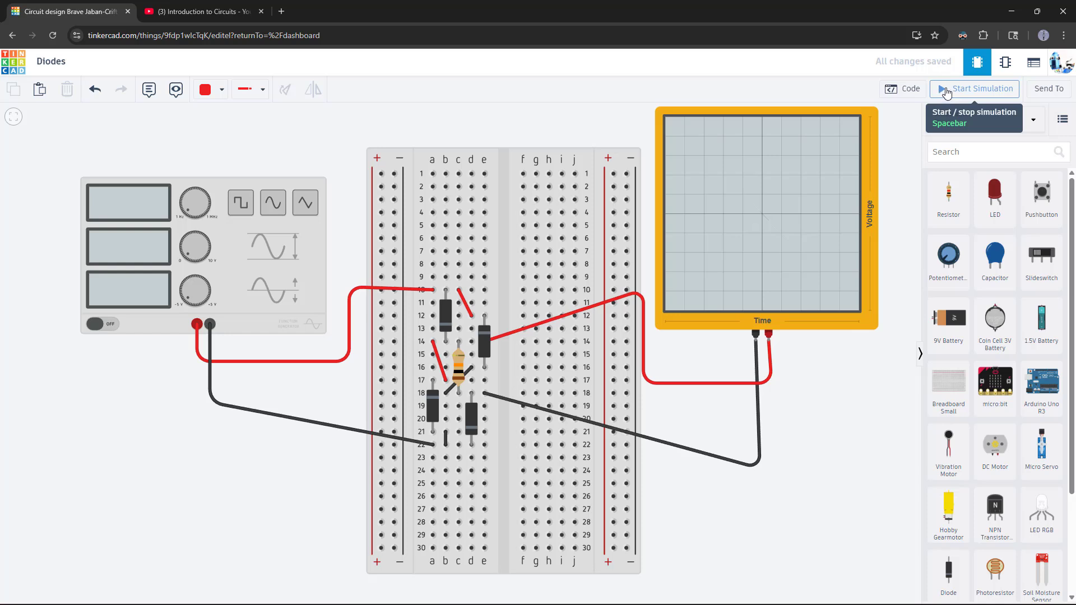
- Run the bridge circuit simulation to view the all-positive rectified waveform
left_click(975, 89)
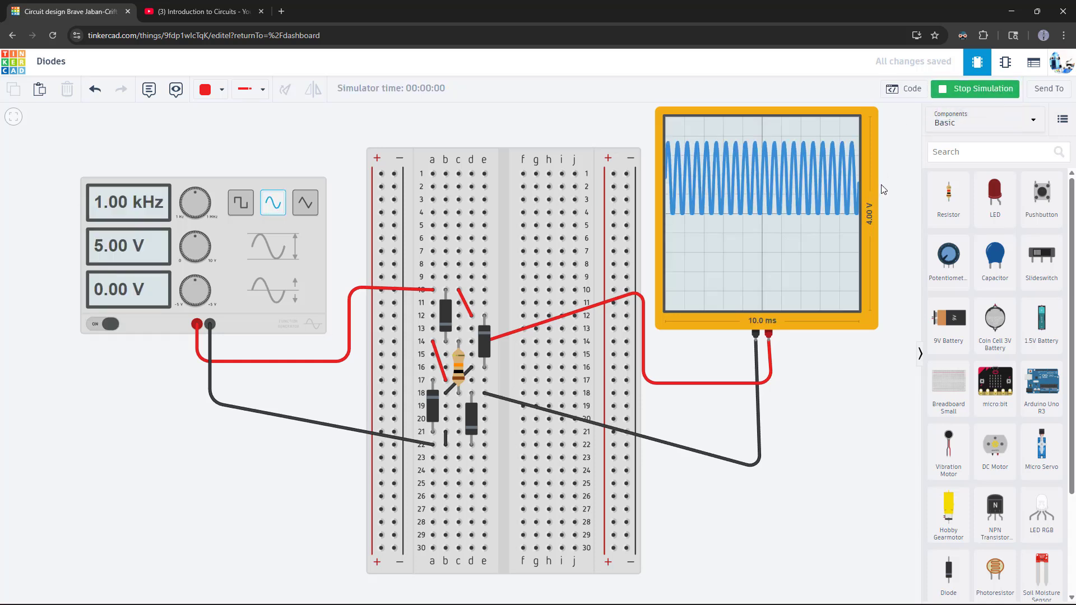
mouse_move(738, 151)
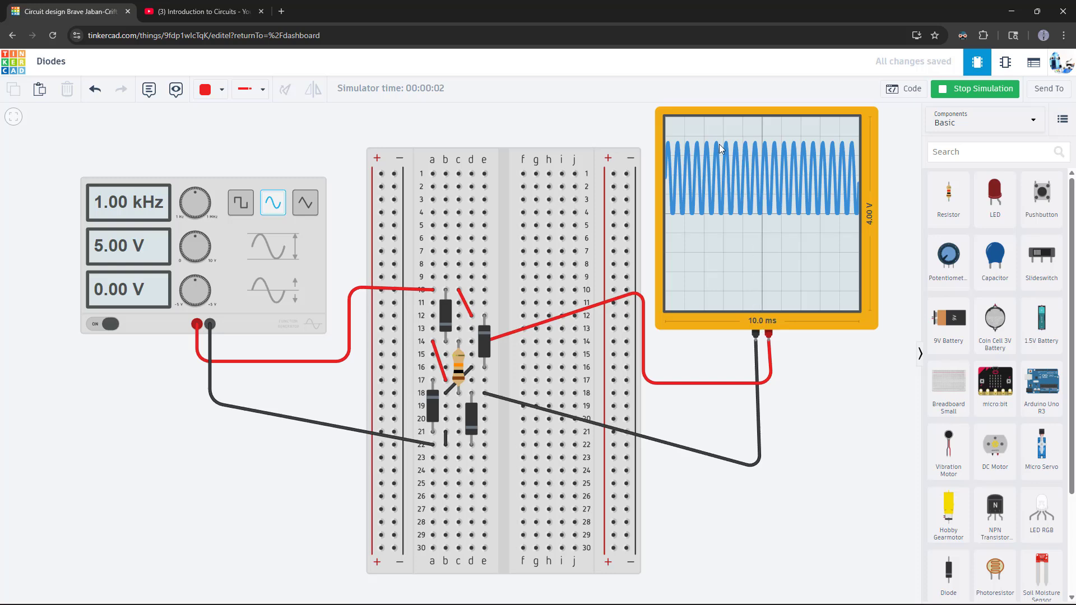
mouse_move(796, 183)
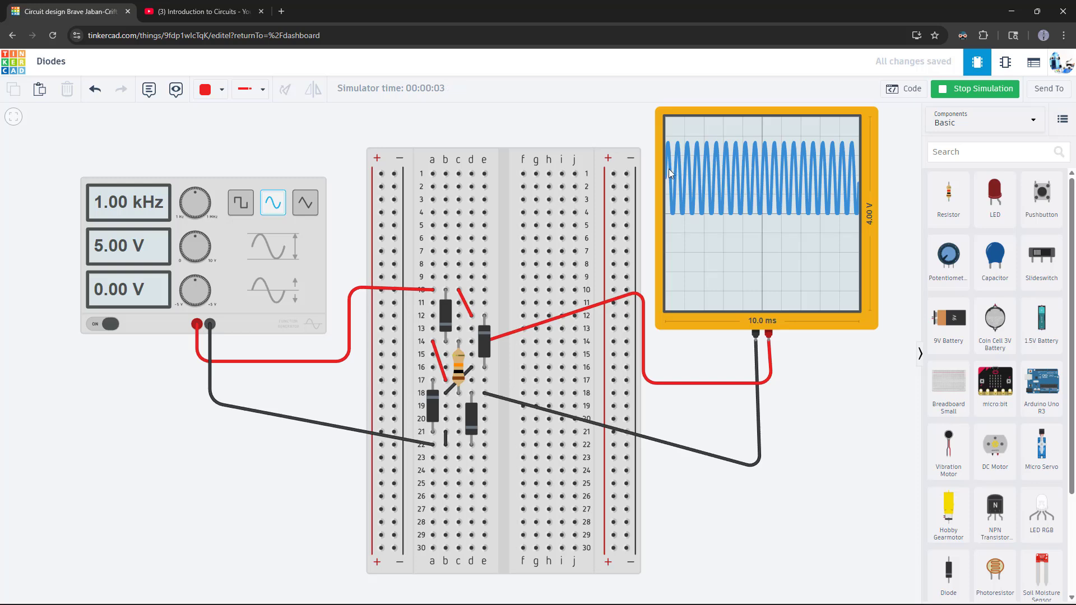
mouse_move(688, 224)
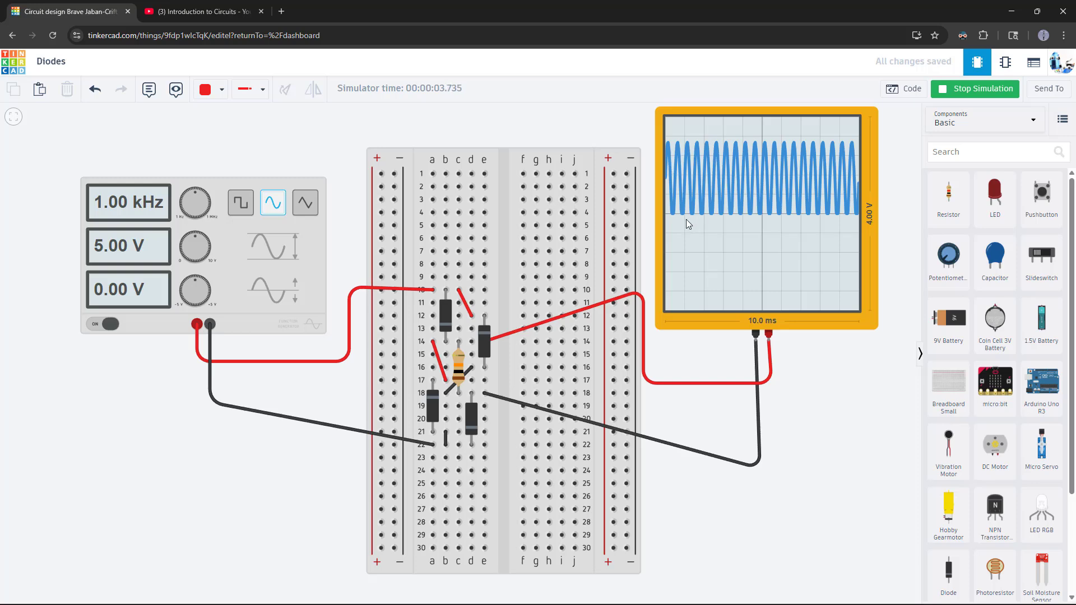
mouse_move(674, 170)
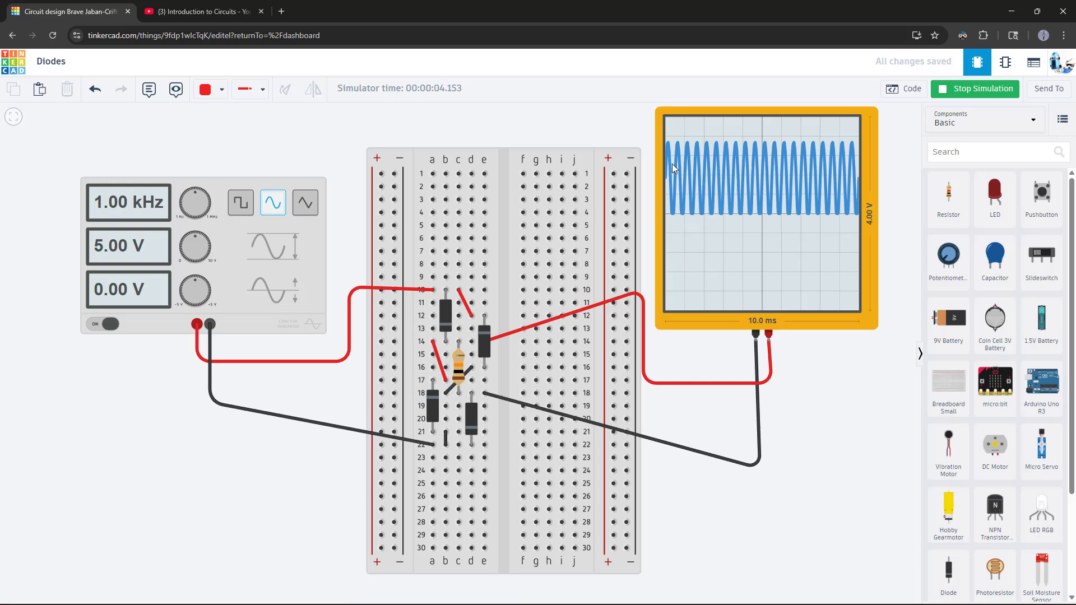
mouse_move(789, 186)
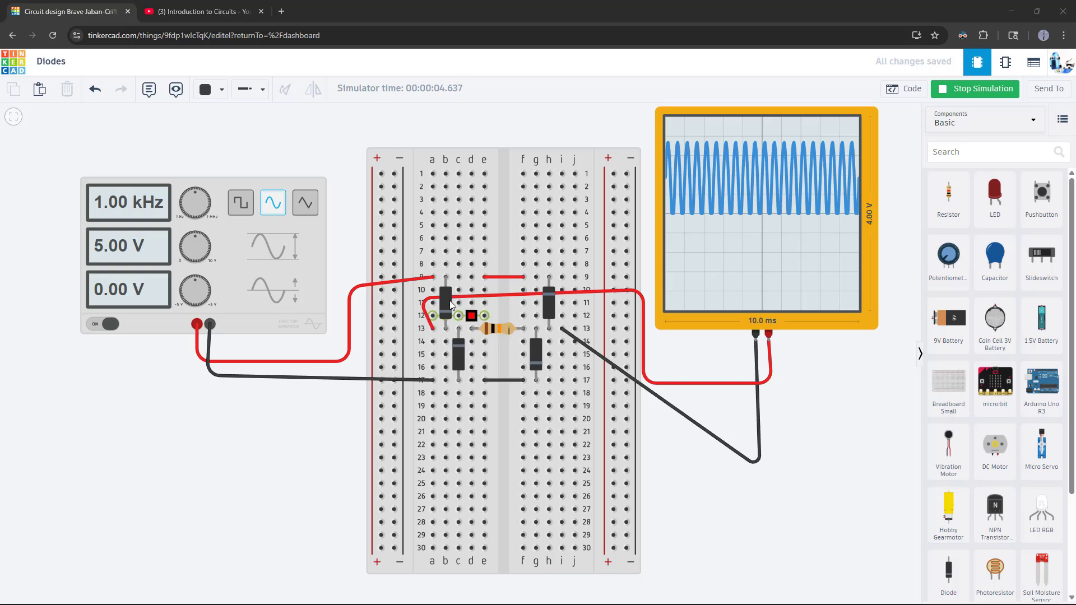
mouse_move(496, 332)
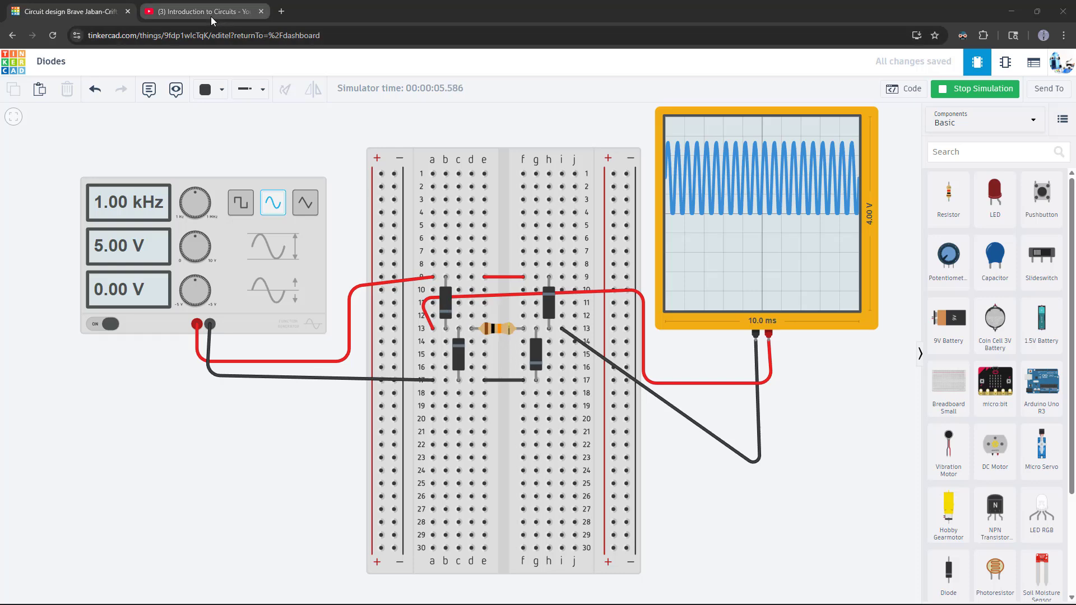
- Check lesson 48, AC/DC Rectification, in the YouTube Introduction to Circuits playlist
left_click(199, 11)
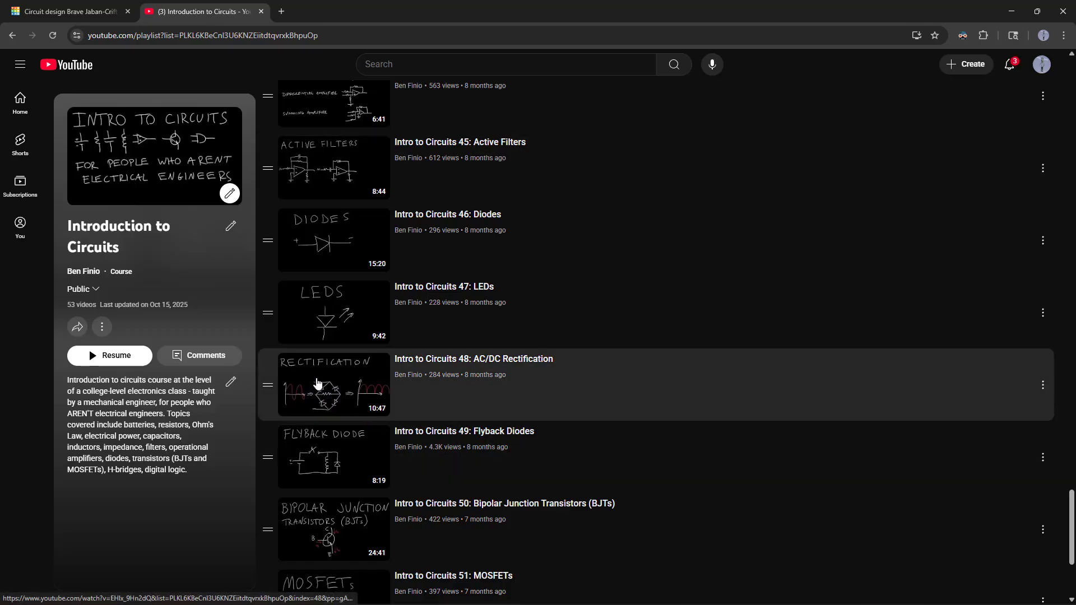
mouse_move(330, 398)
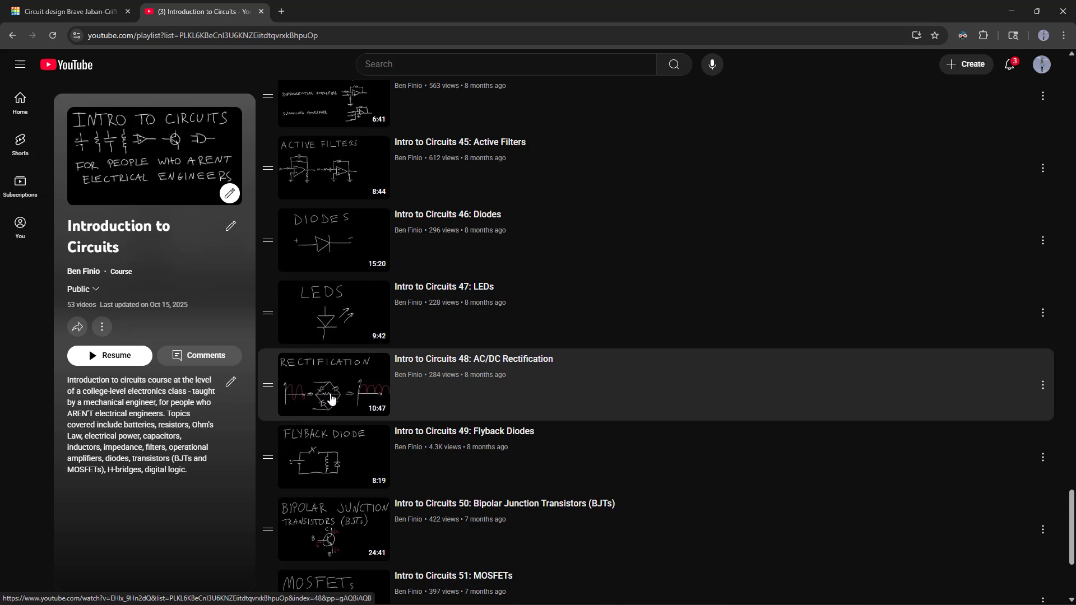
mouse_move(330, 388)
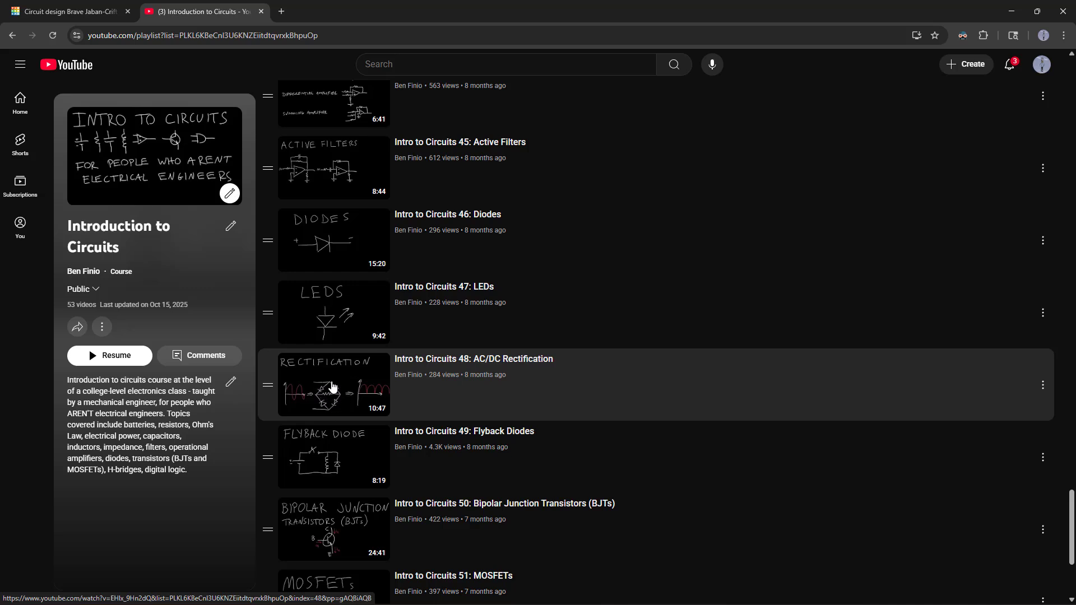
mouse_move(323, 391)
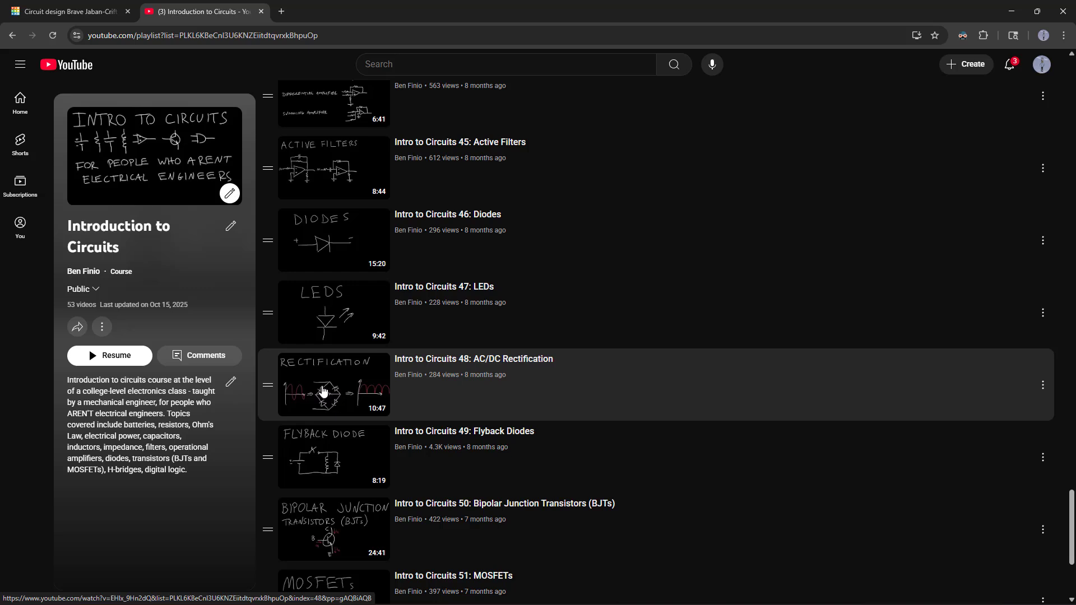
mouse_move(320, 399)
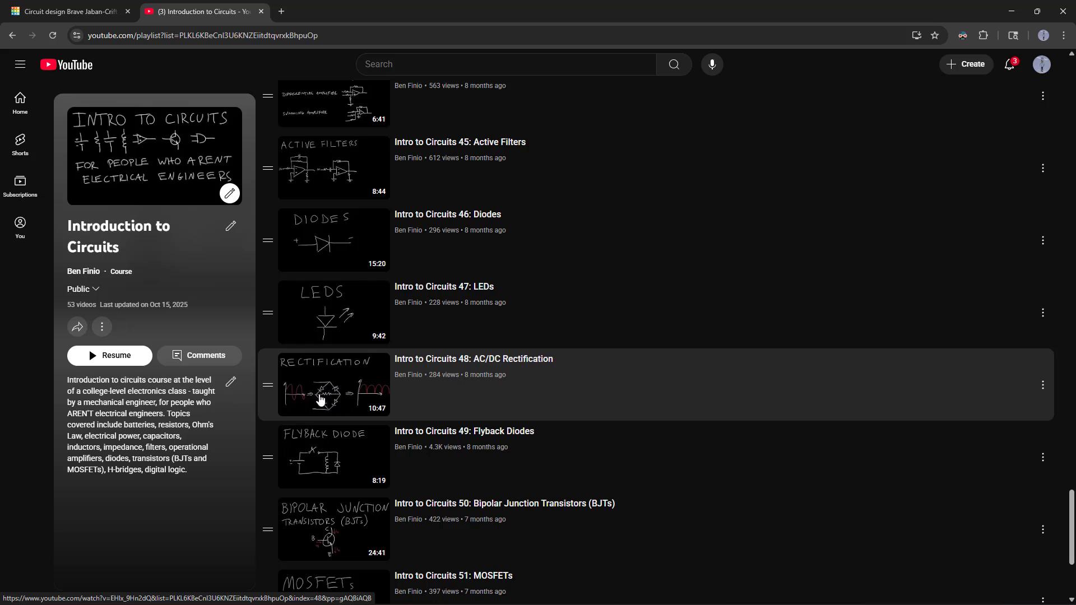
mouse_move(329, 392)
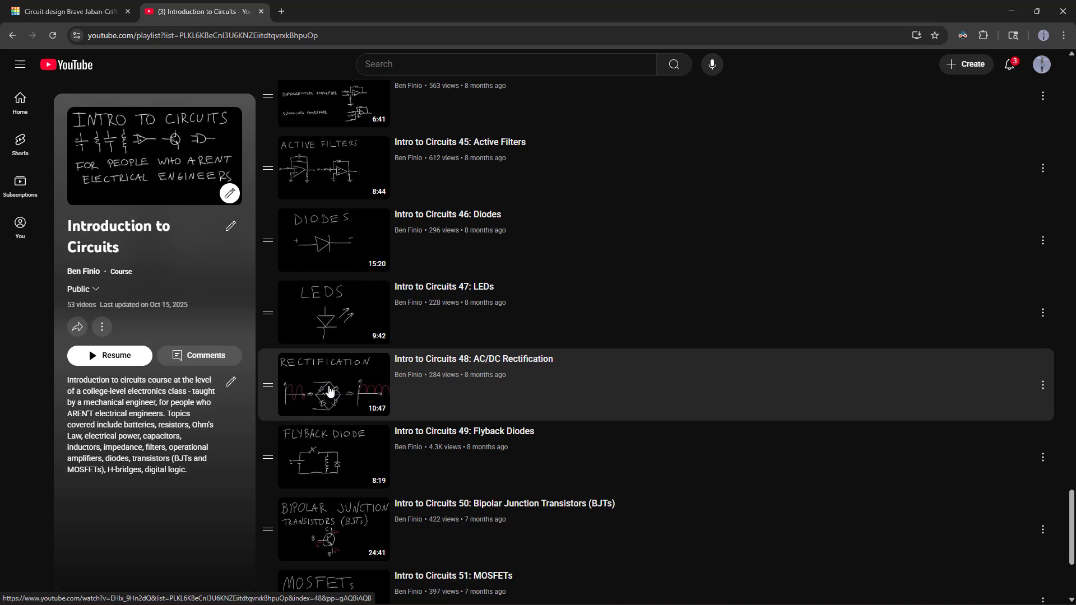
mouse_move(340, 400)
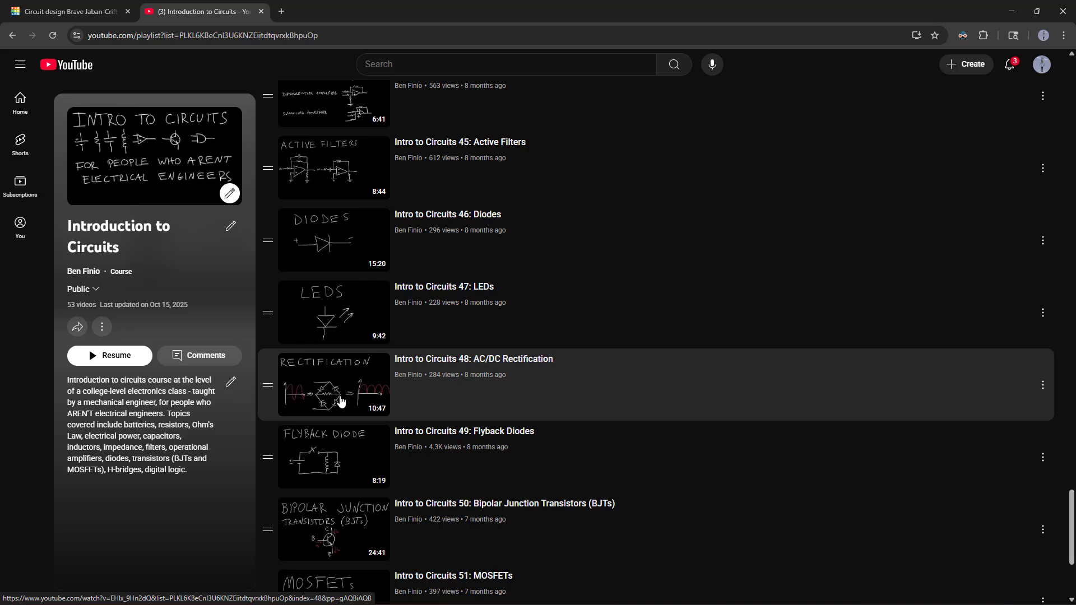
mouse_move(326, 382)
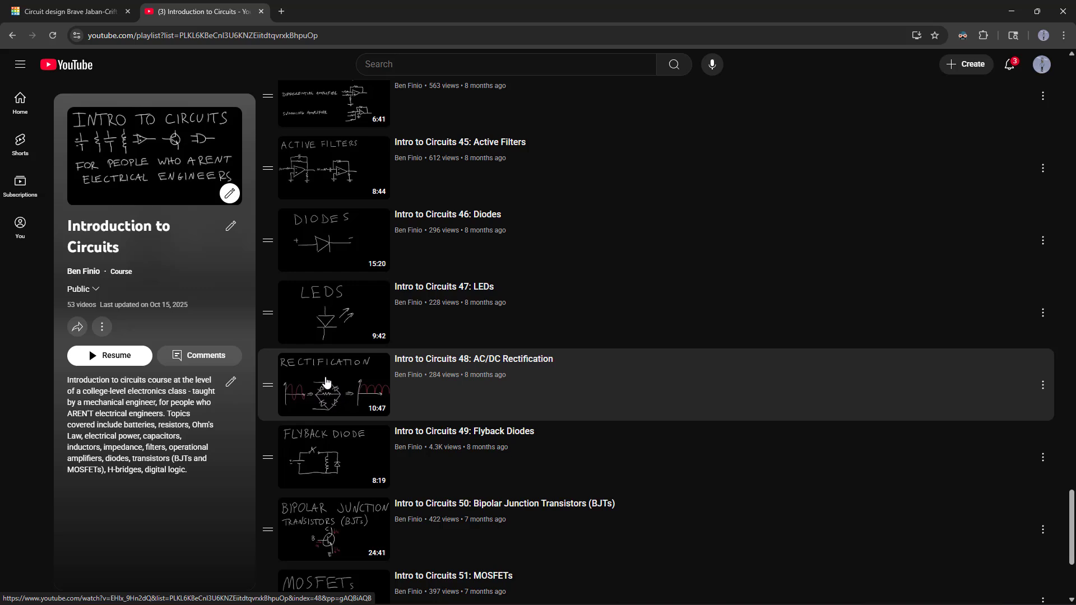
mouse_move(324, 407)
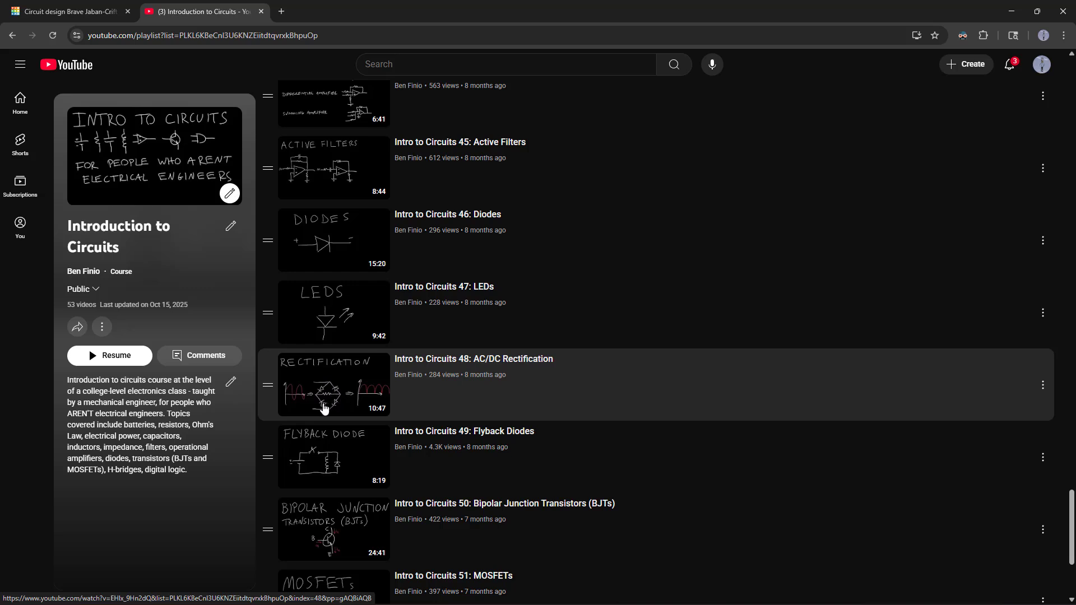
mouse_move(317, 400)
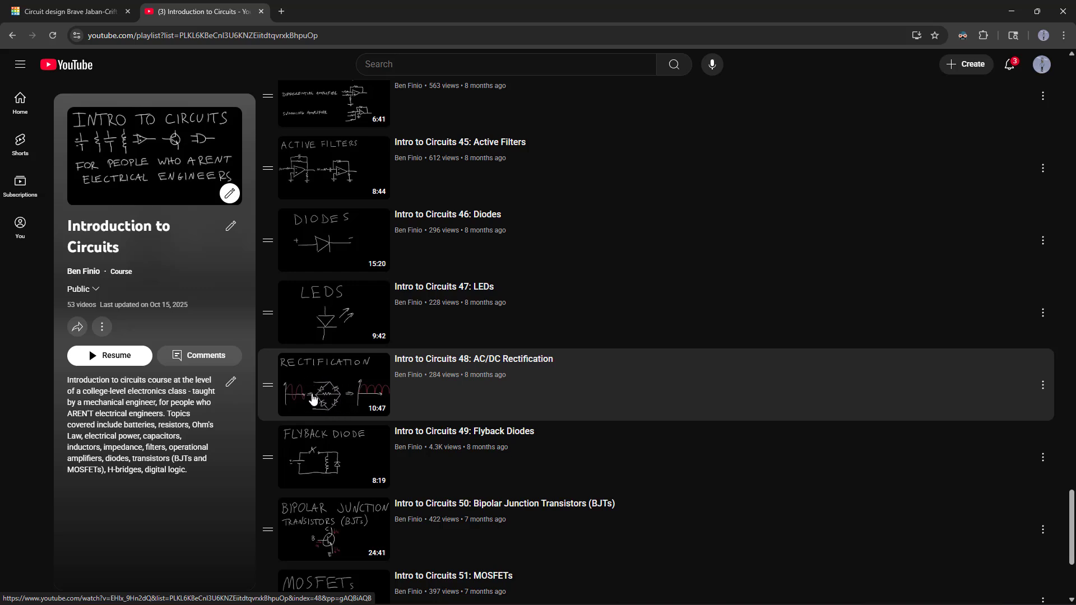
left_click(65, 12)
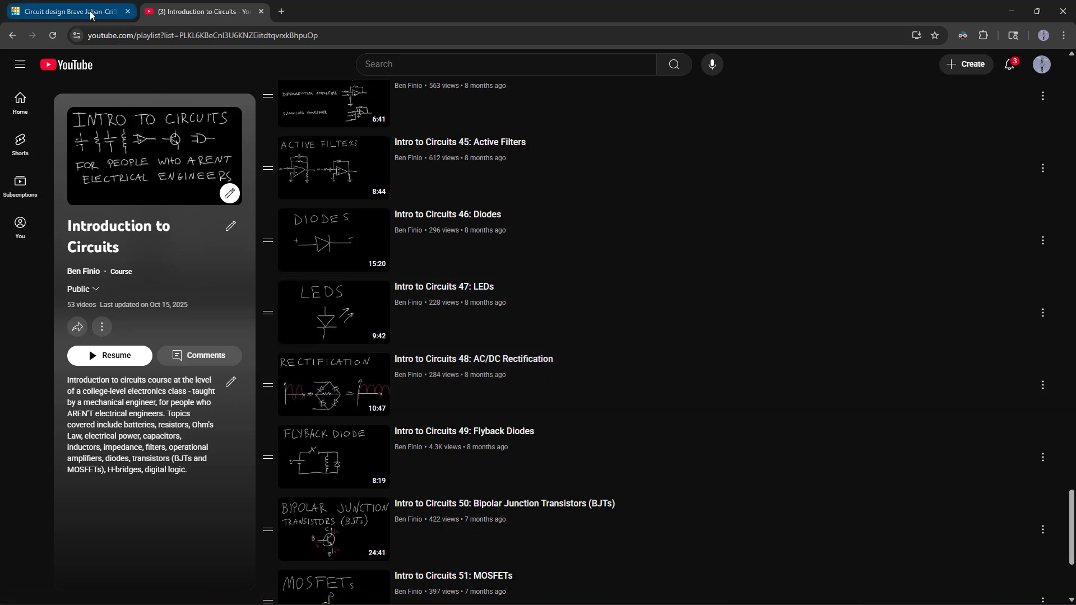
- Return to the running Diodes design, then glance back at the rectification lesson playlist
left_click(65, 11)
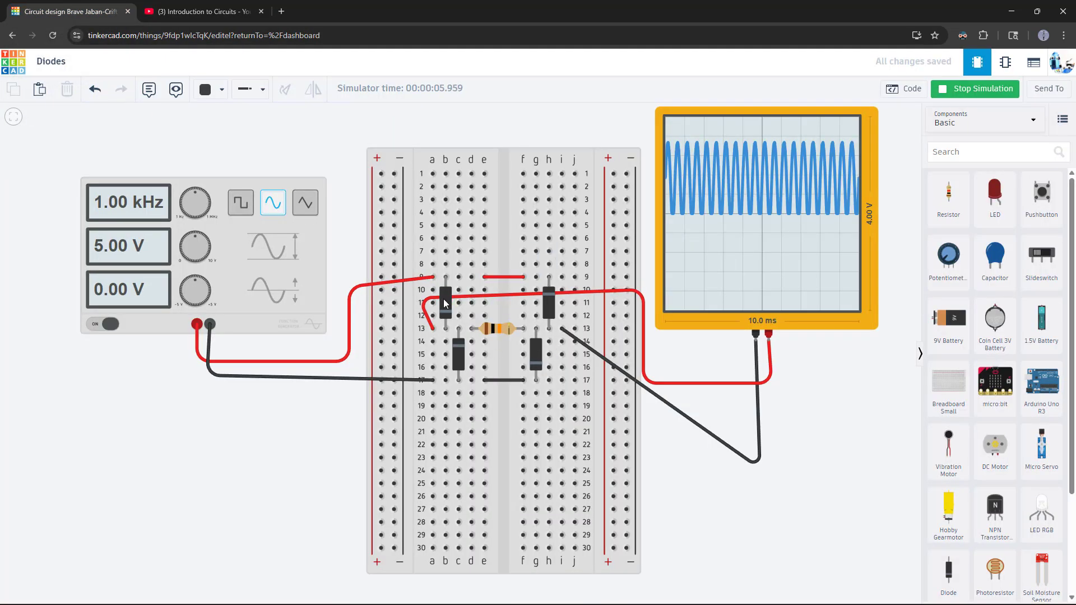
mouse_move(525, 313)
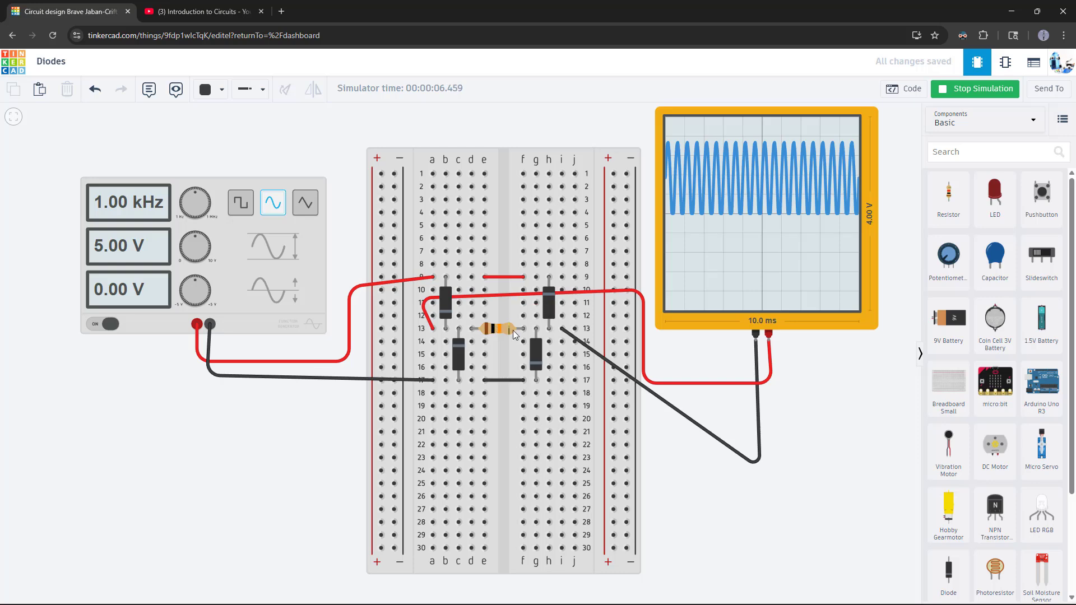
mouse_move(446, 328)
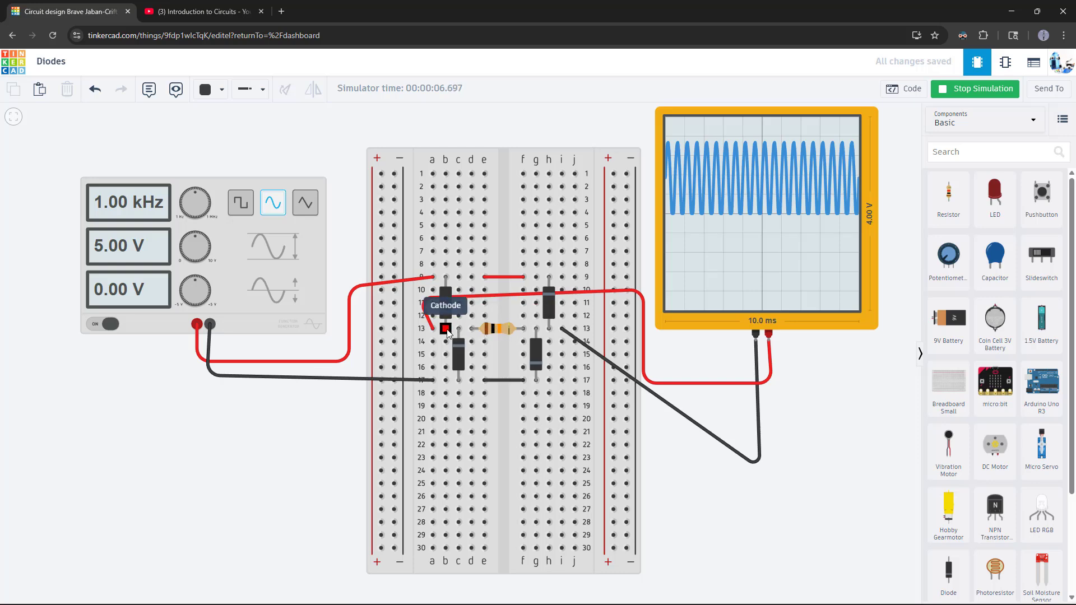
mouse_move(496, 336)
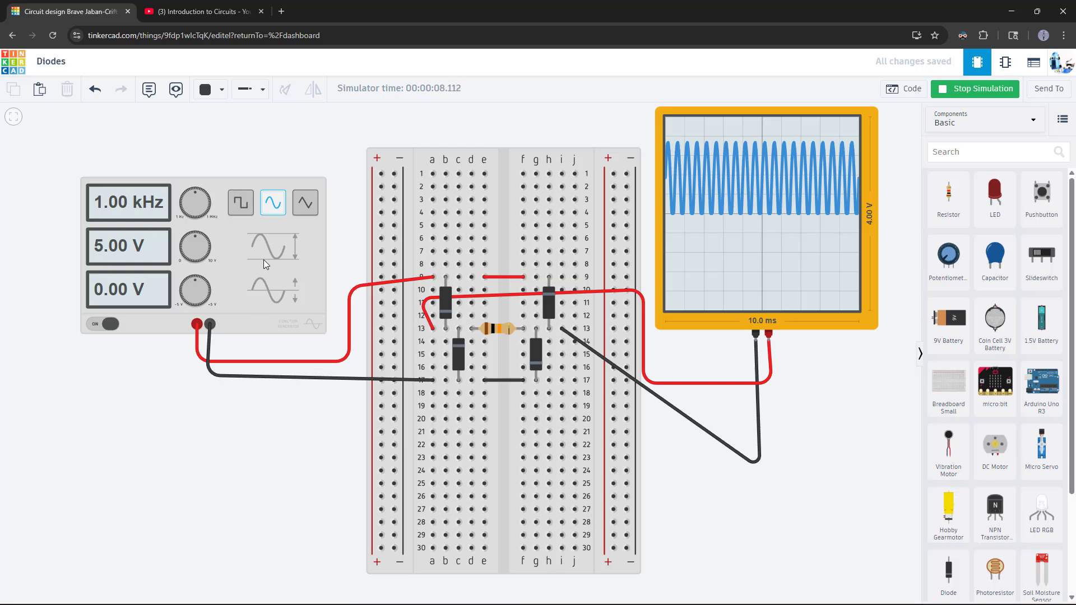
mouse_move(275, 227)
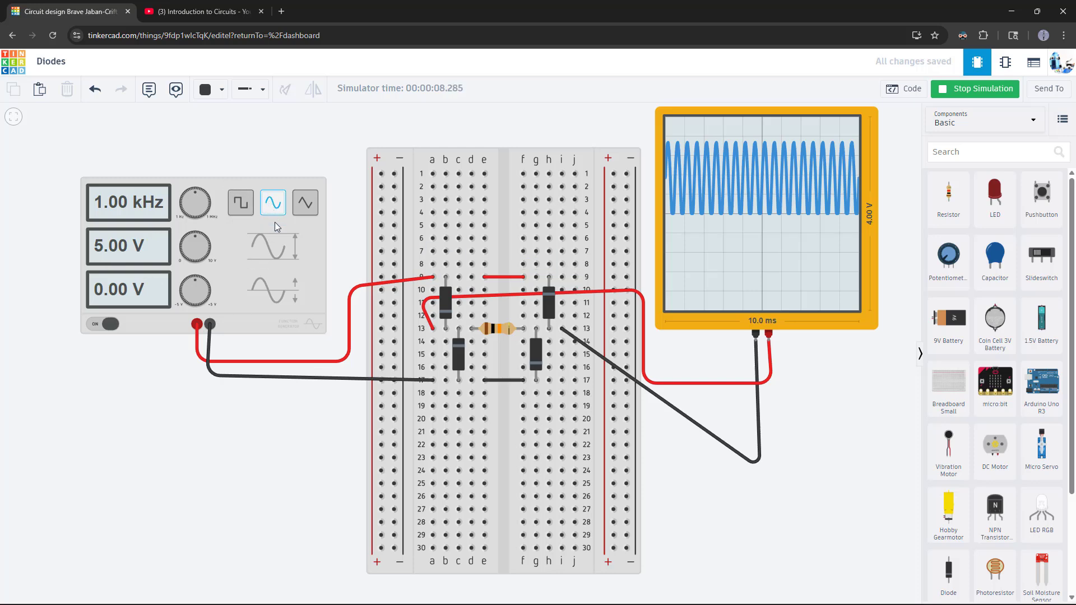
left_click(199, 12)
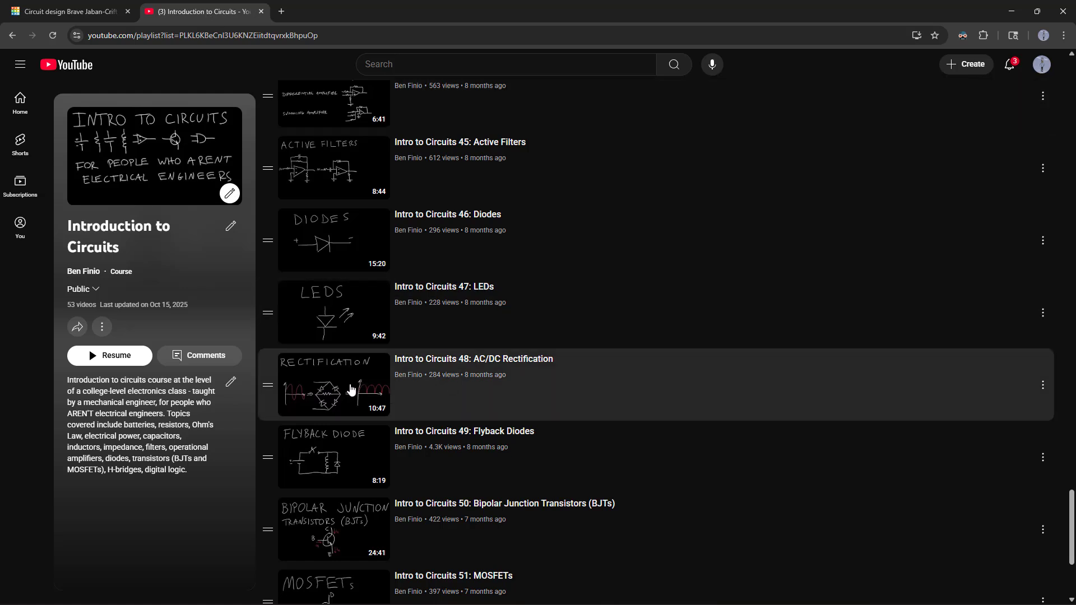
mouse_move(116, 70)
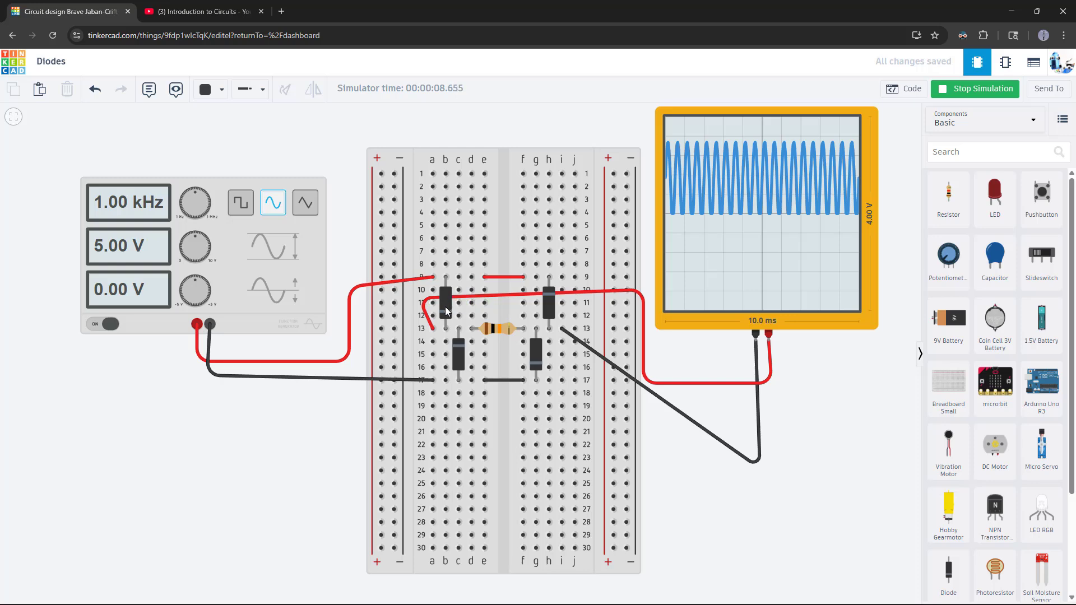
mouse_move(346, 254)
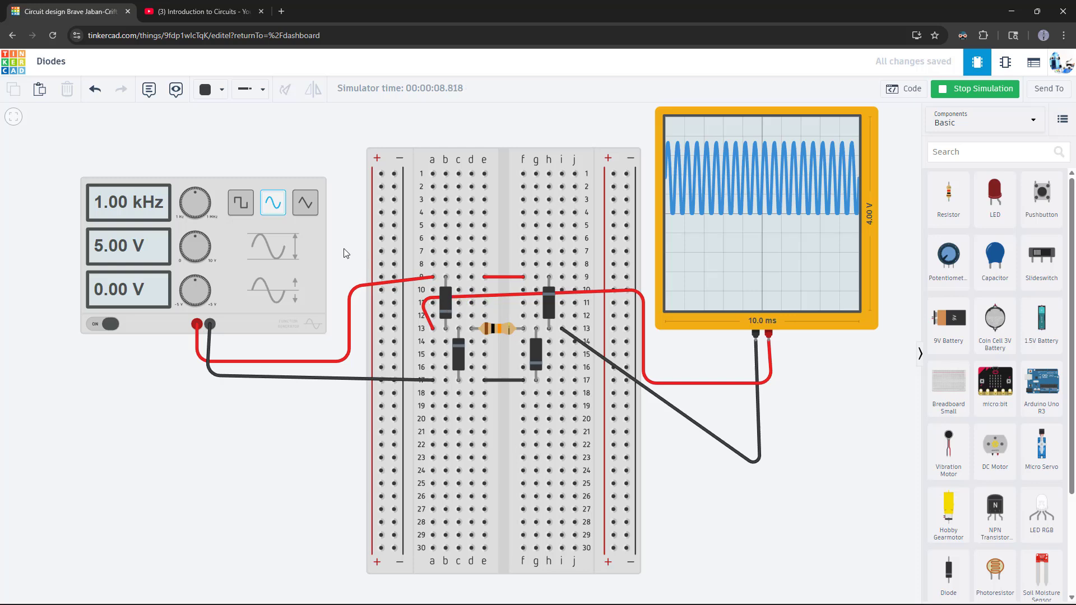
mouse_move(446, 311)
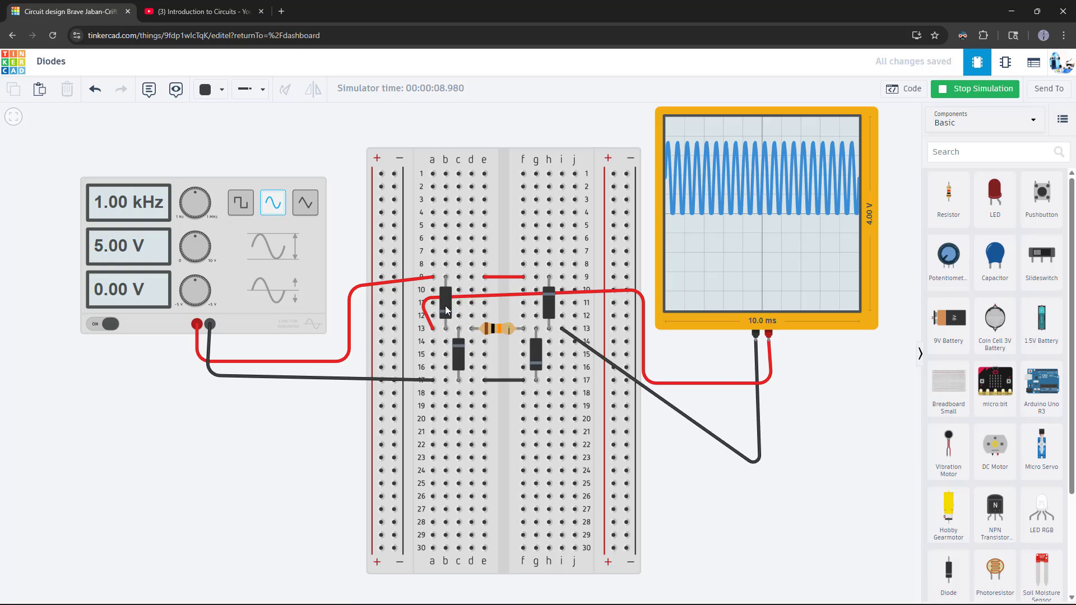
- Stop and restart the bridge rectifier simulation
left_click(982, 89)
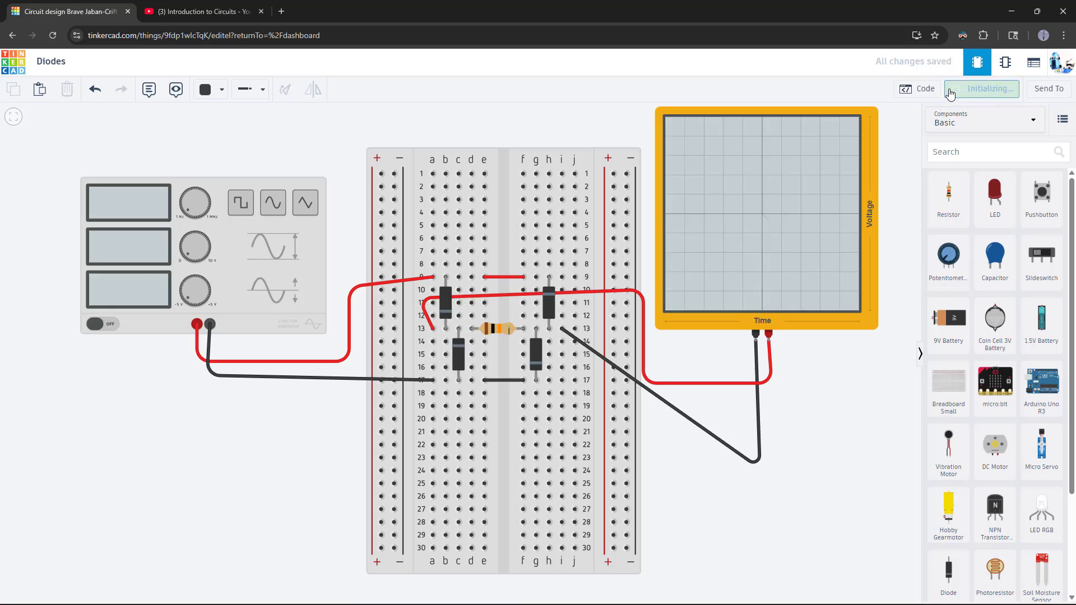
left_click(975, 88)
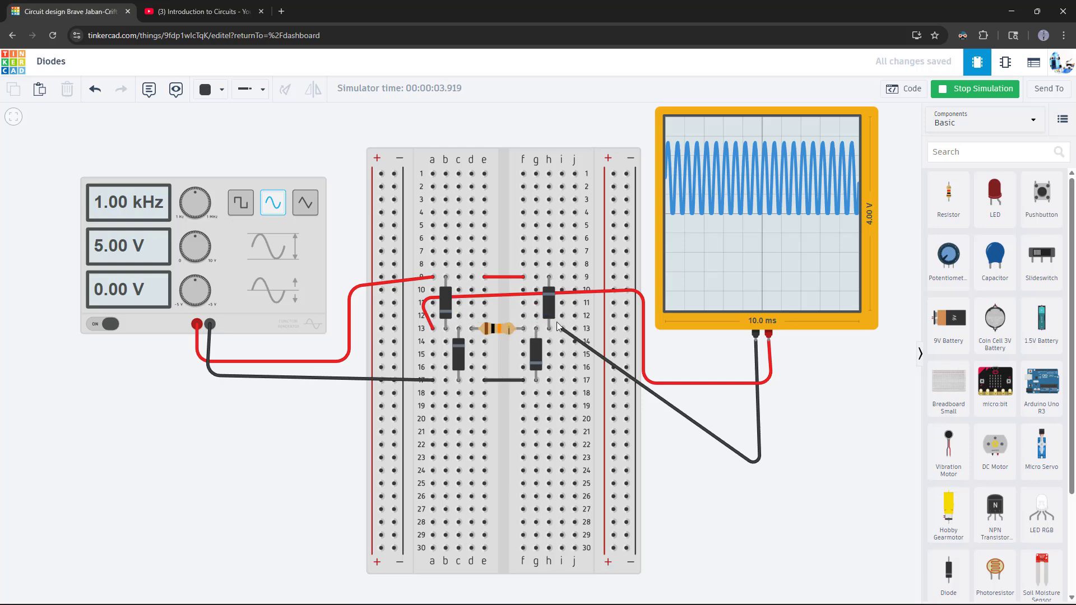
mouse_move(645, 158)
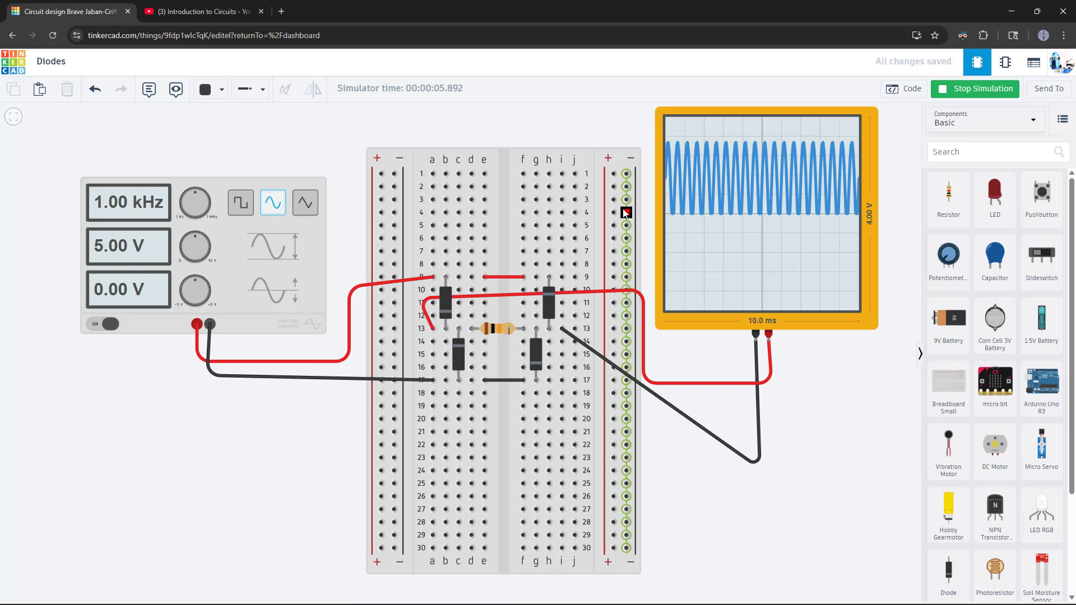
mouse_move(540, 237)
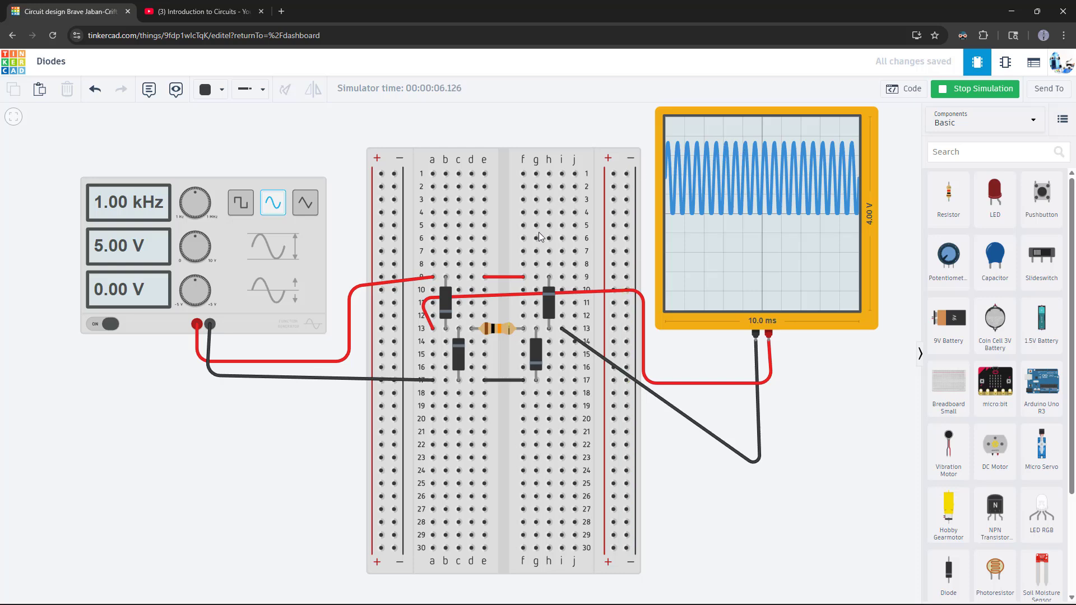
mouse_move(357, 246)
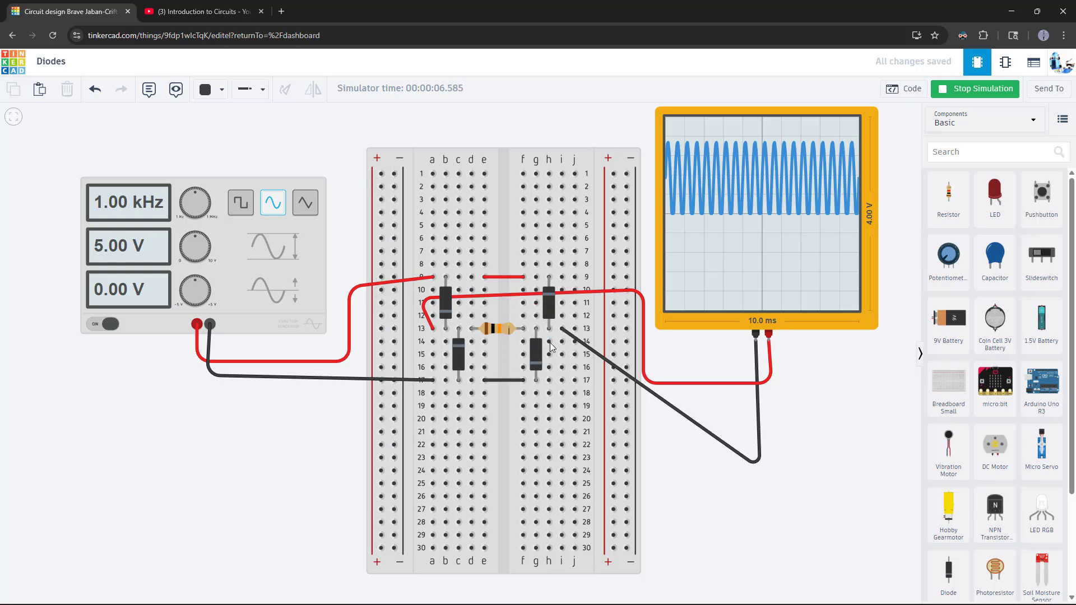
mouse_move(504, 327)
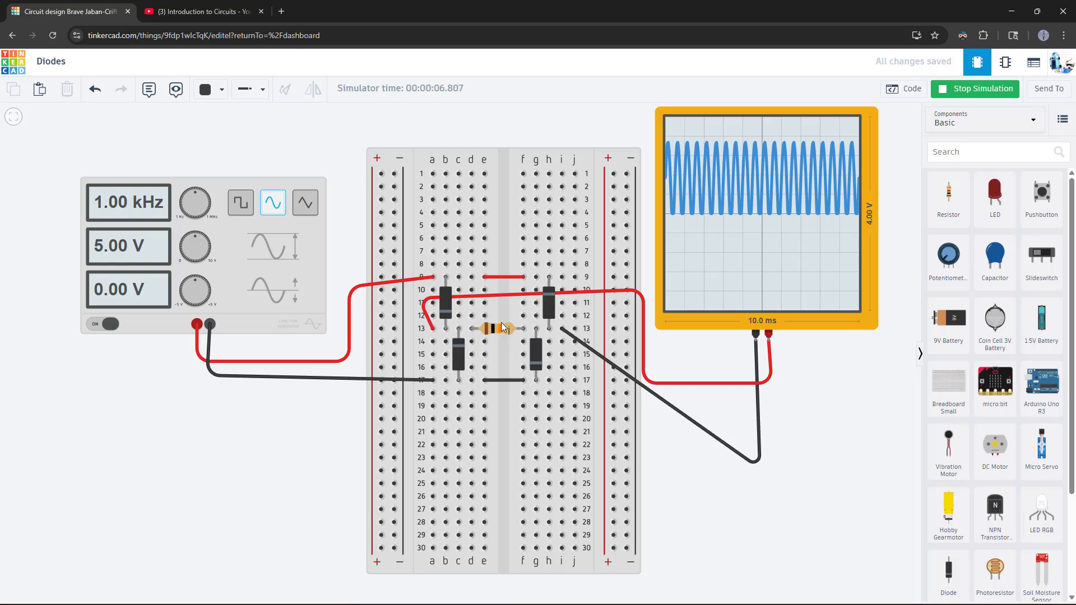
mouse_move(471, 327)
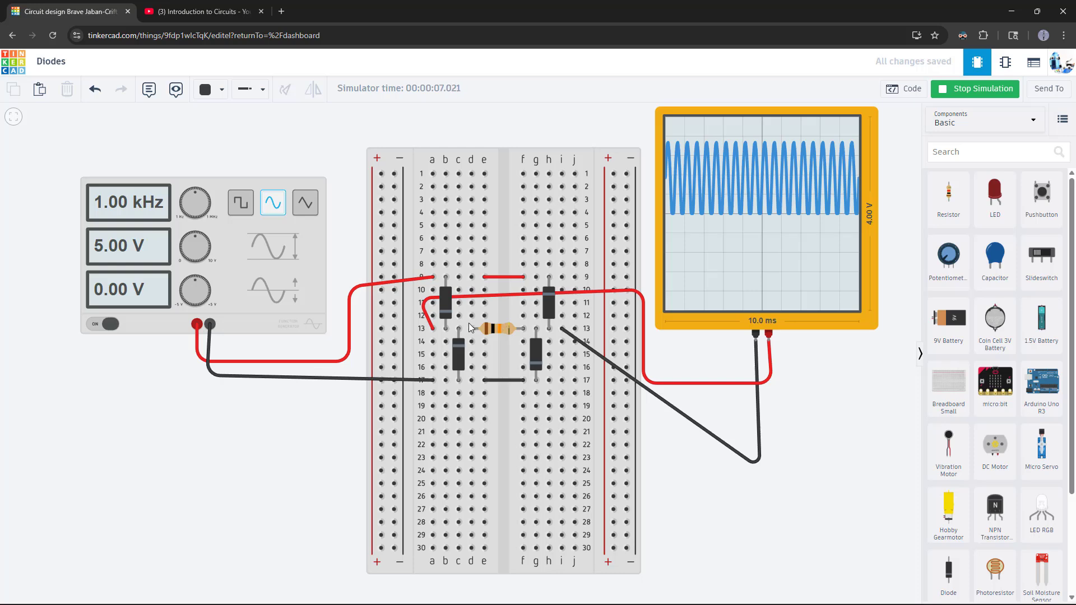
mouse_move(343, 210)
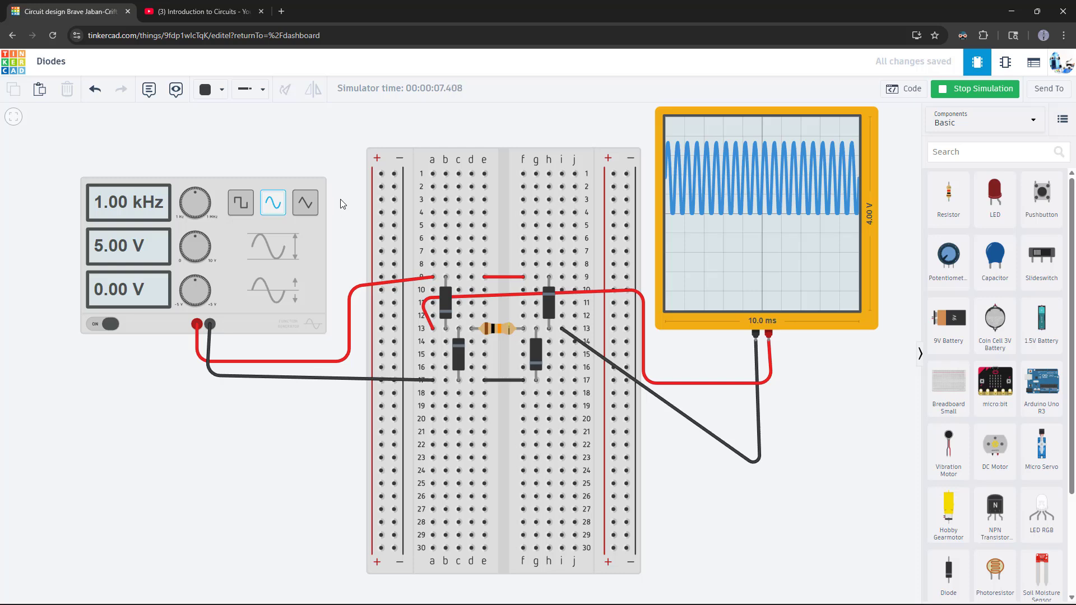
mouse_move(589, 144)
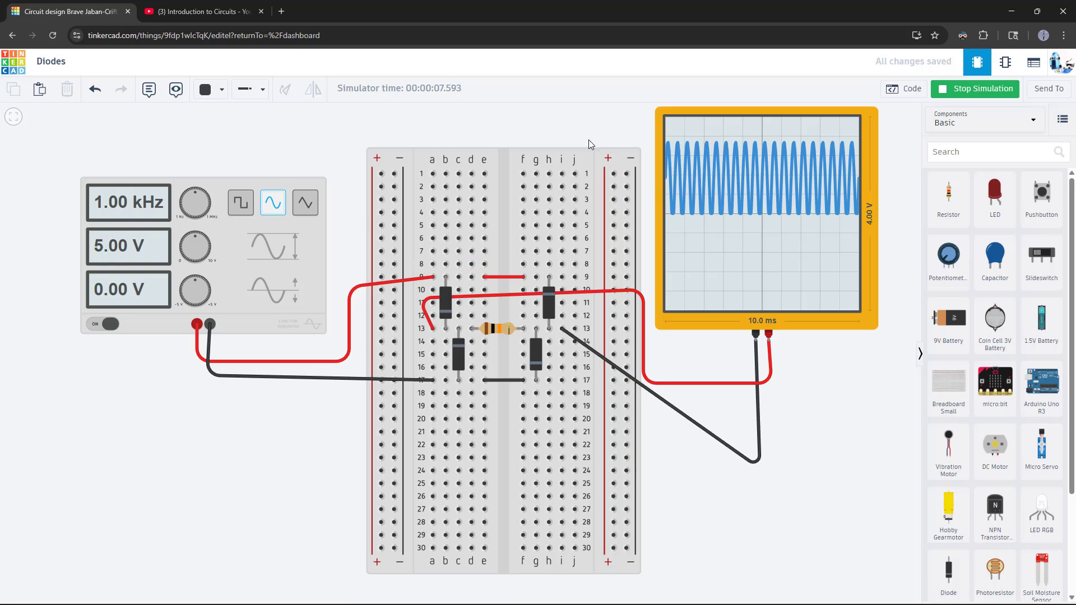
mouse_move(549, 140)
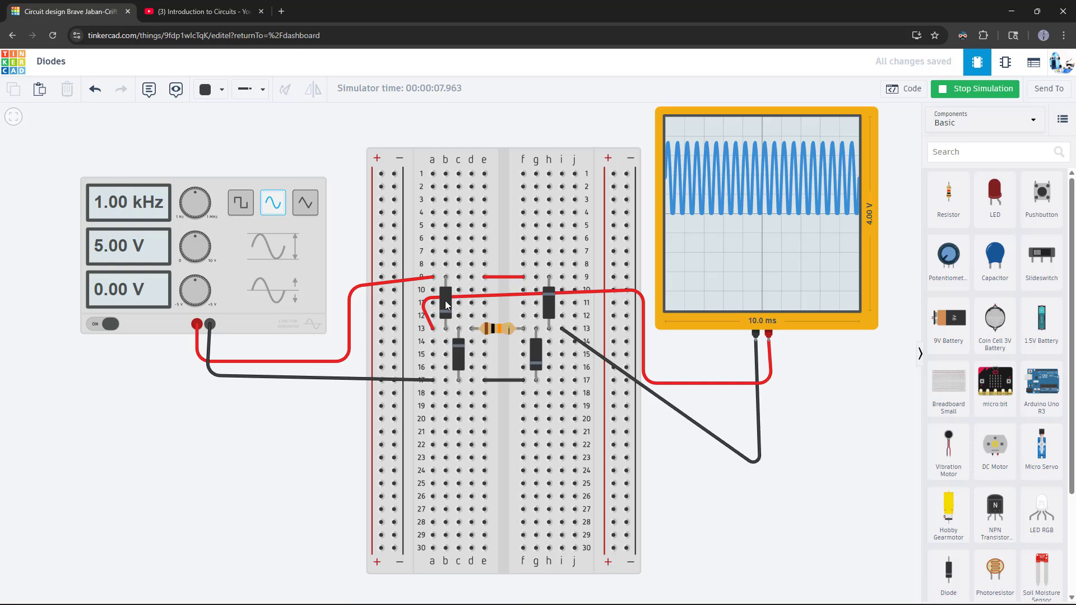
mouse_move(523, 351)
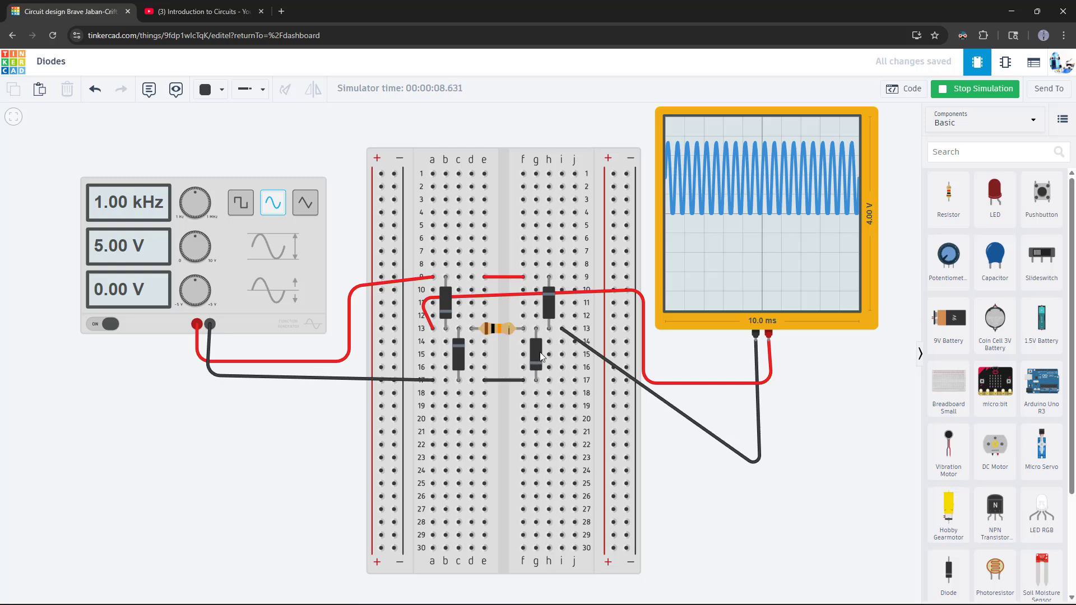
mouse_move(479, 284)
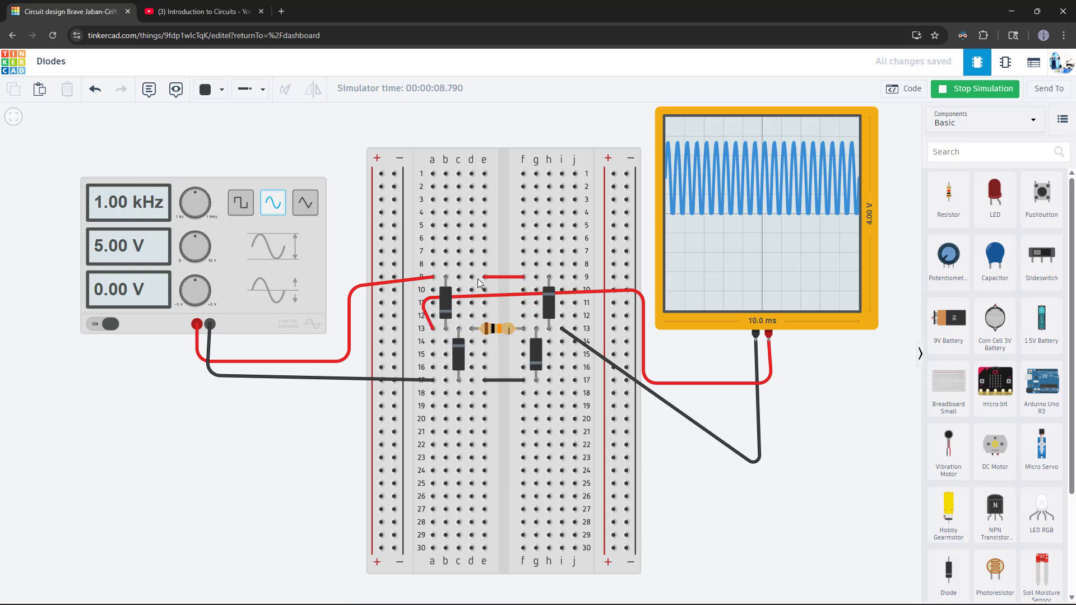
mouse_move(523, 264)
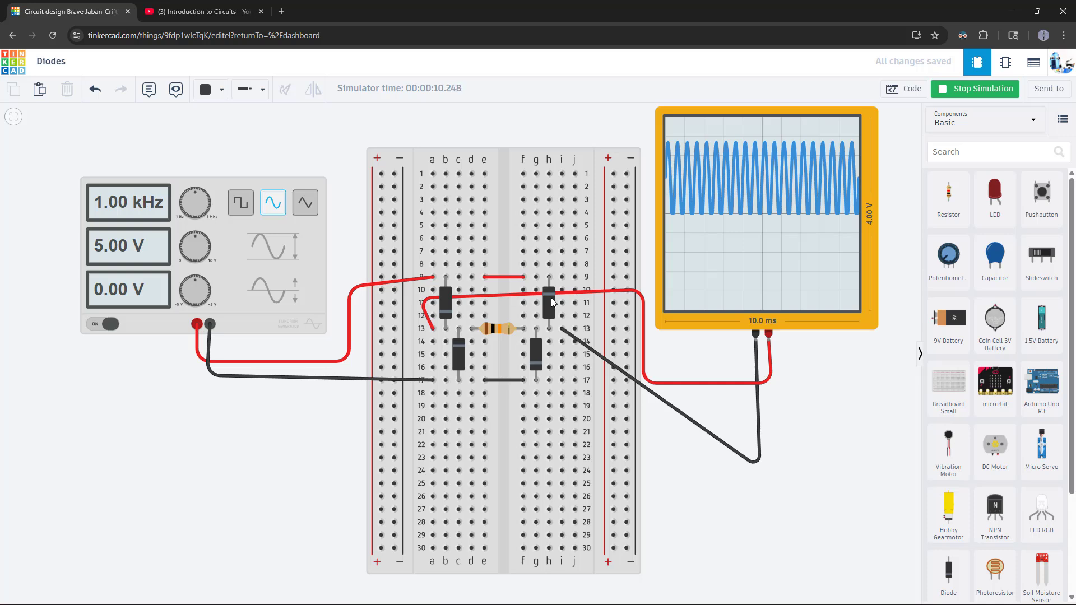
mouse_move(547, 288)
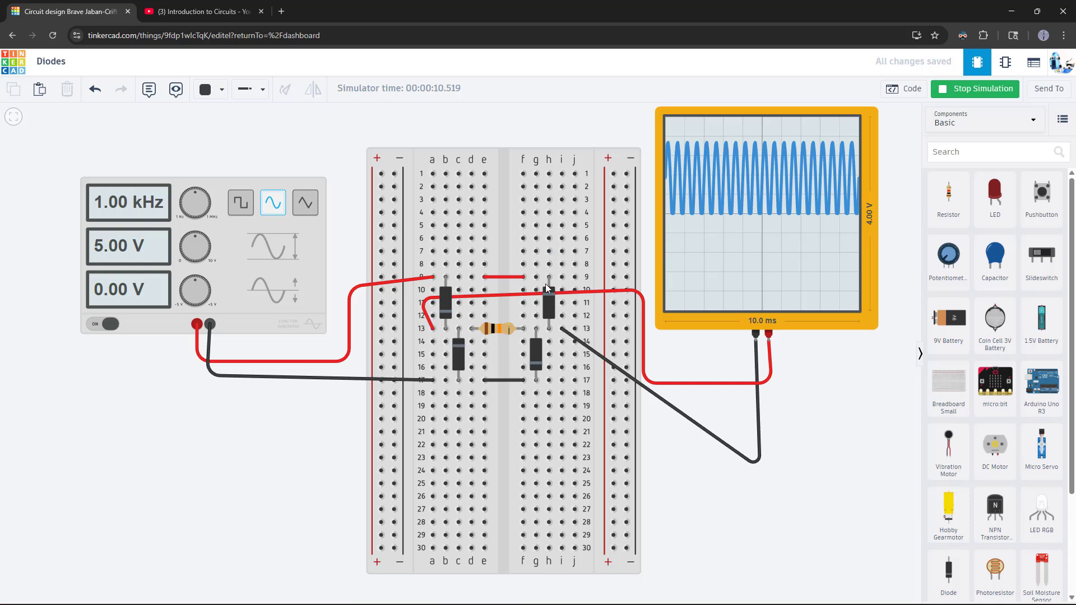